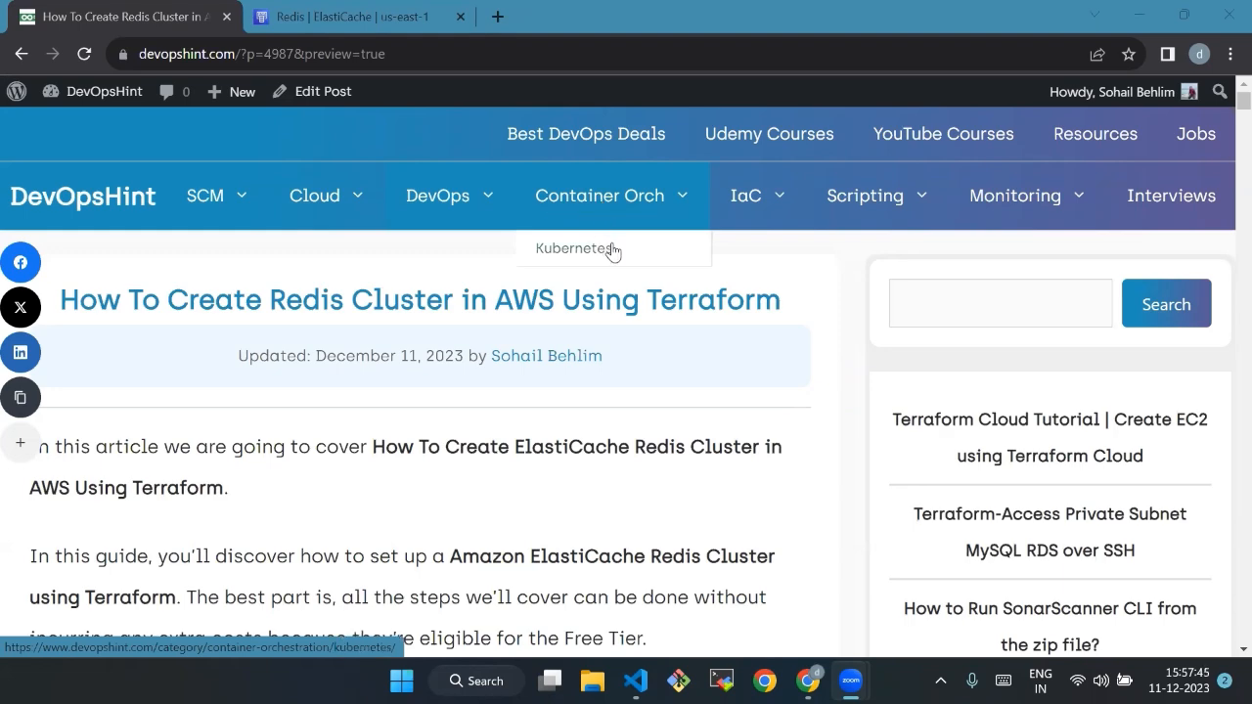
# - Scroll through the 'What is ElastiCache Redis in AWS?' explanation of clusters and nodes
pyautogui.scroll(-3)
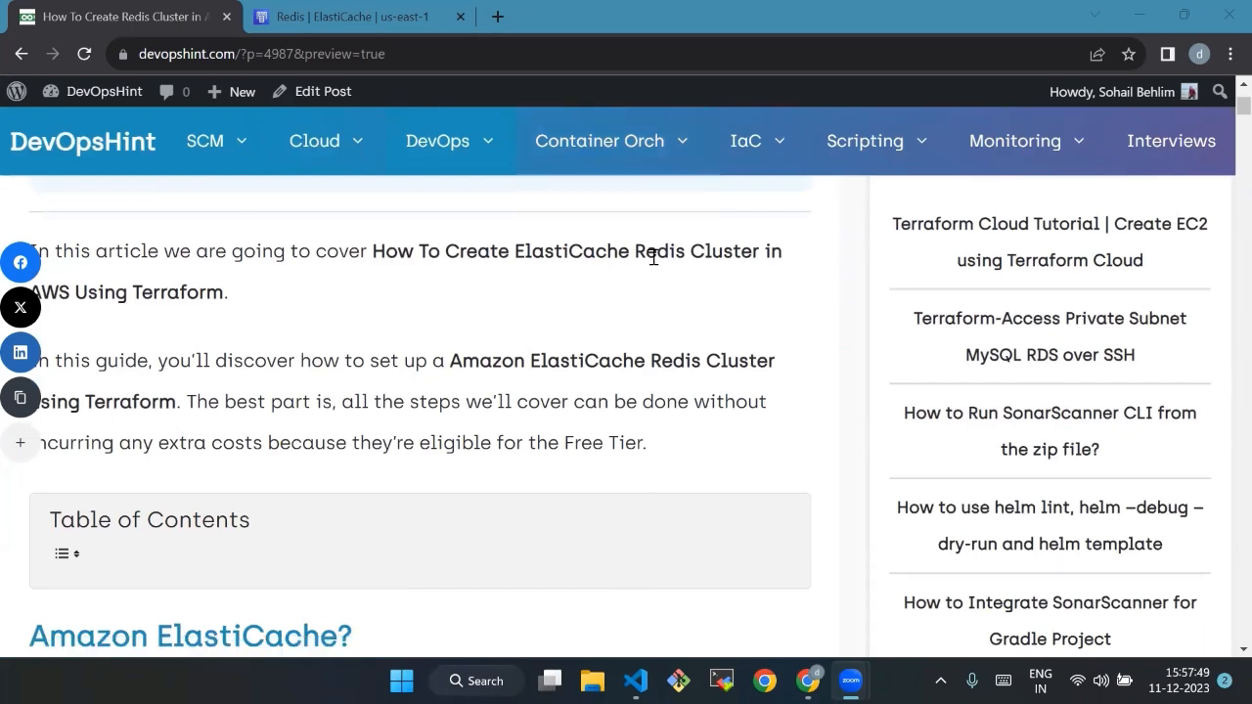
pyautogui.moveTo(656, 258)
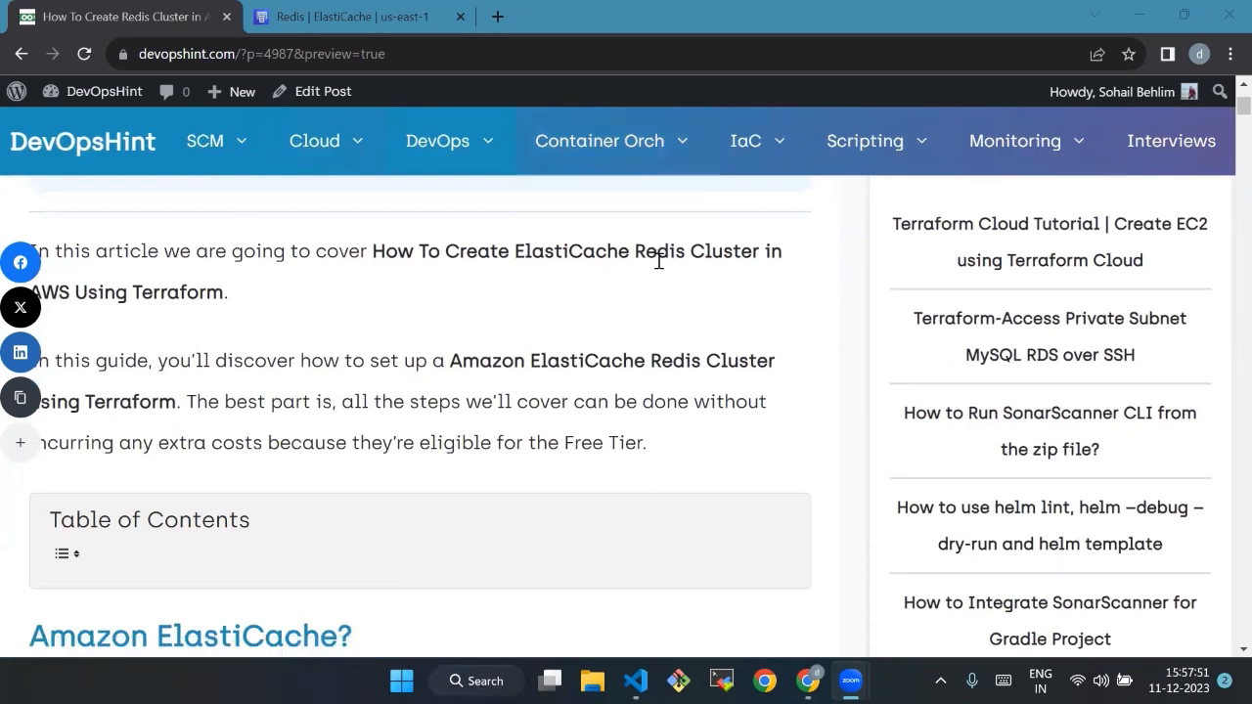
pyautogui.moveTo(661, 281)
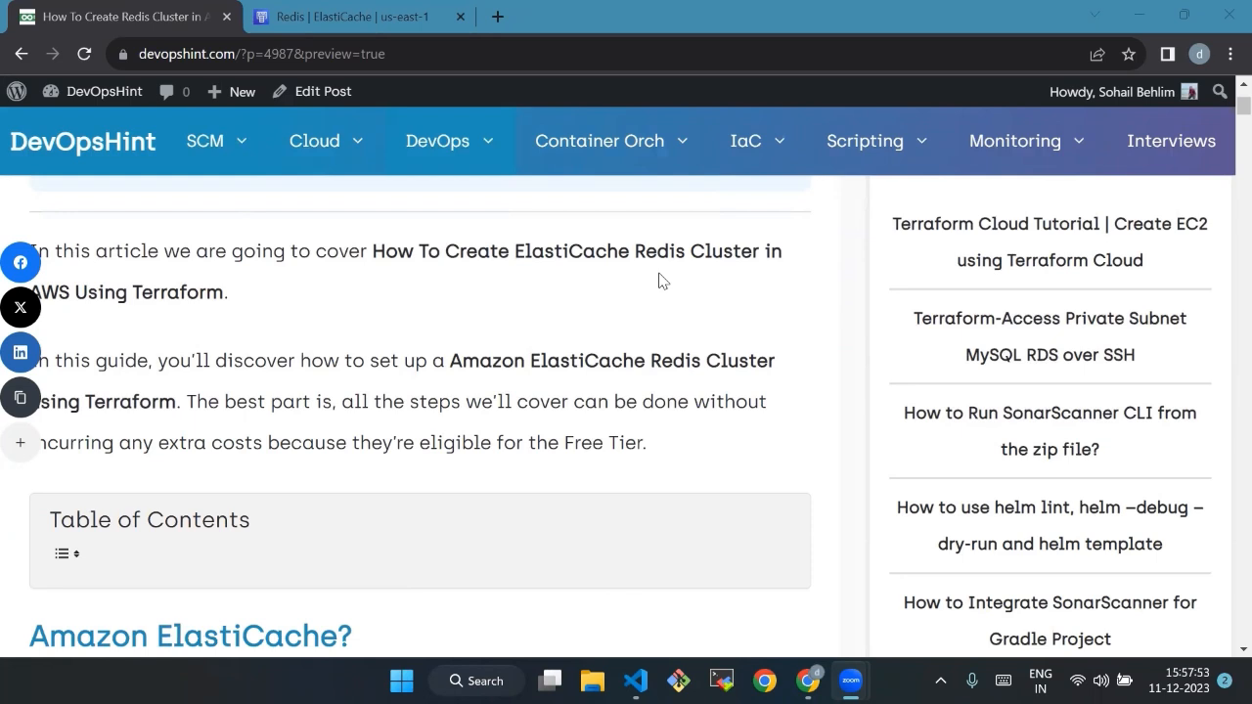
pyautogui.moveTo(677, 274)
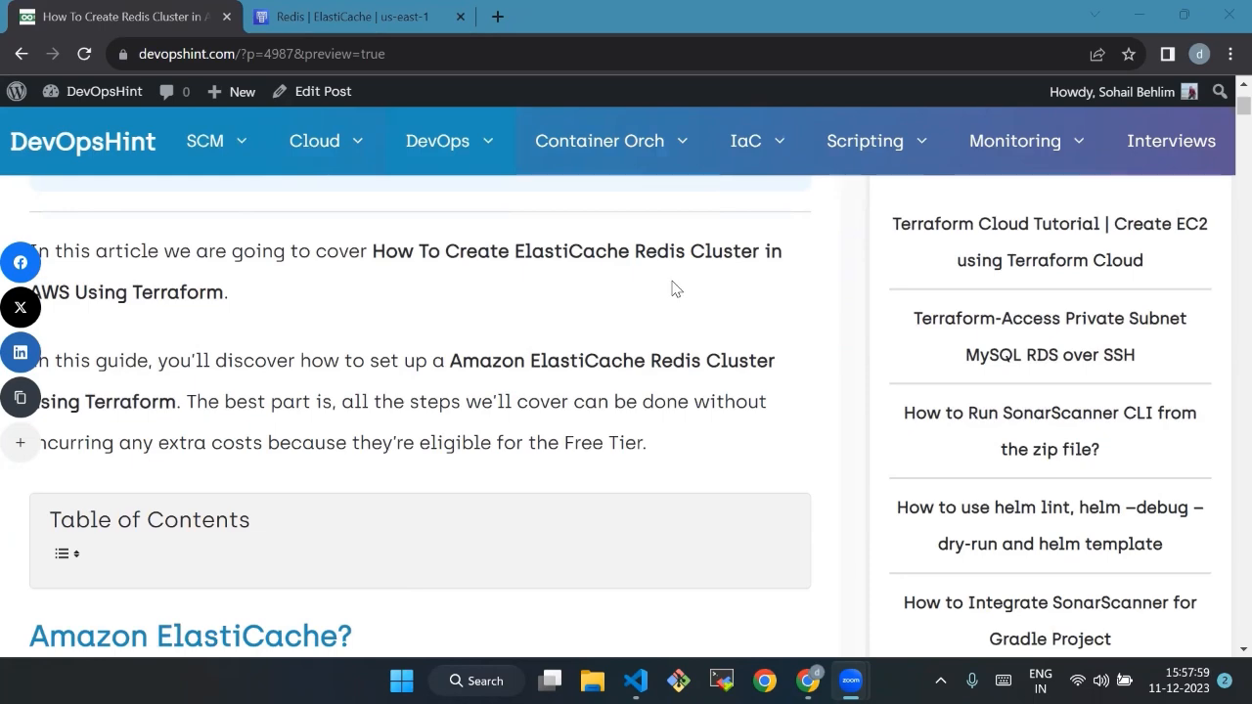
pyautogui.scroll(-3)
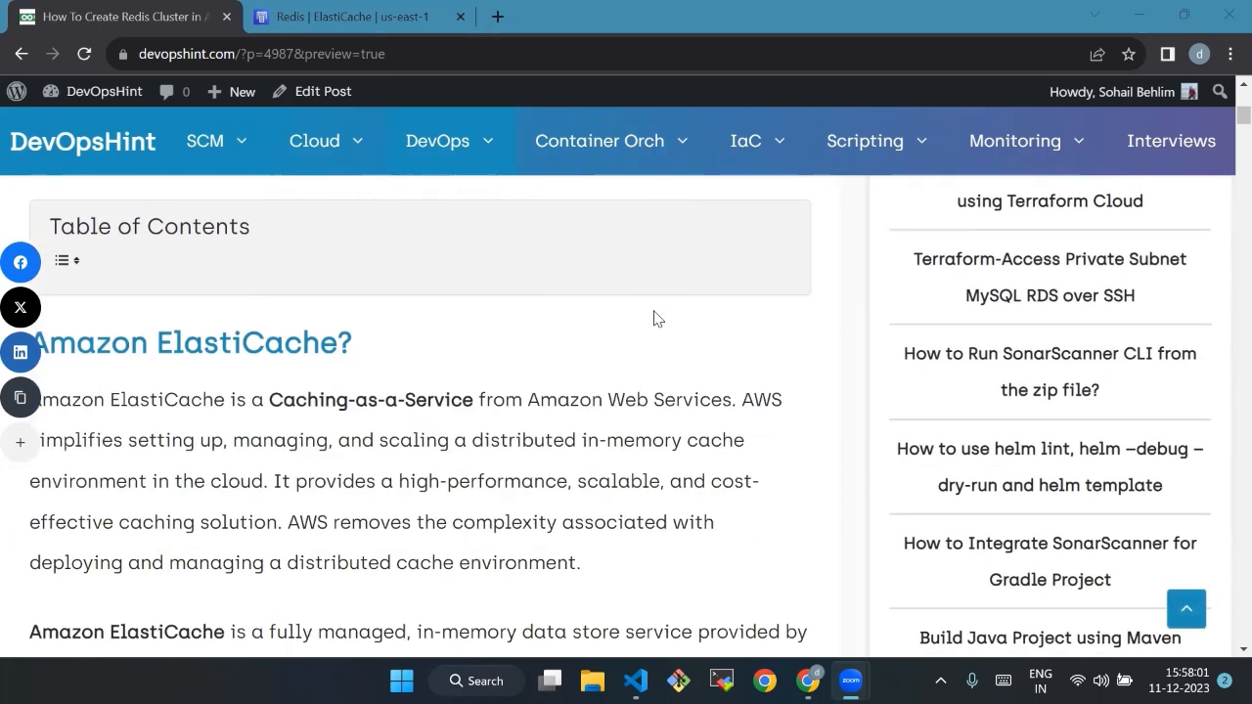
pyautogui.scroll(3)
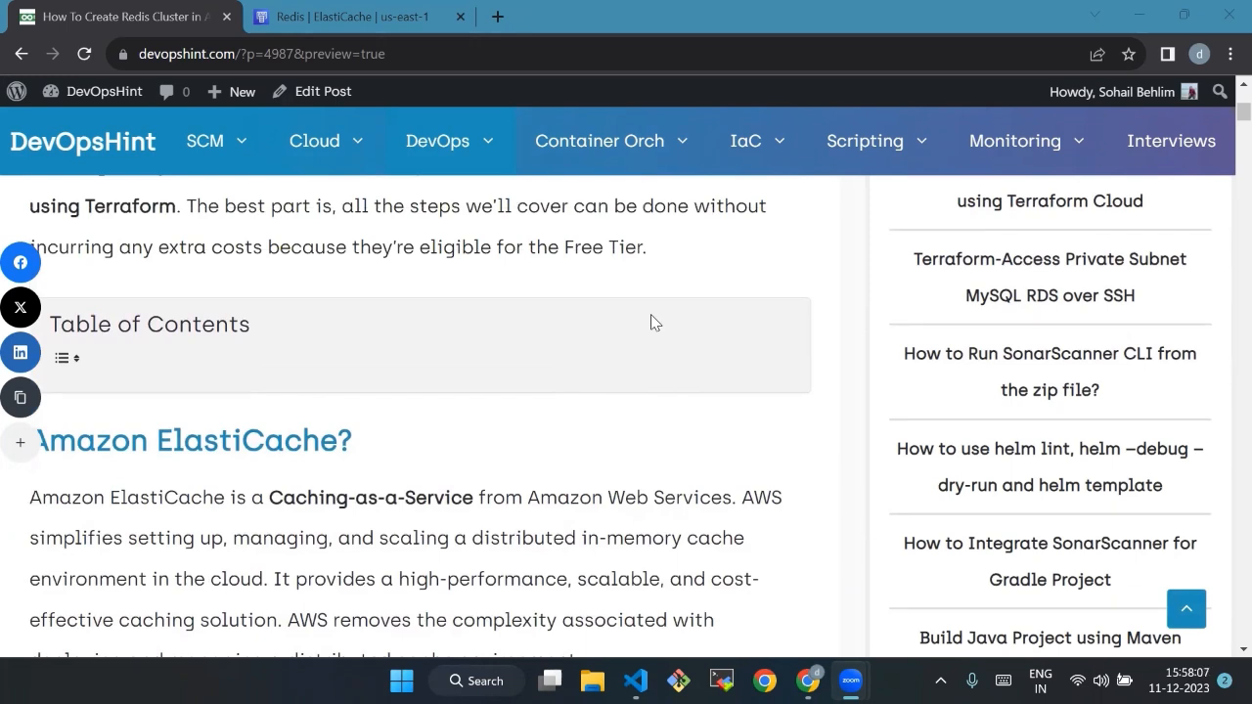
pyautogui.scroll(-3)
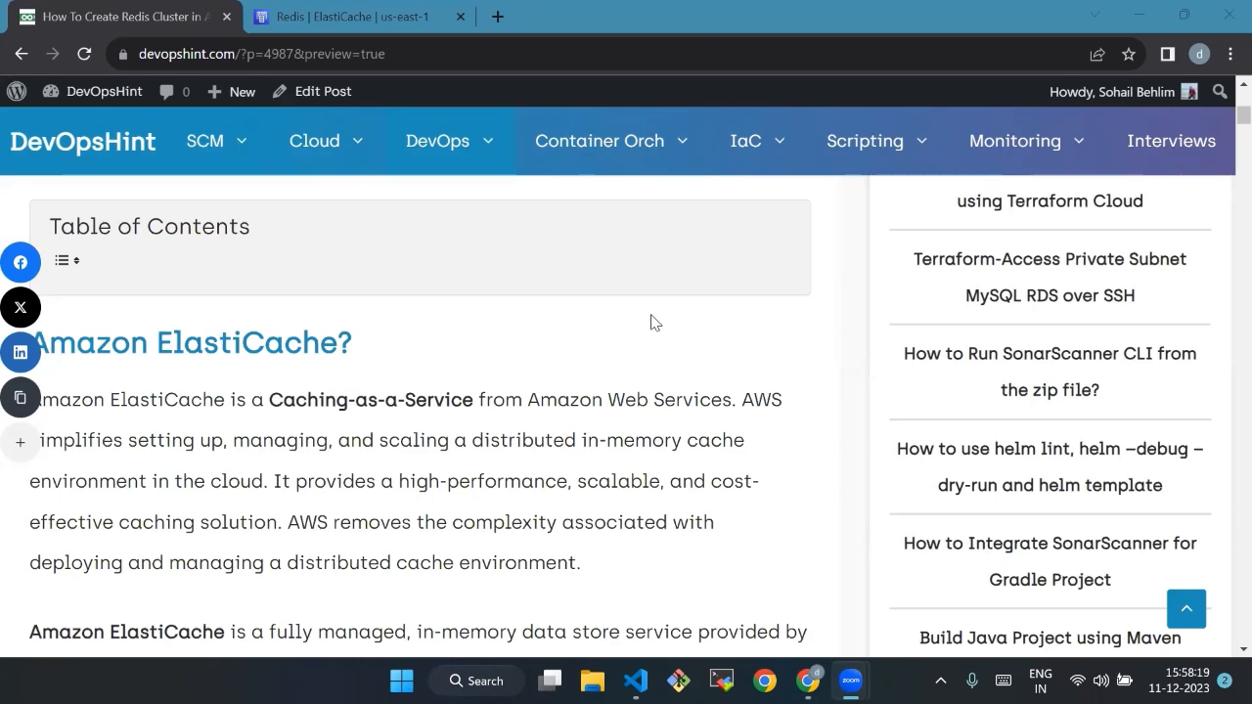
pyautogui.moveTo(583, 297)
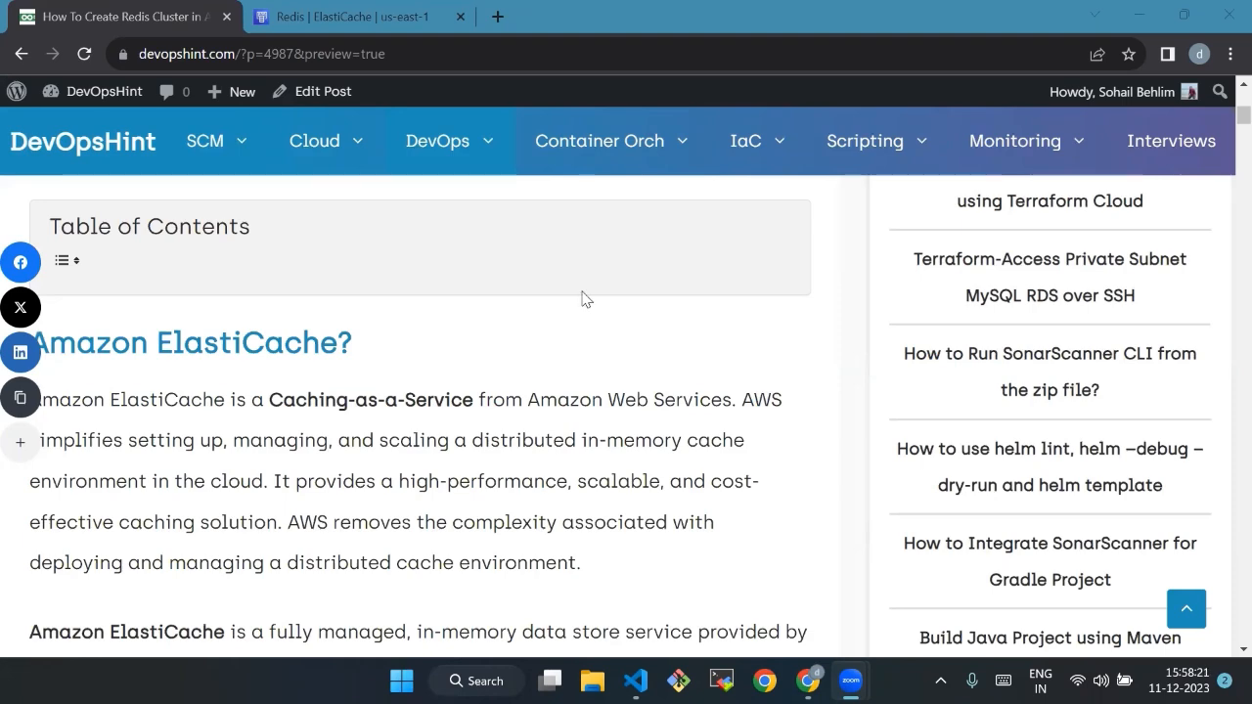
pyautogui.scroll(-3)
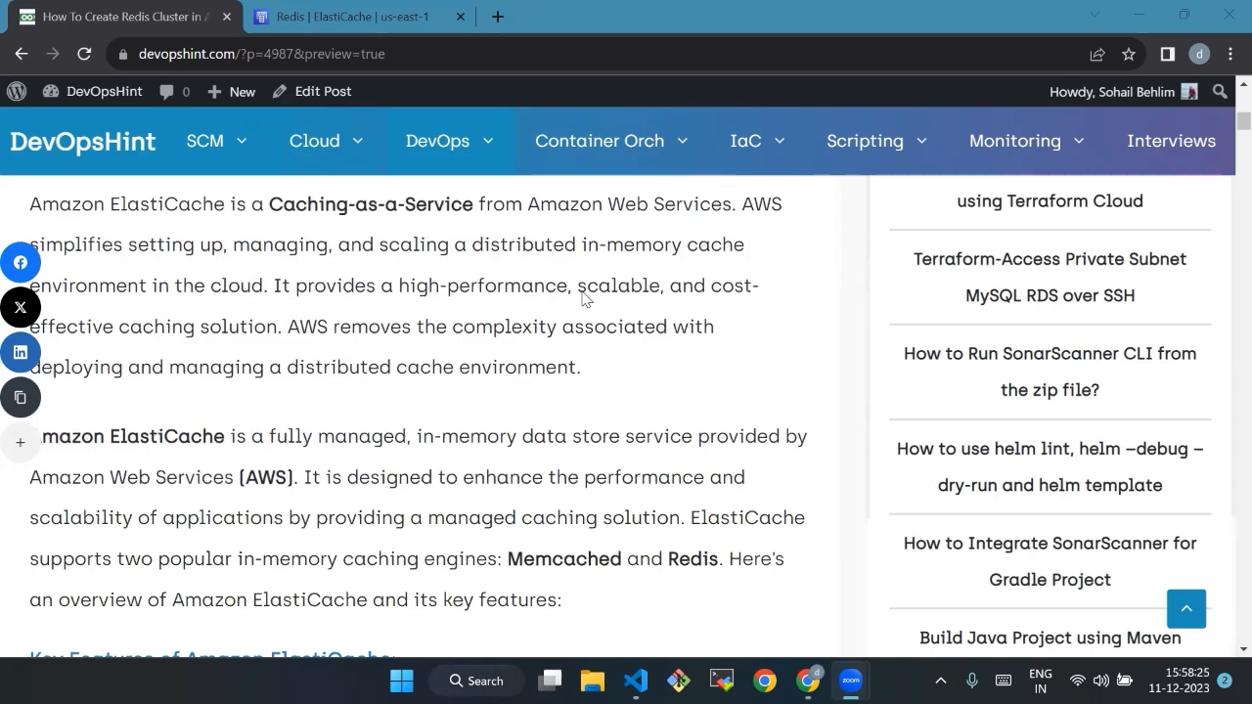
pyautogui.scroll(-3)
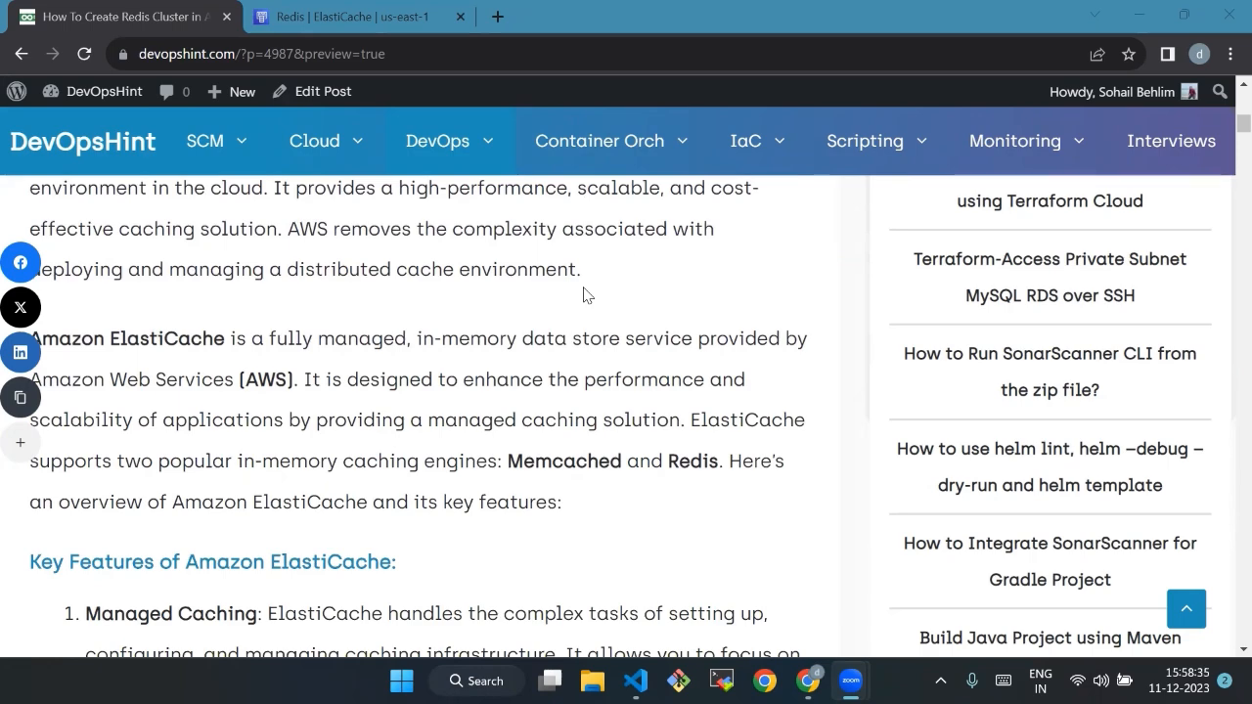
pyautogui.scroll(-3)
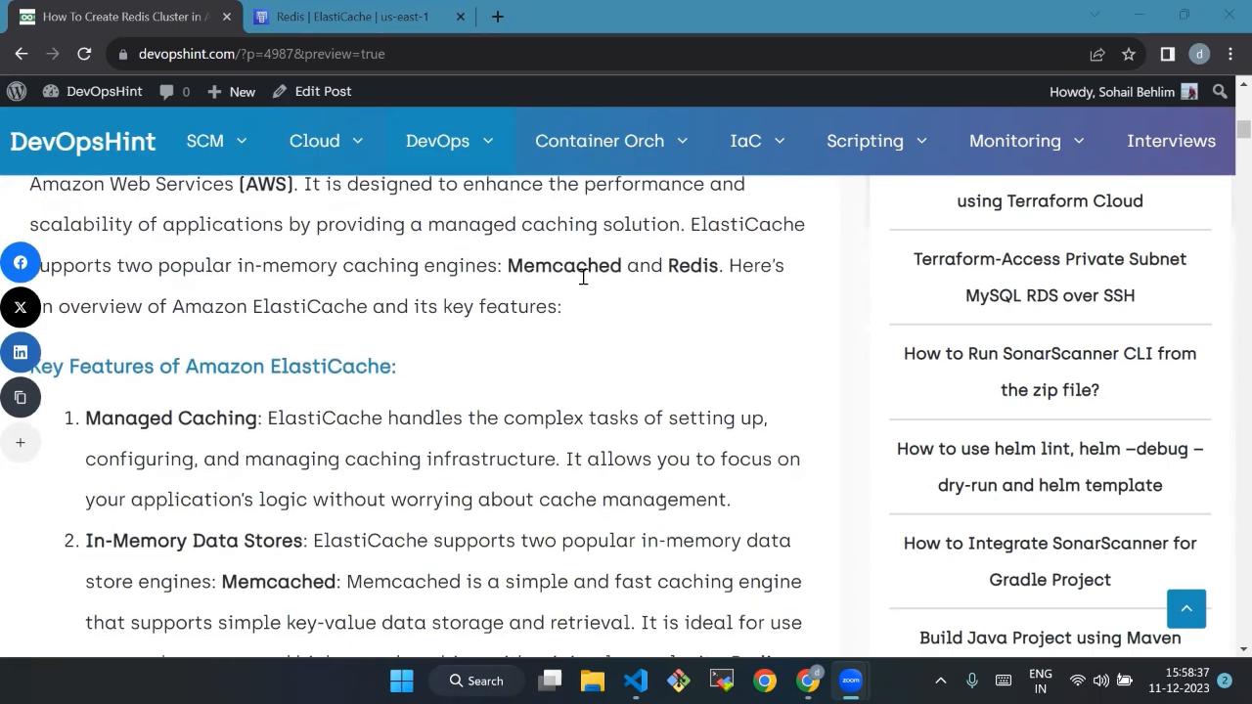
pyautogui.scroll(-3)
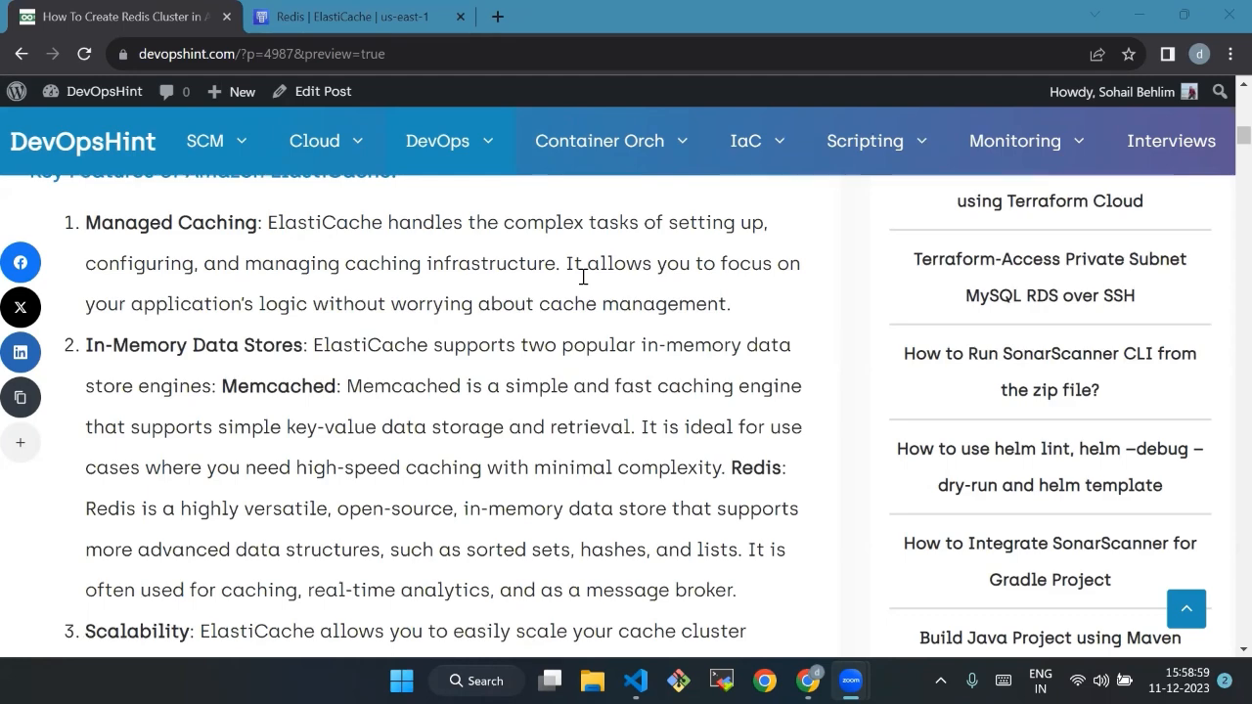
pyautogui.scroll(-3)
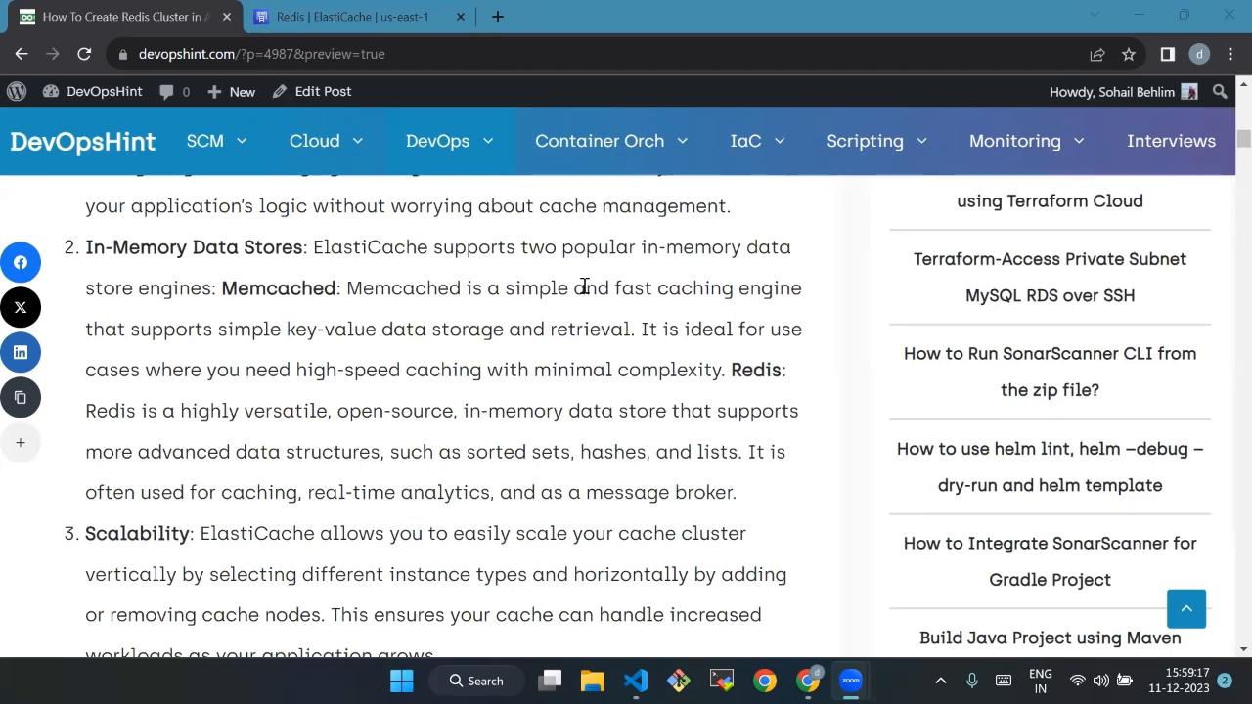
pyautogui.scroll(-3)
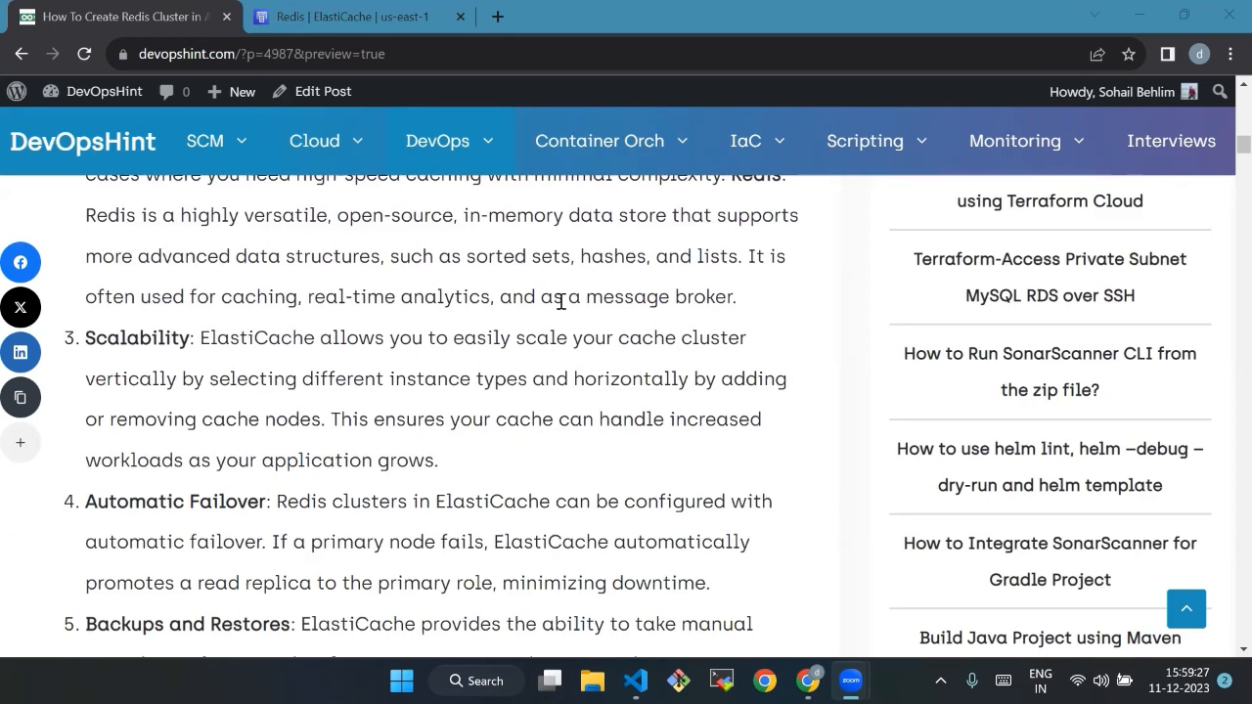
# - Continue past the Redis cluster and caching bullet points to the 'Differences between Redis Cache & MemCache?' heading
pyautogui.scroll(-3)
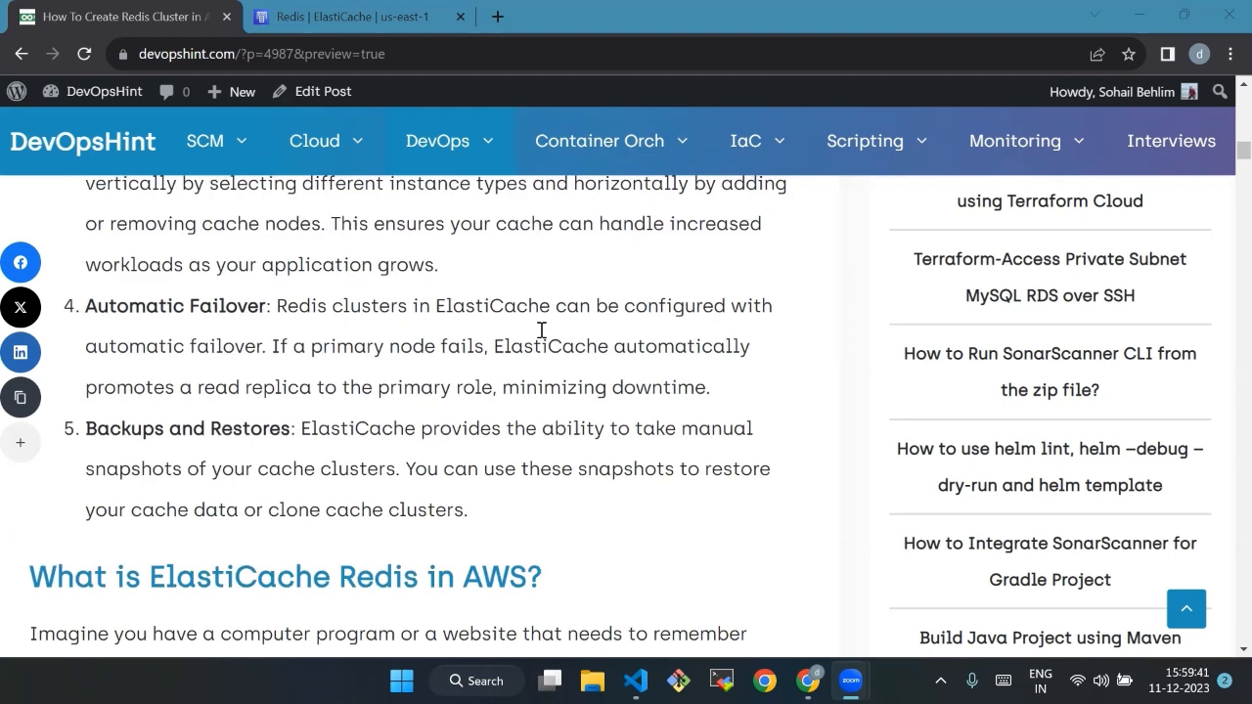
pyautogui.moveTo(540, 349)
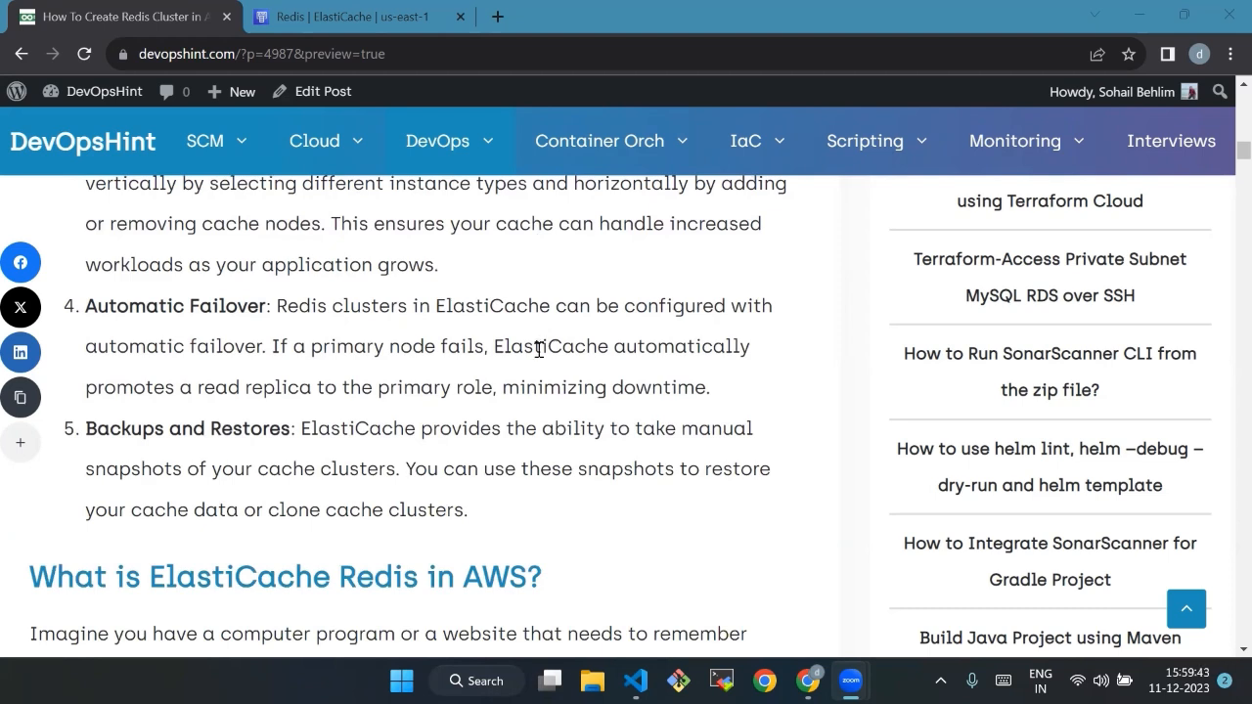
pyautogui.moveTo(543, 368)
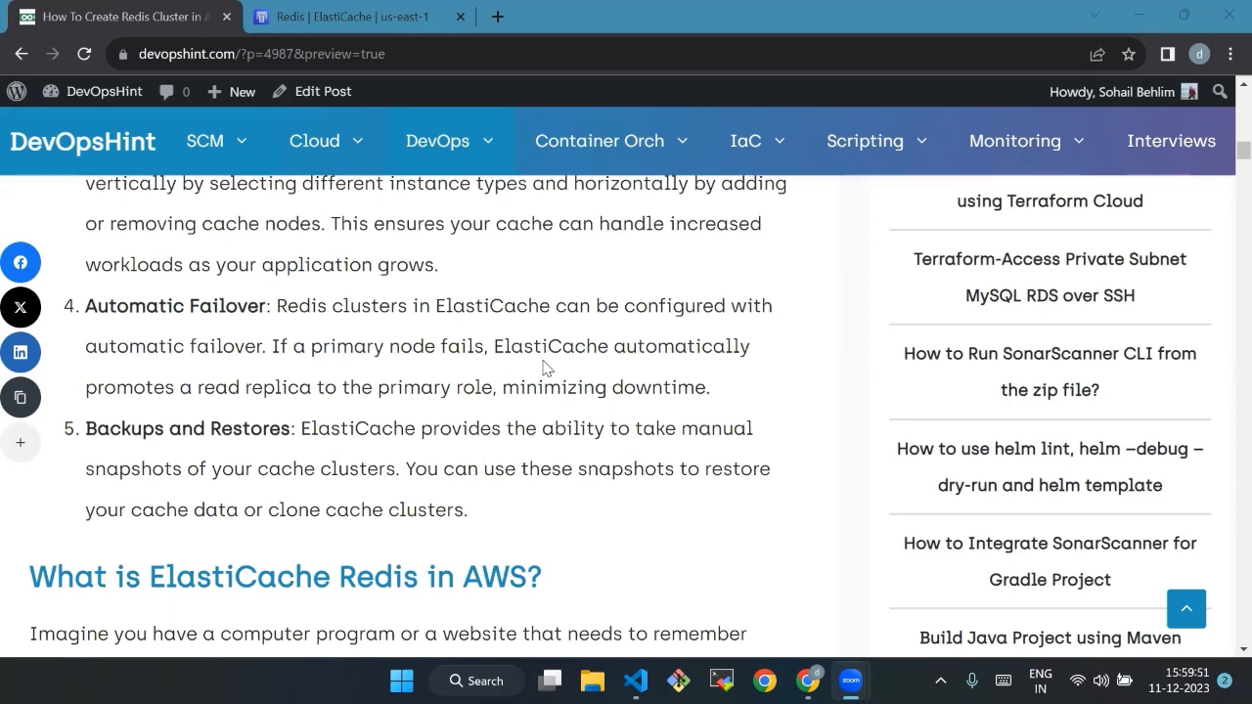
pyautogui.scroll(-3)
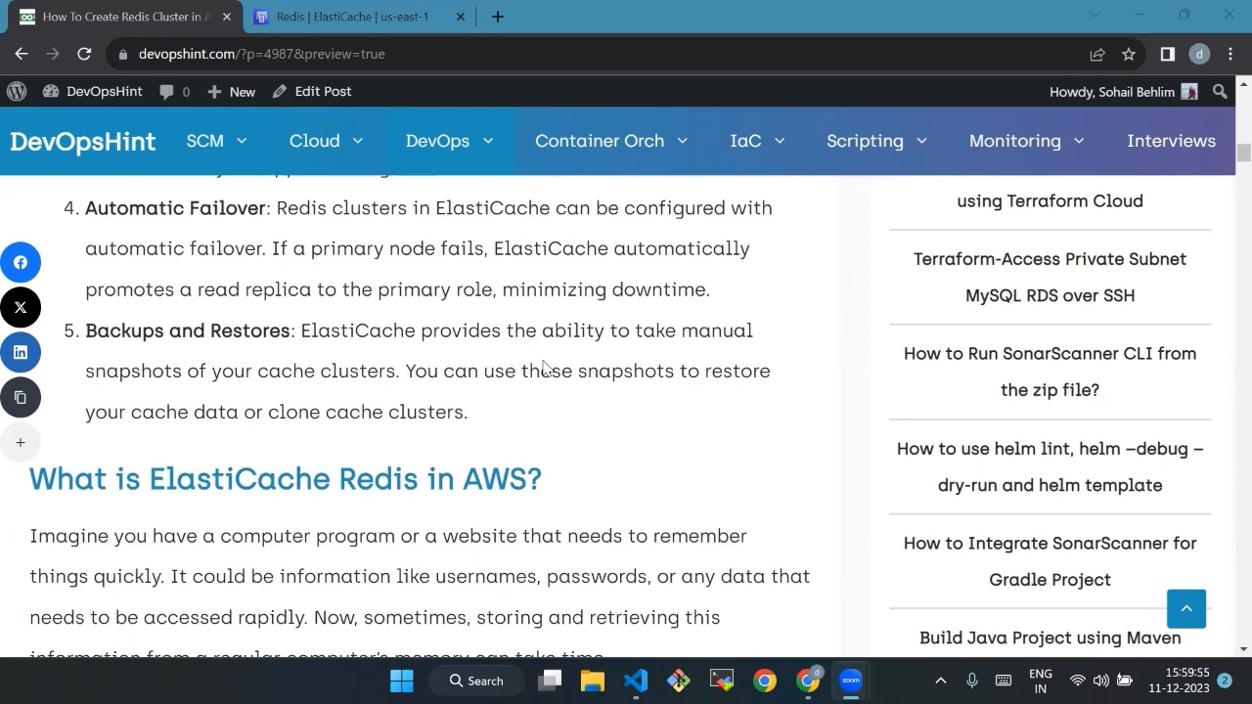
pyautogui.moveTo(525, 382)
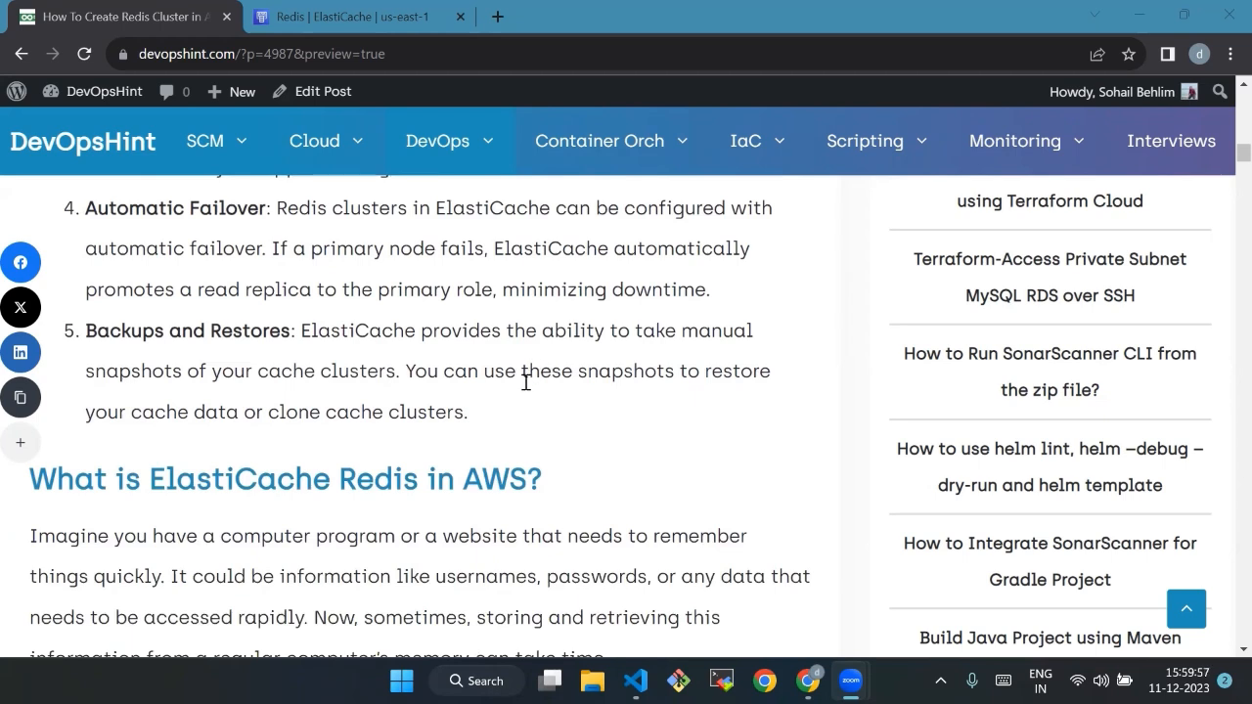
pyautogui.moveTo(526, 390)
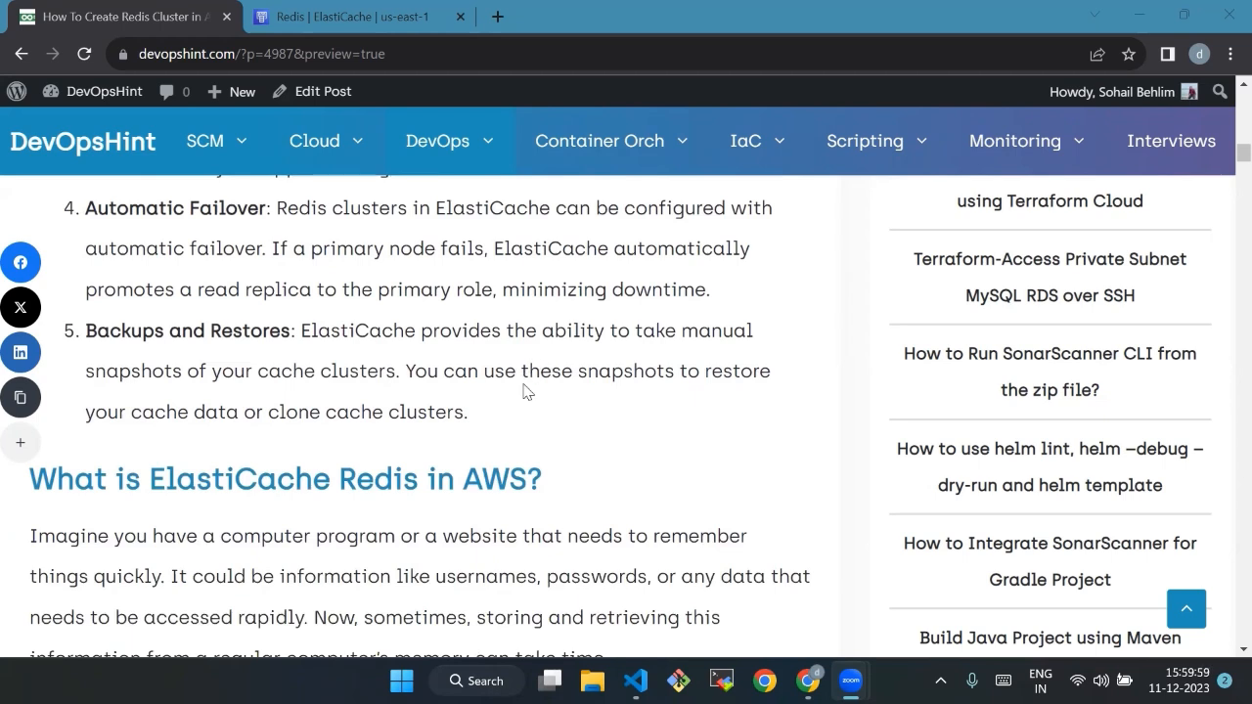
pyautogui.scroll(-3)
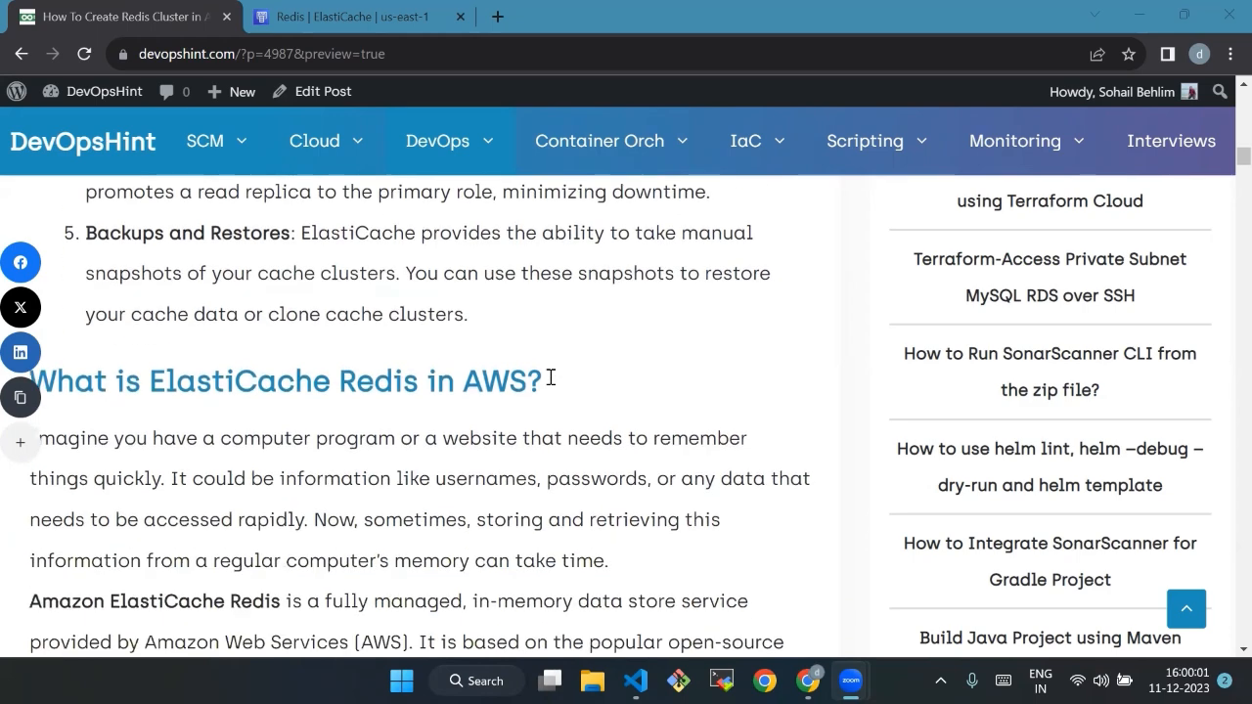
pyautogui.moveTo(694, 336)
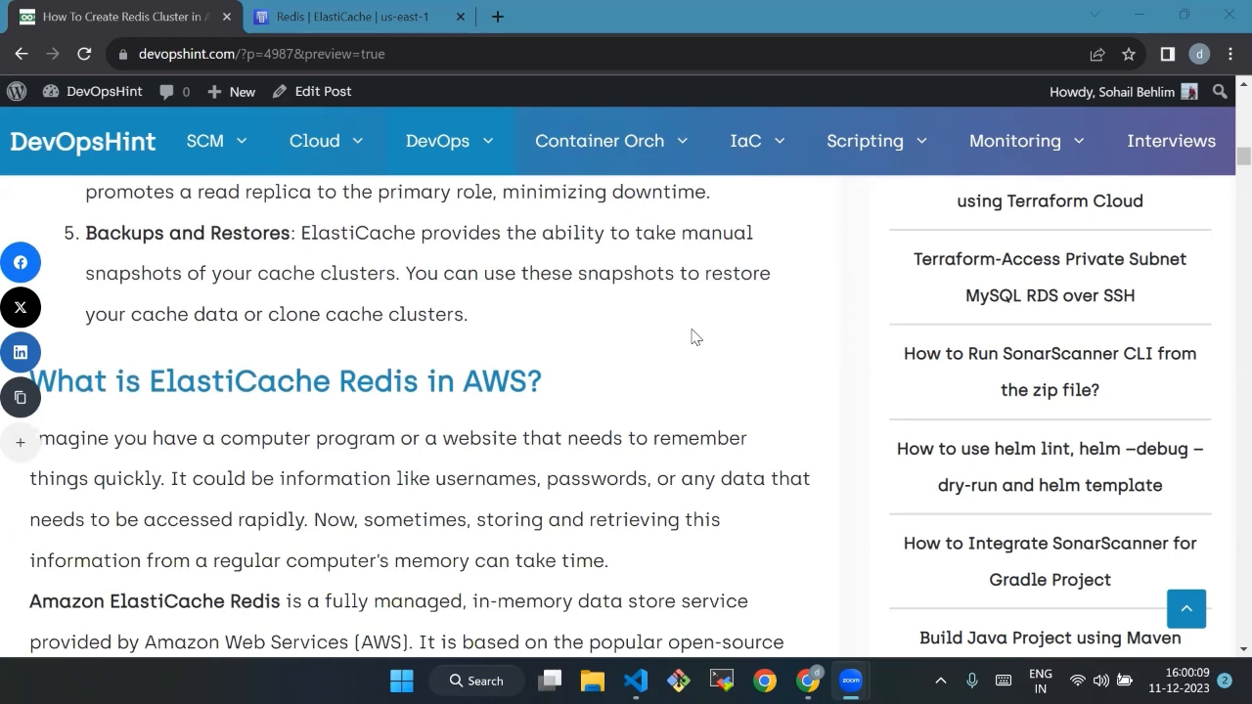
pyautogui.moveTo(610, 364)
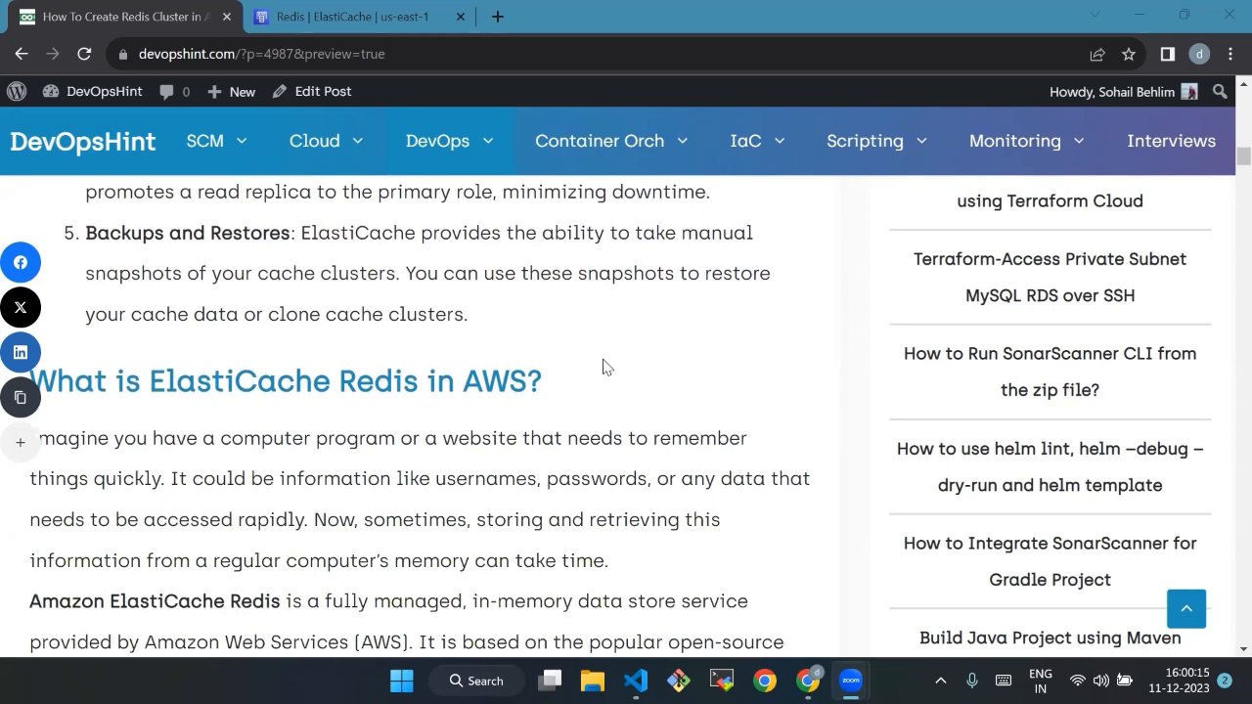
pyautogui.scroll(-3)
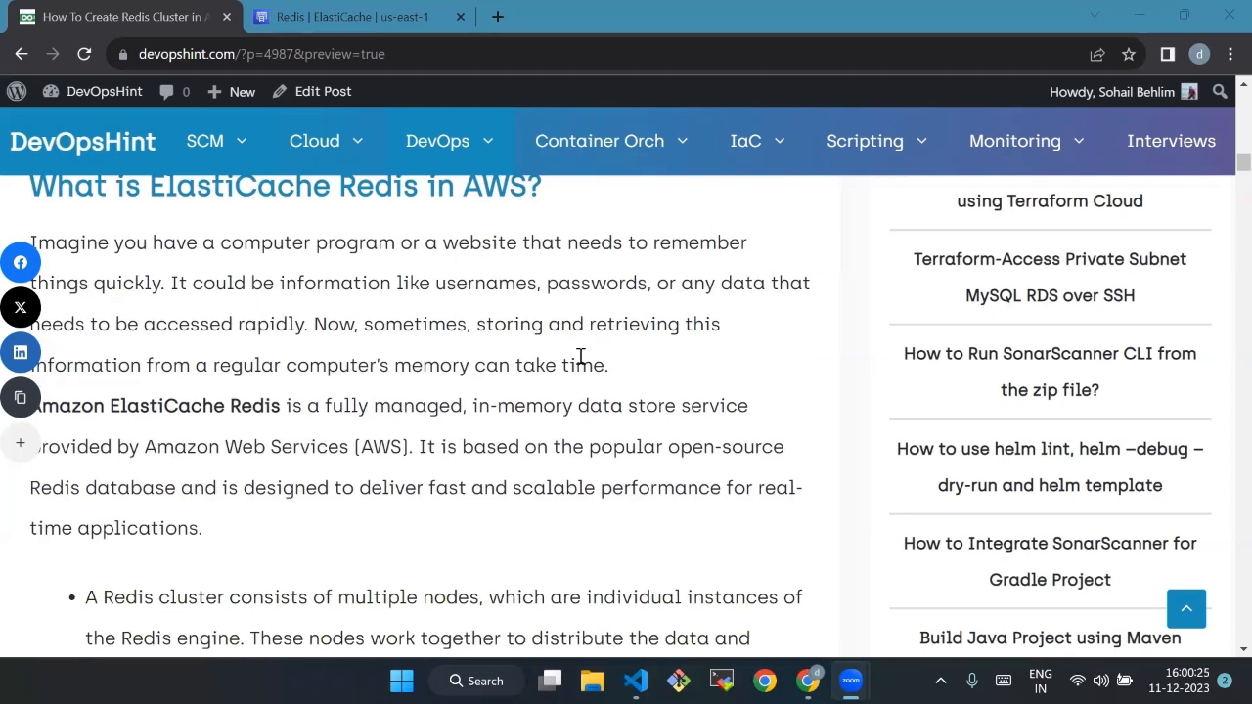
pyautogui.moveTo(591, 352)
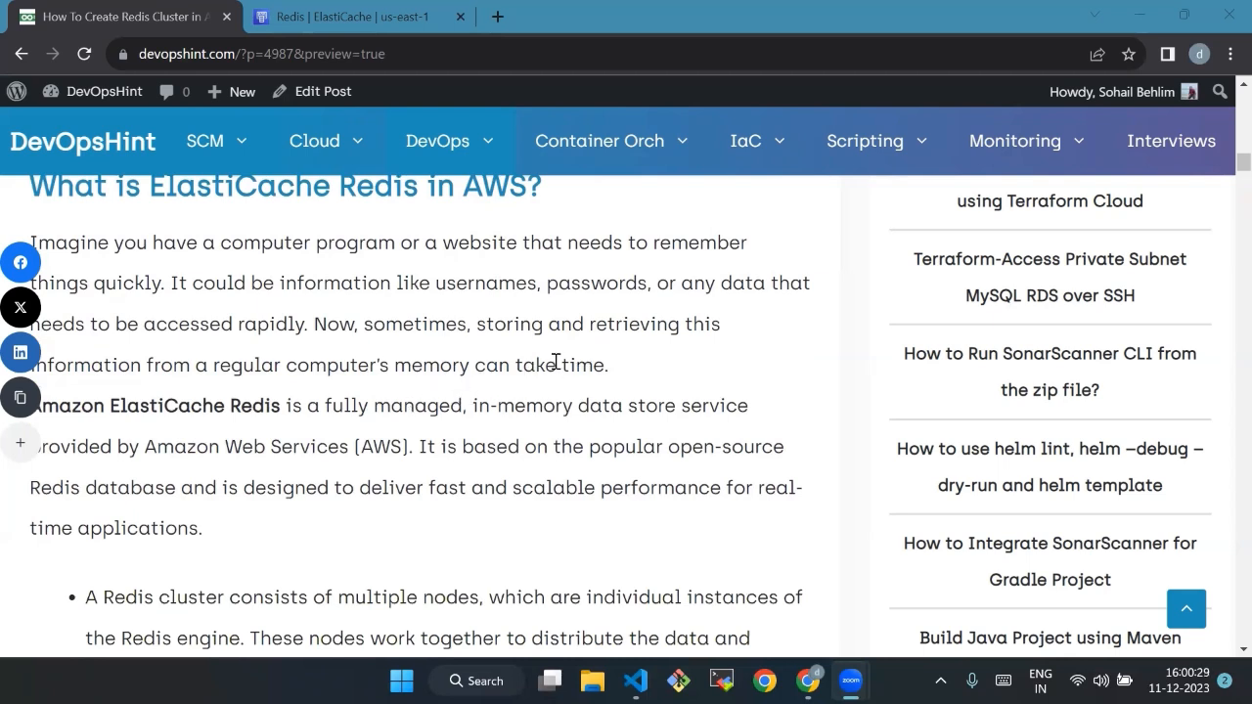
pyautogui.scroll(-3)
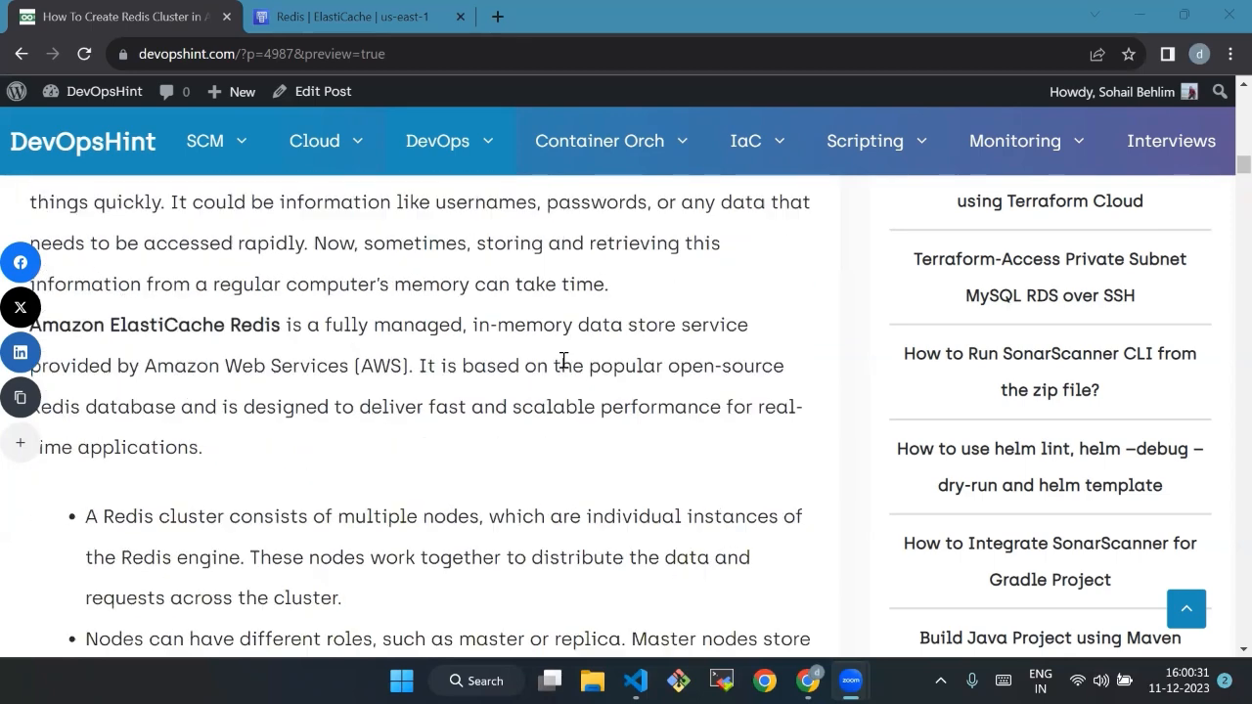
pyautogui.scroll(-3)
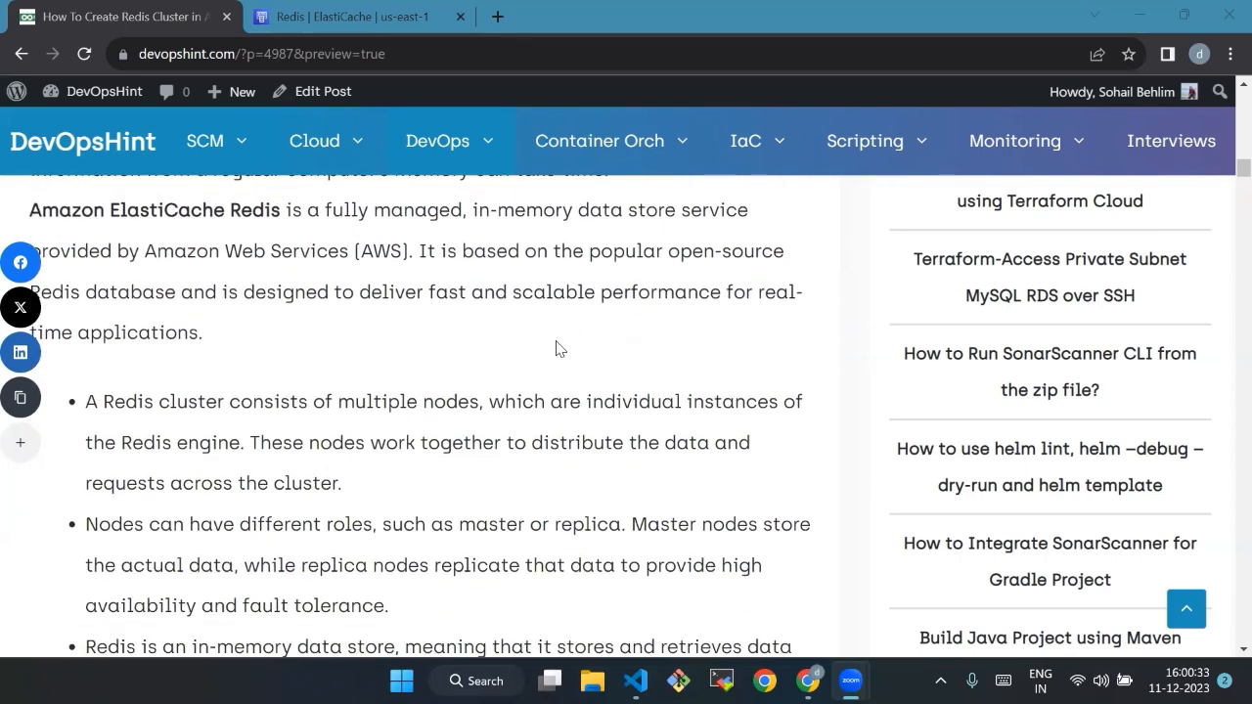
pyautogui.scroll(-3)
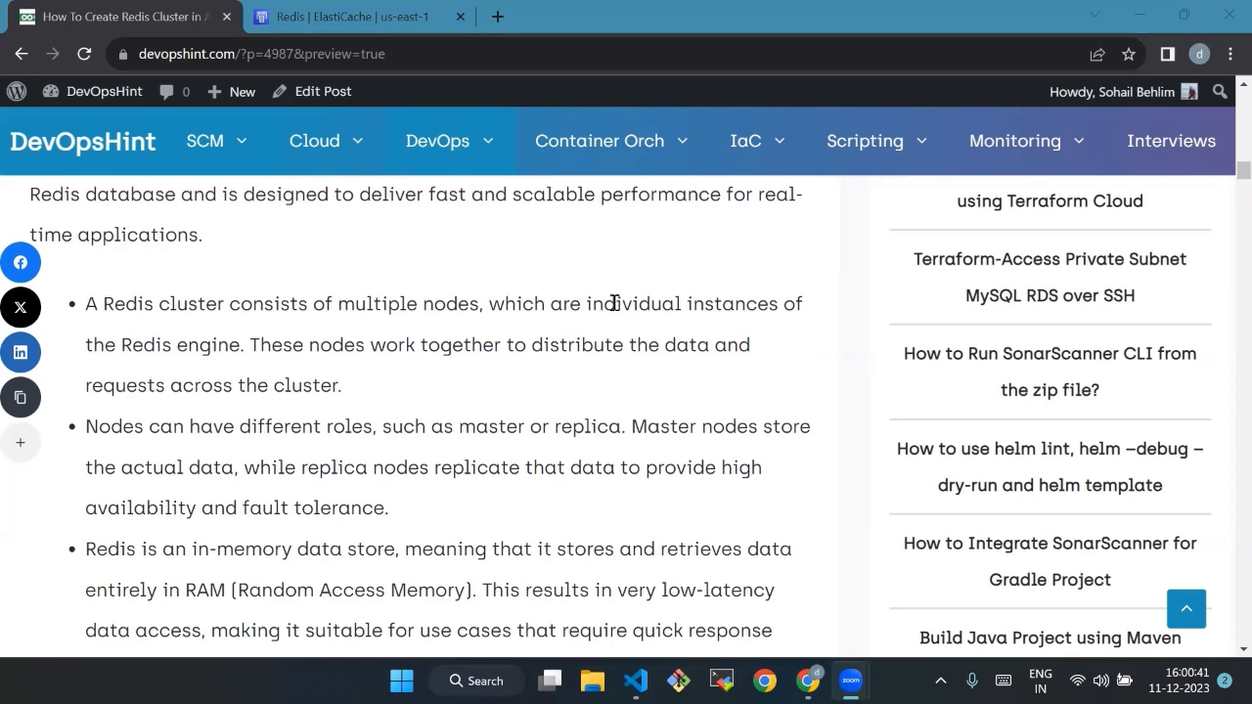
pyautogui.scroll(-3)
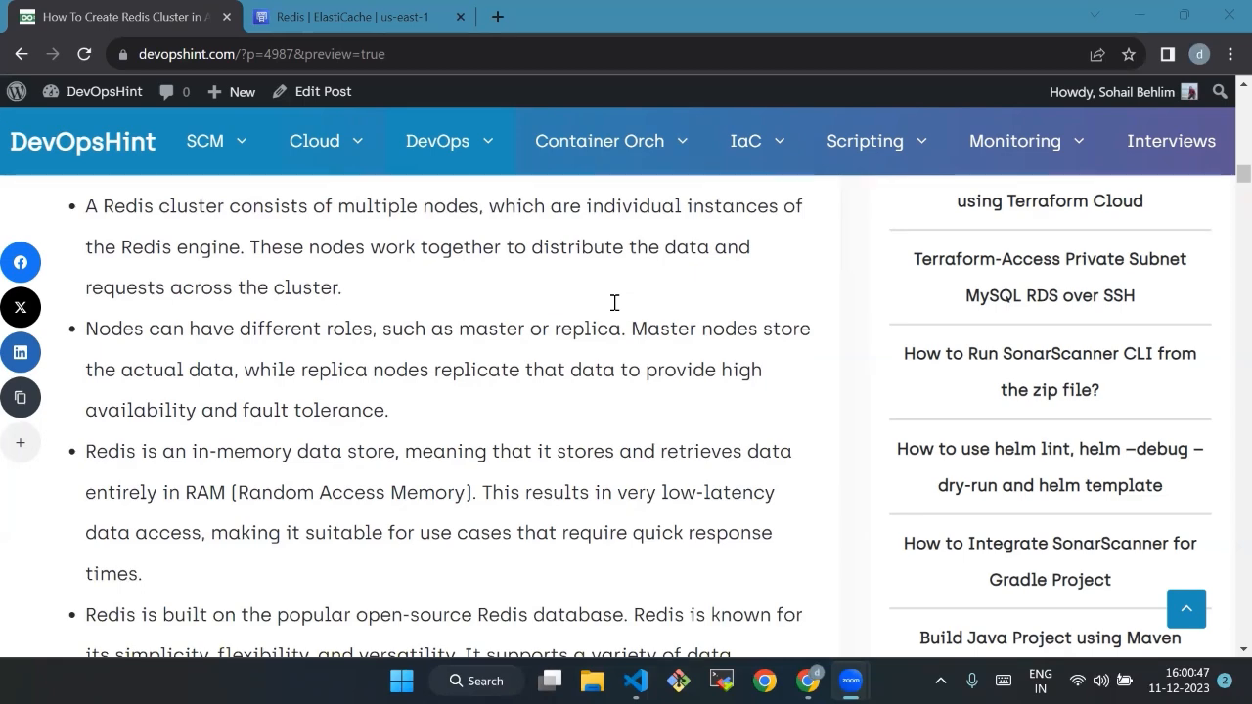
pyautogui.scroll(-3)
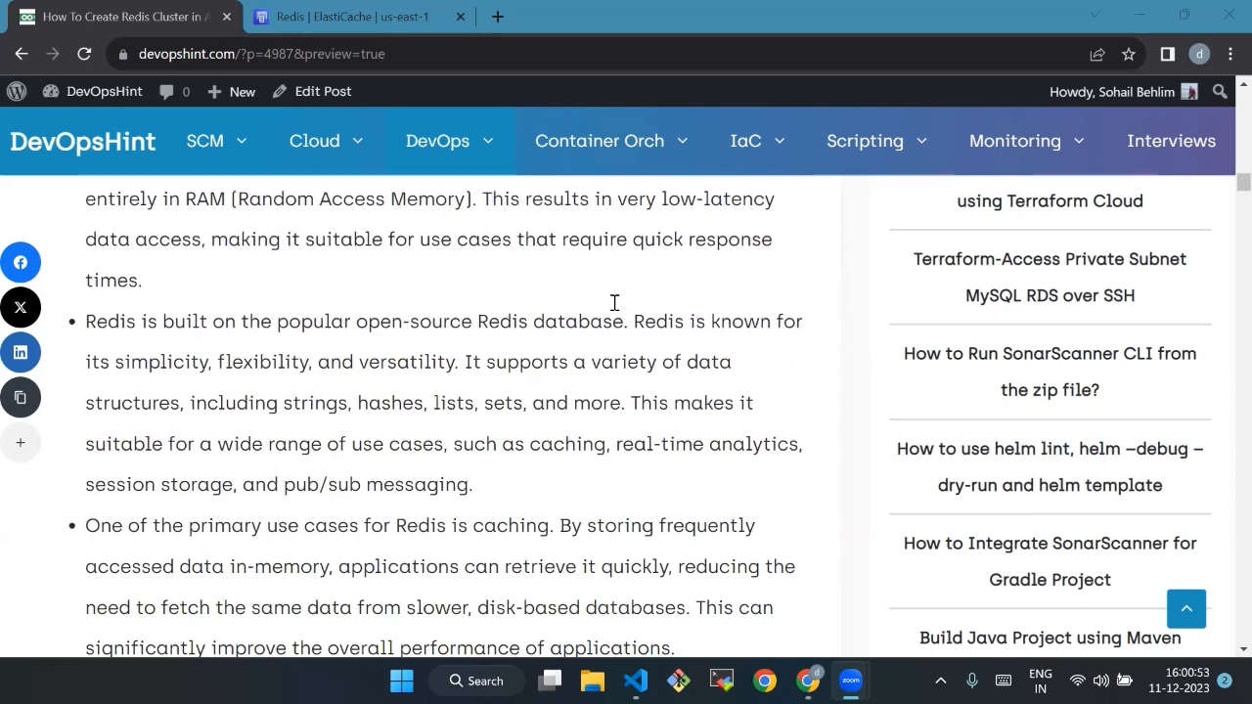
pyautogui.scroll(-3)
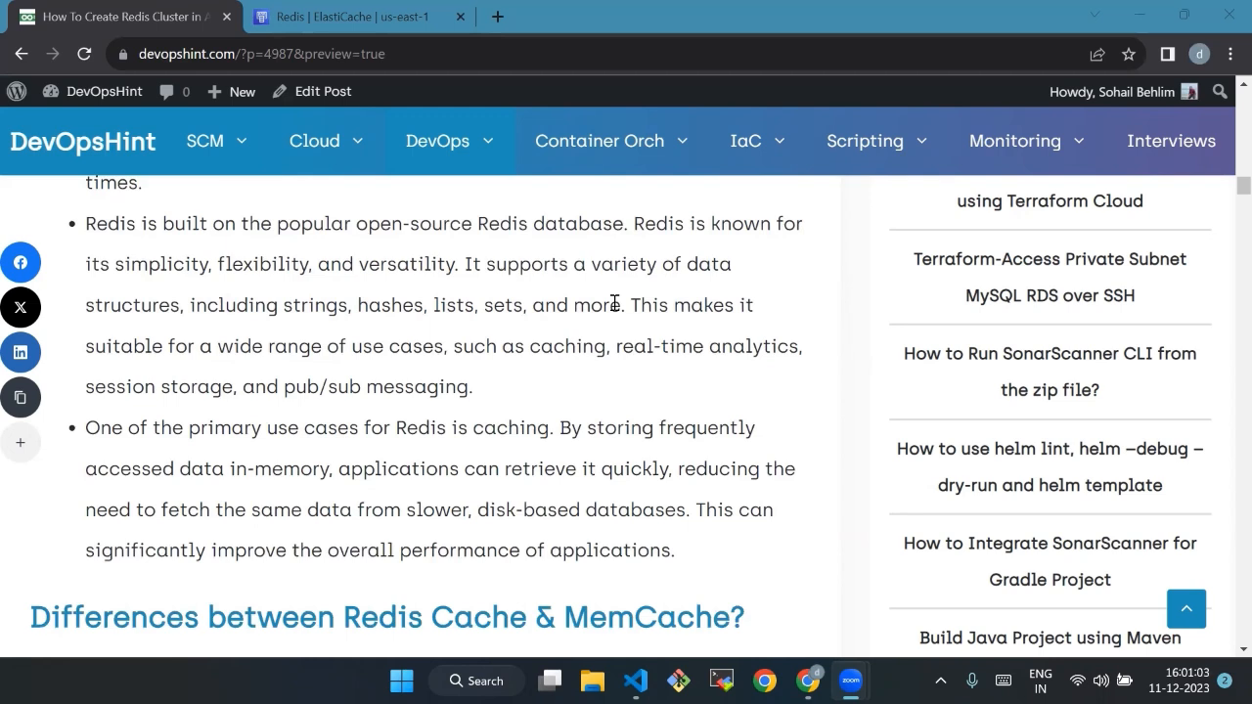
pyautogui.scroll(-3)
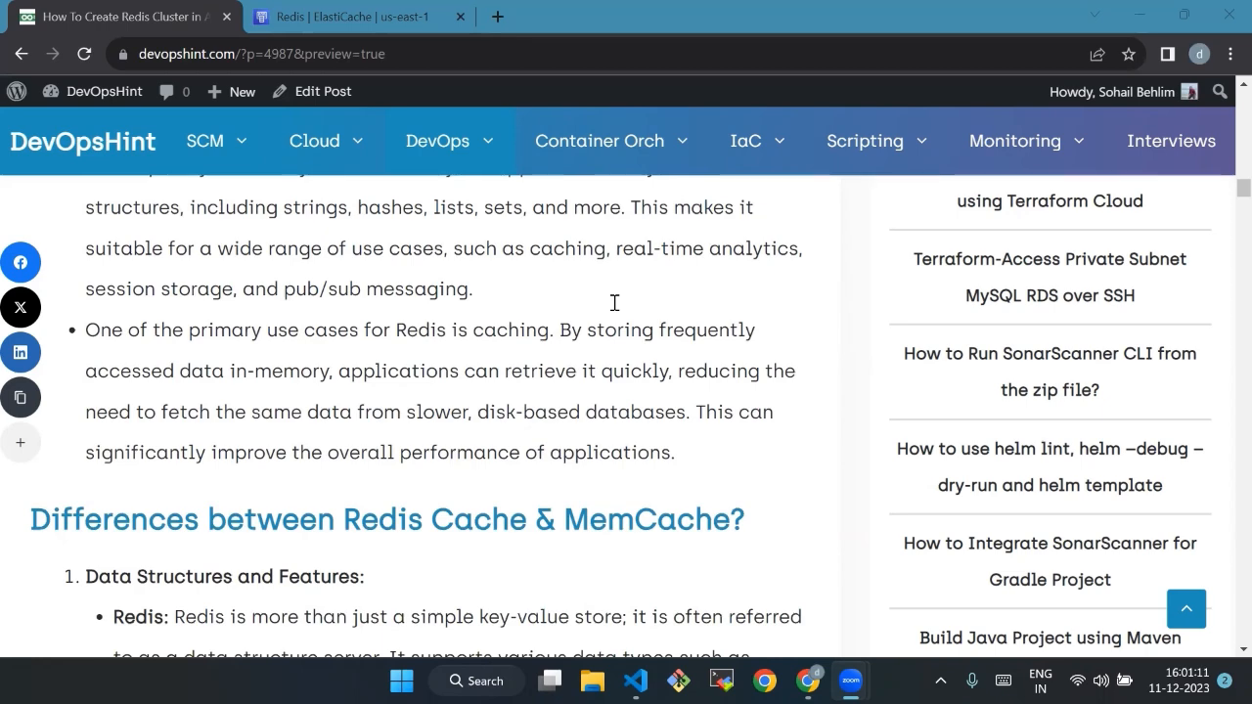
# - Scroll through the Data Structures, Persistence and Use Cases comparison points until Prerequisites is visible
pyautogui.scroll(-3)
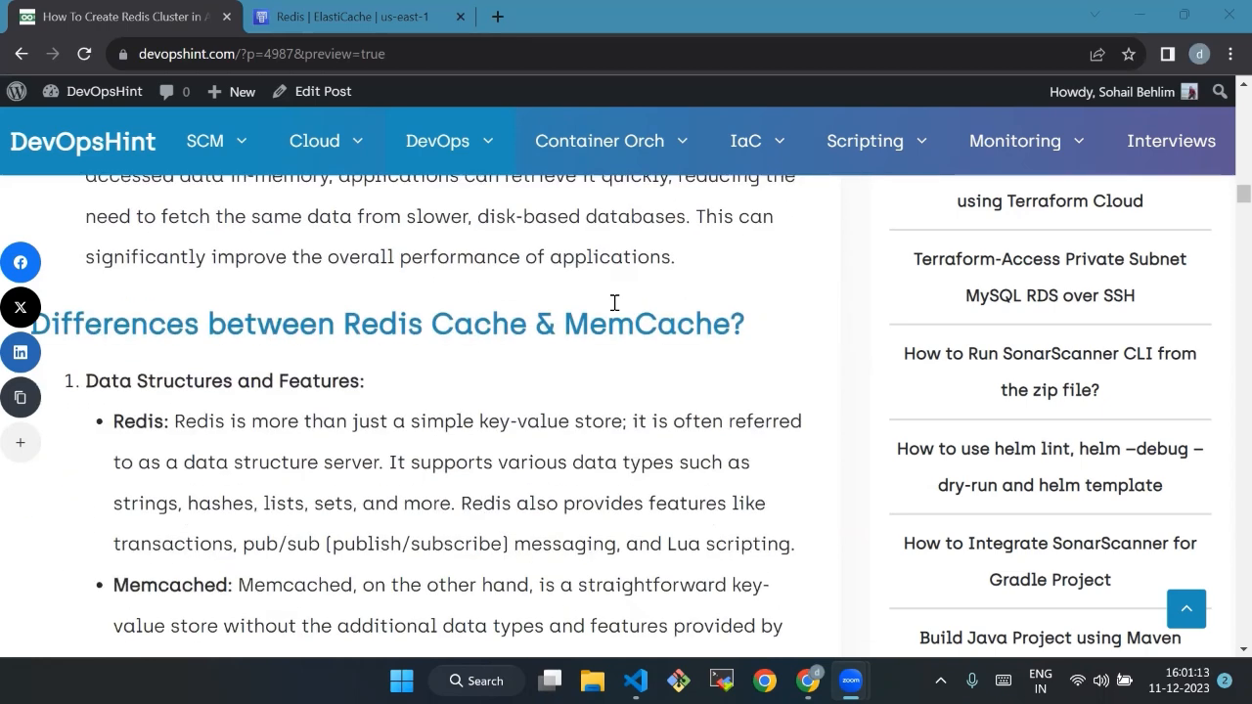
pyautogui.scroll(-3)
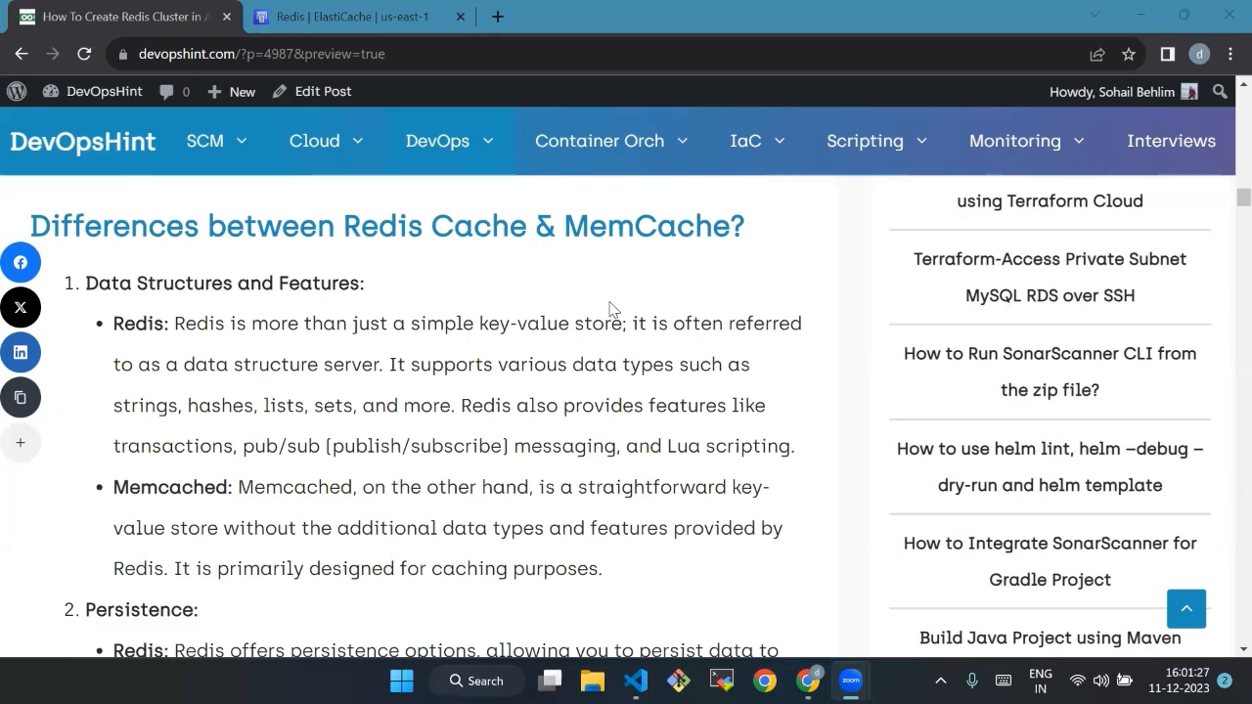
pyautogui.moveTo(618, 280)
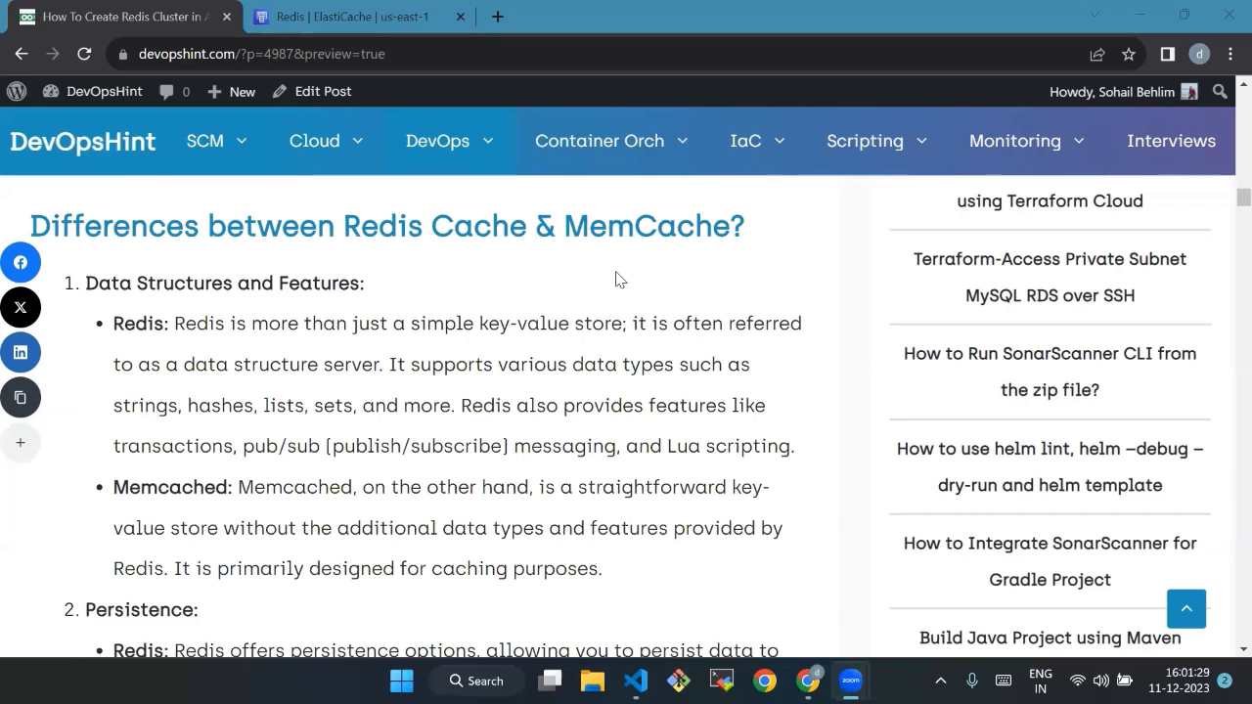
pyautogui.scroll(-3)
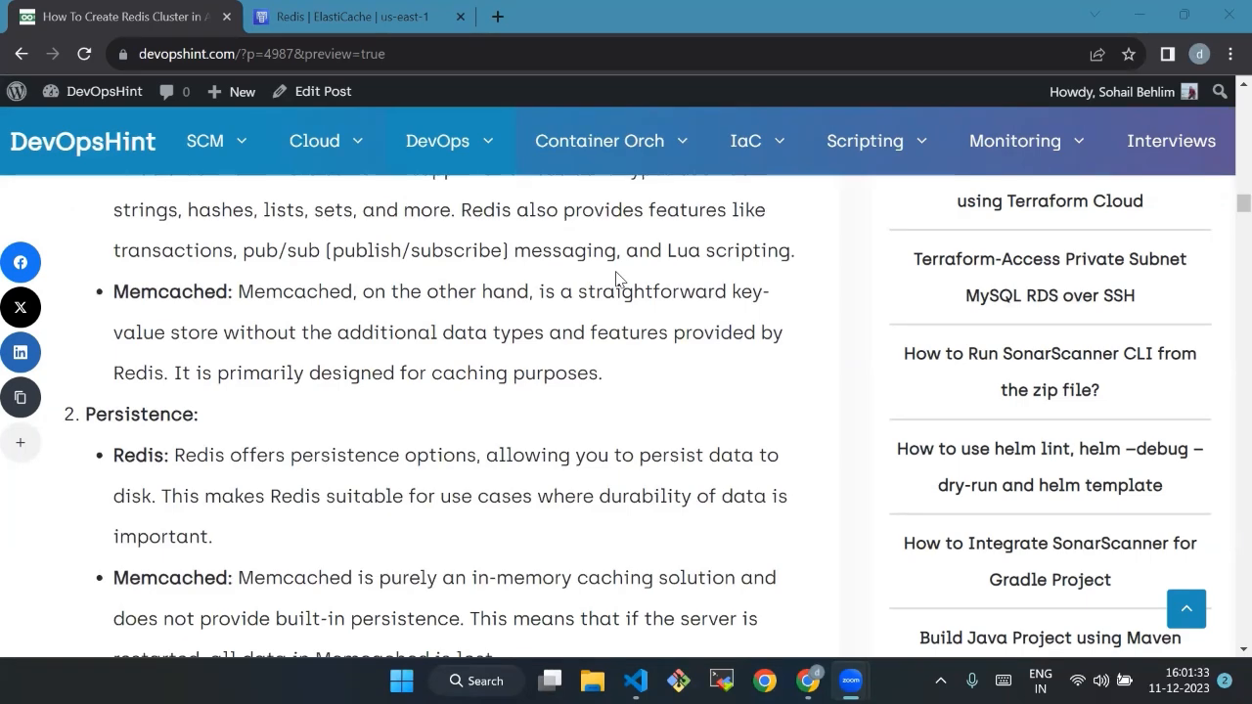
pyautogui.scroll(-3)
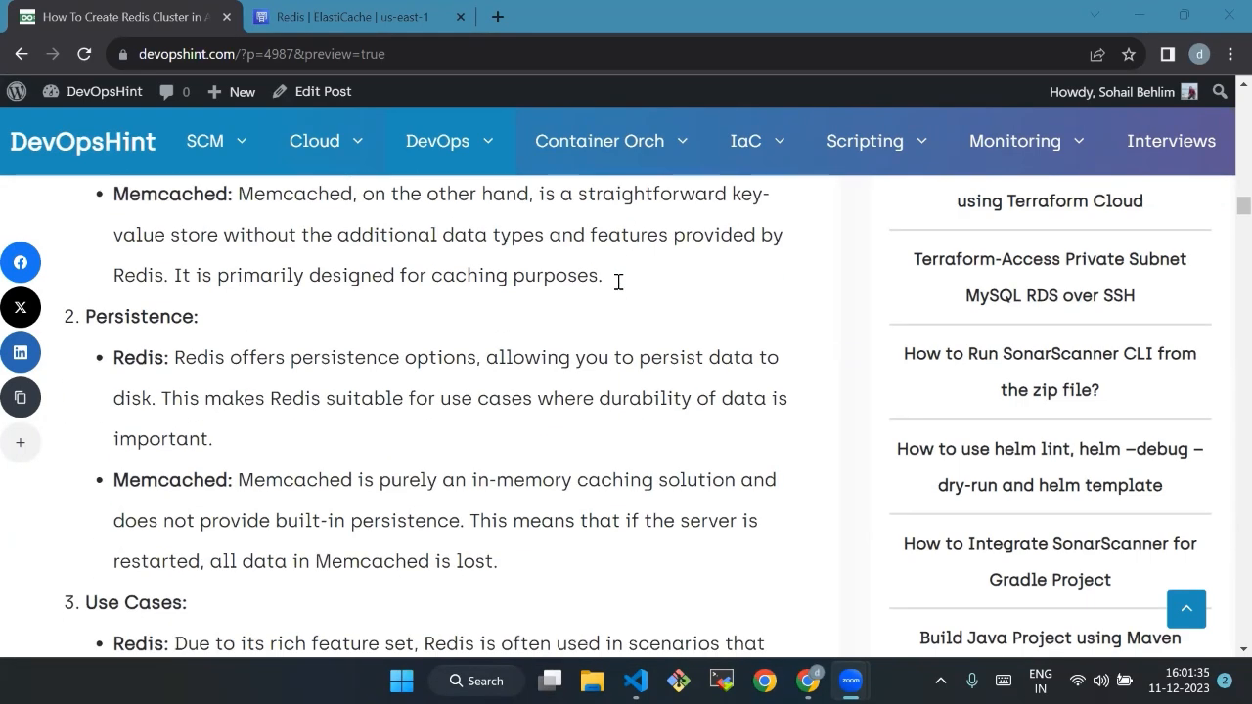
pyautogui.moveTo(624, 285)
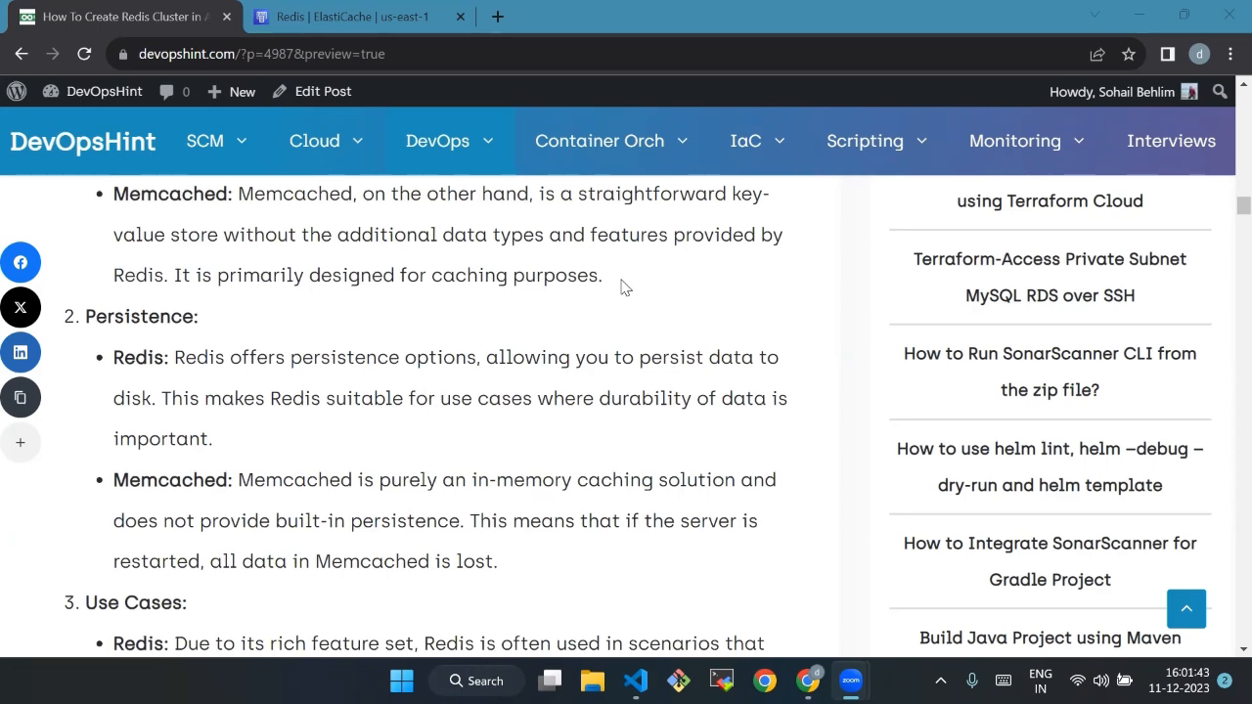
pyautogui.scroll(-3)
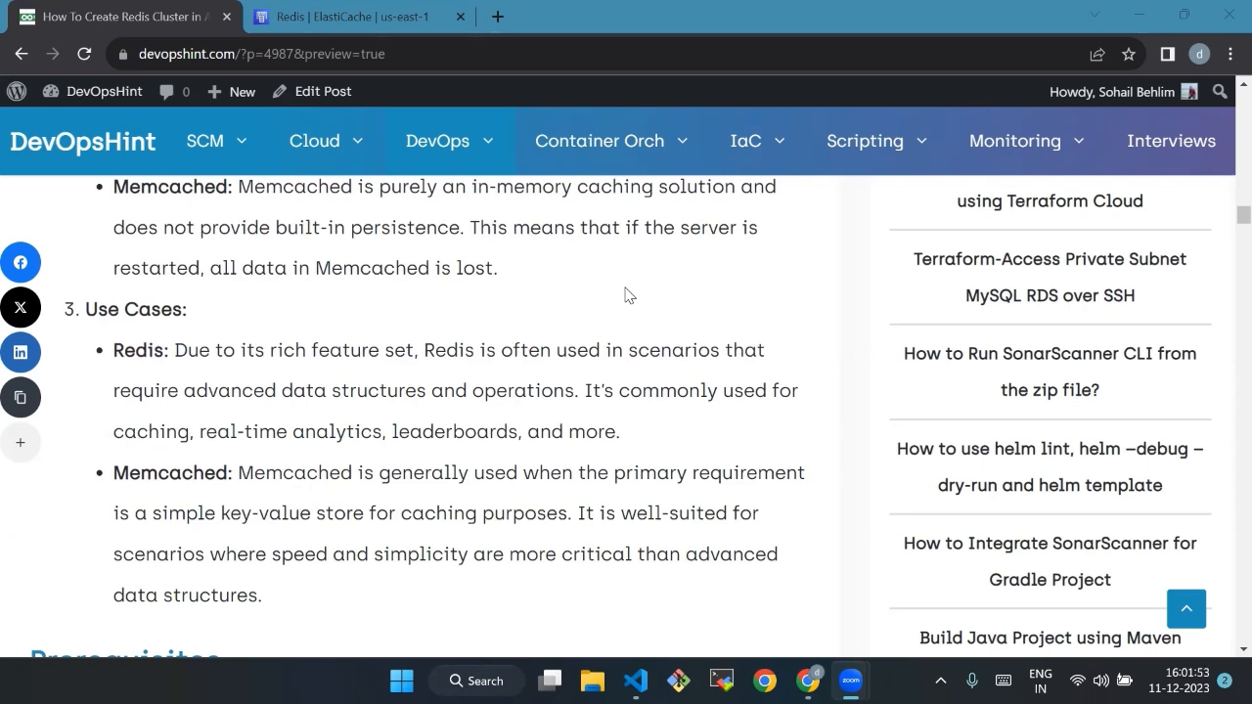
pyautogui.scroll(-3)
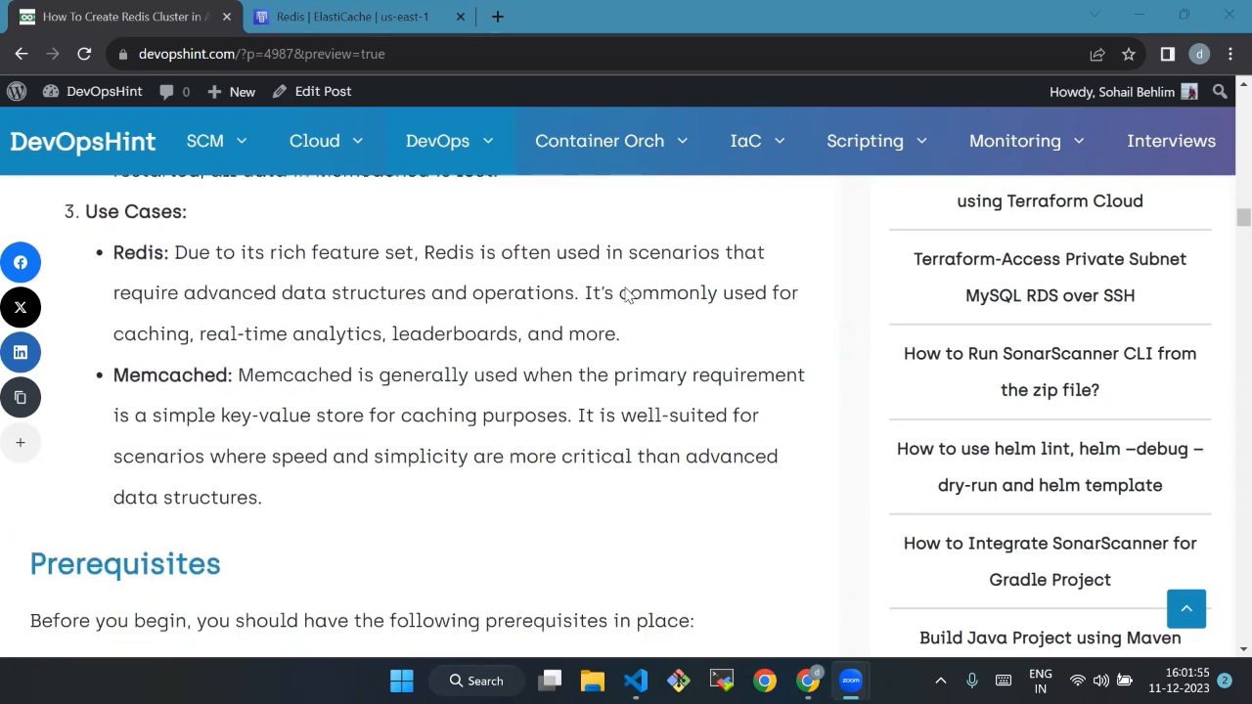
pyautogui.moveTo(622, 290)
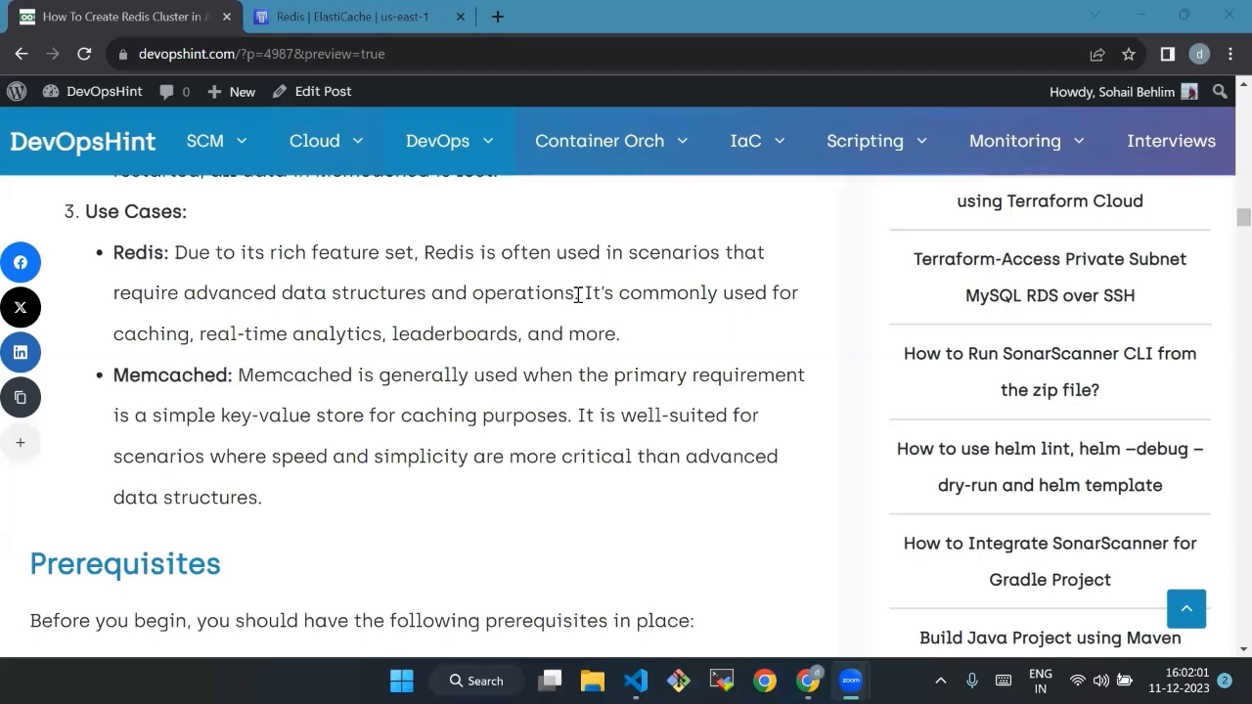
# - Scroll past the Prerequisites list to the 'How To Create Redis Cluster in AWS Using Terraform' folder structure
pyautogui.scroll(-3)
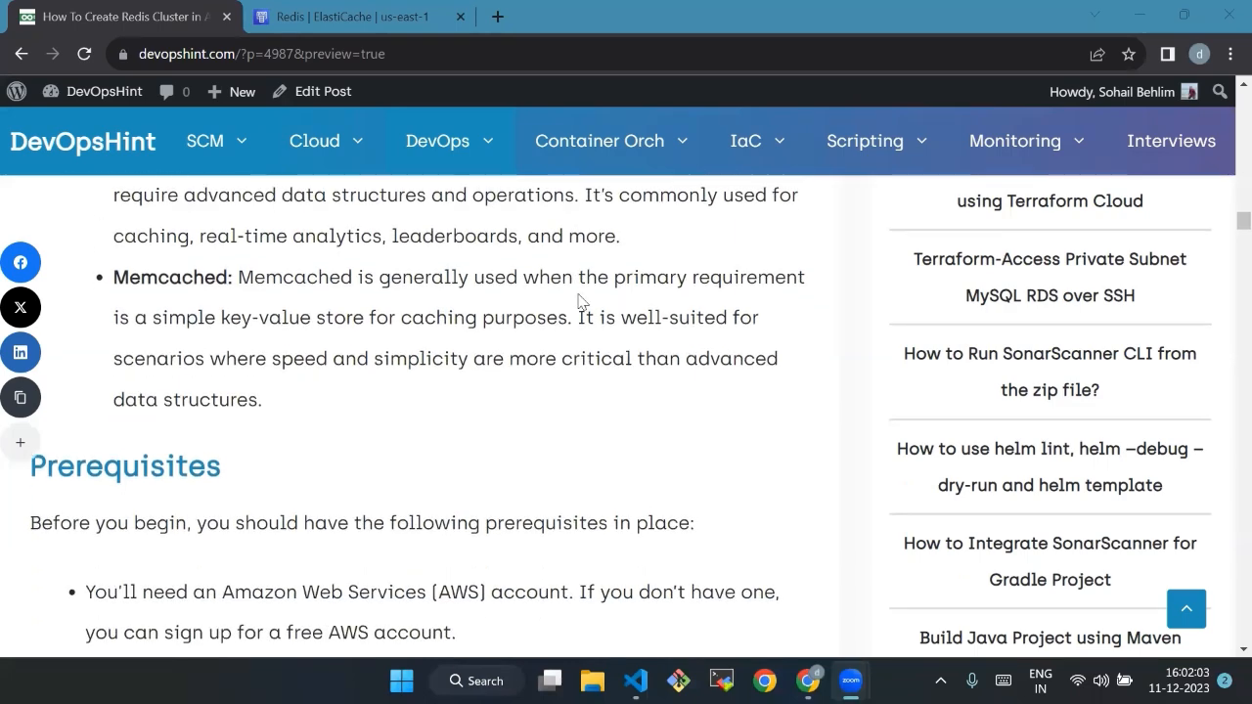
pyautogui.scroll(-3)
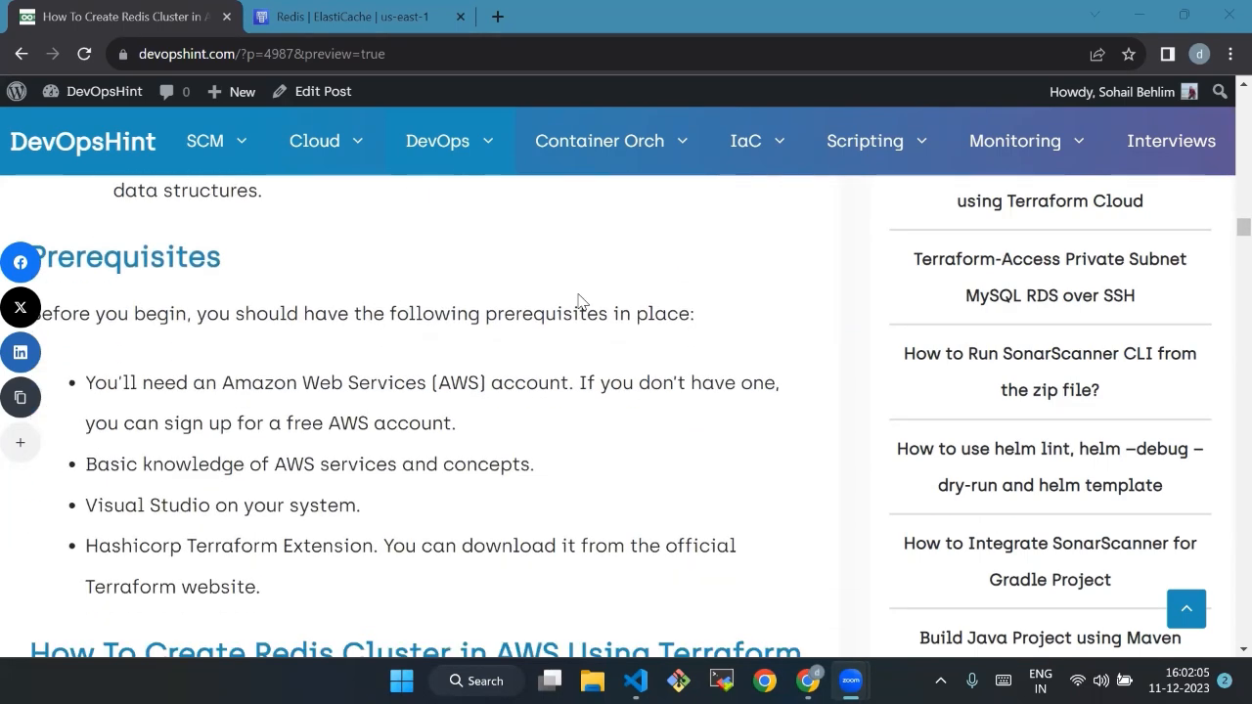
pyautogui.scroll(-3)
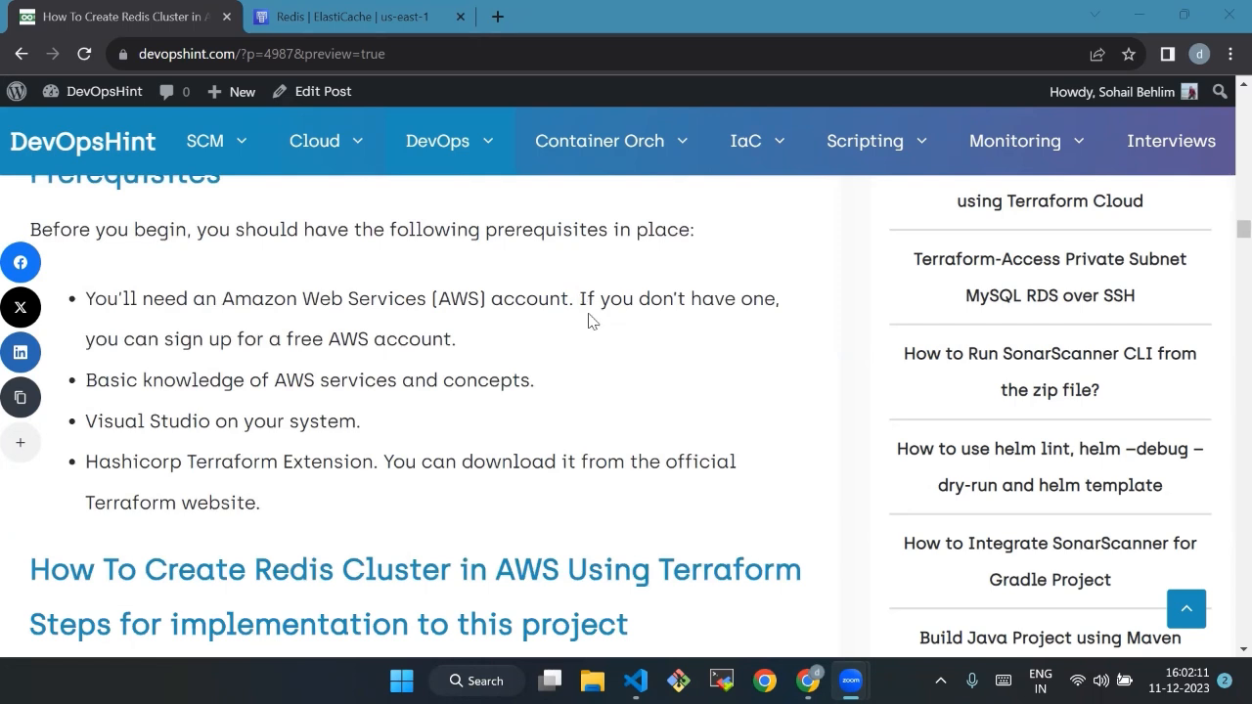
pyautogui.moveTo(603, 337)
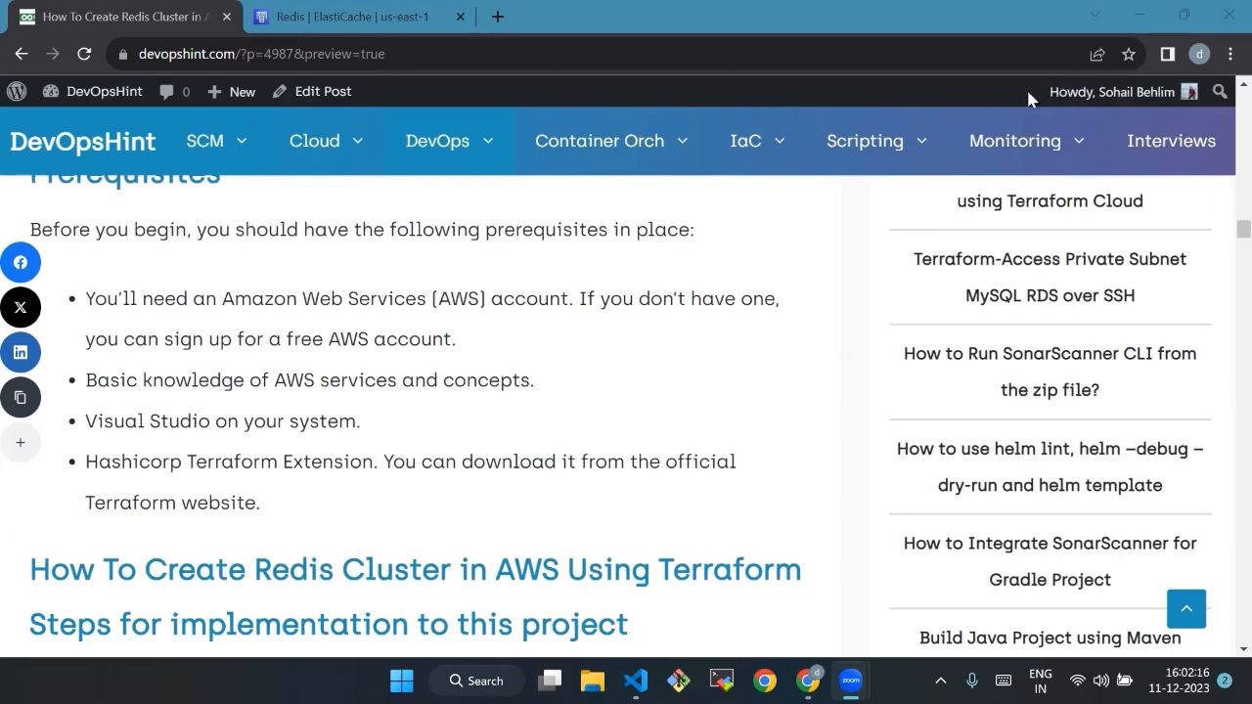
pyautogui.moveTo(638, 362)
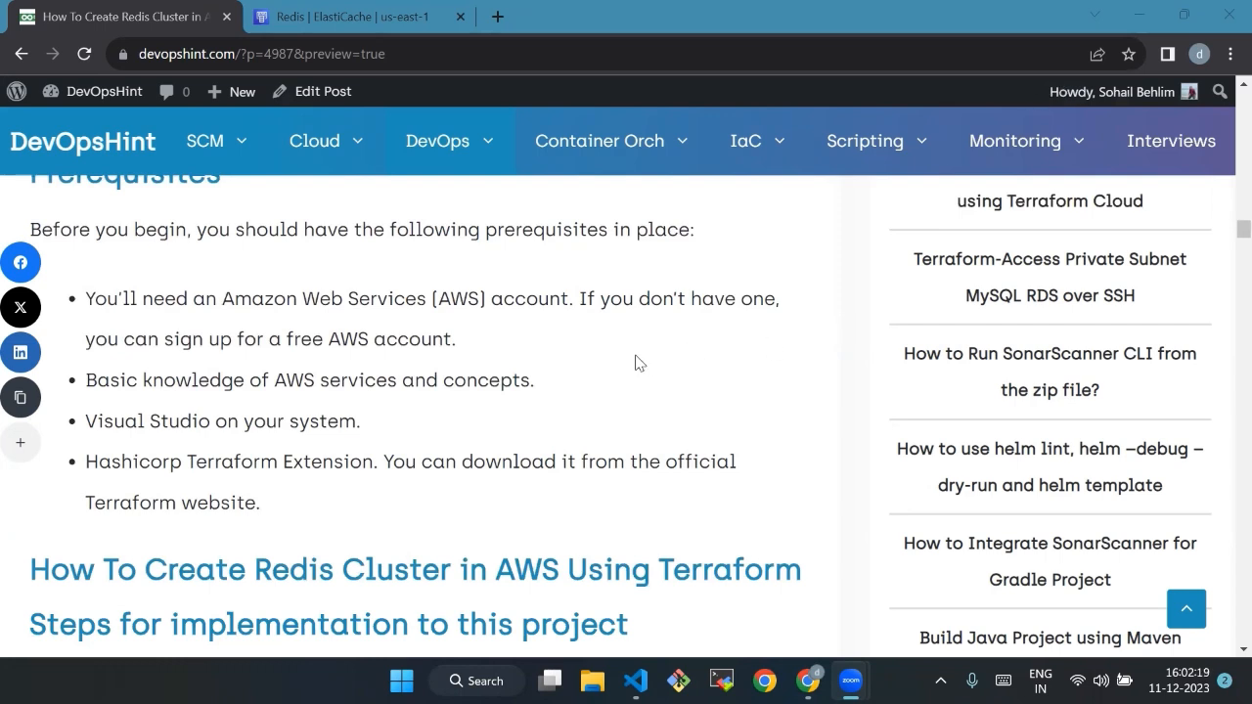
pyautogui.moveTo(630, 349)
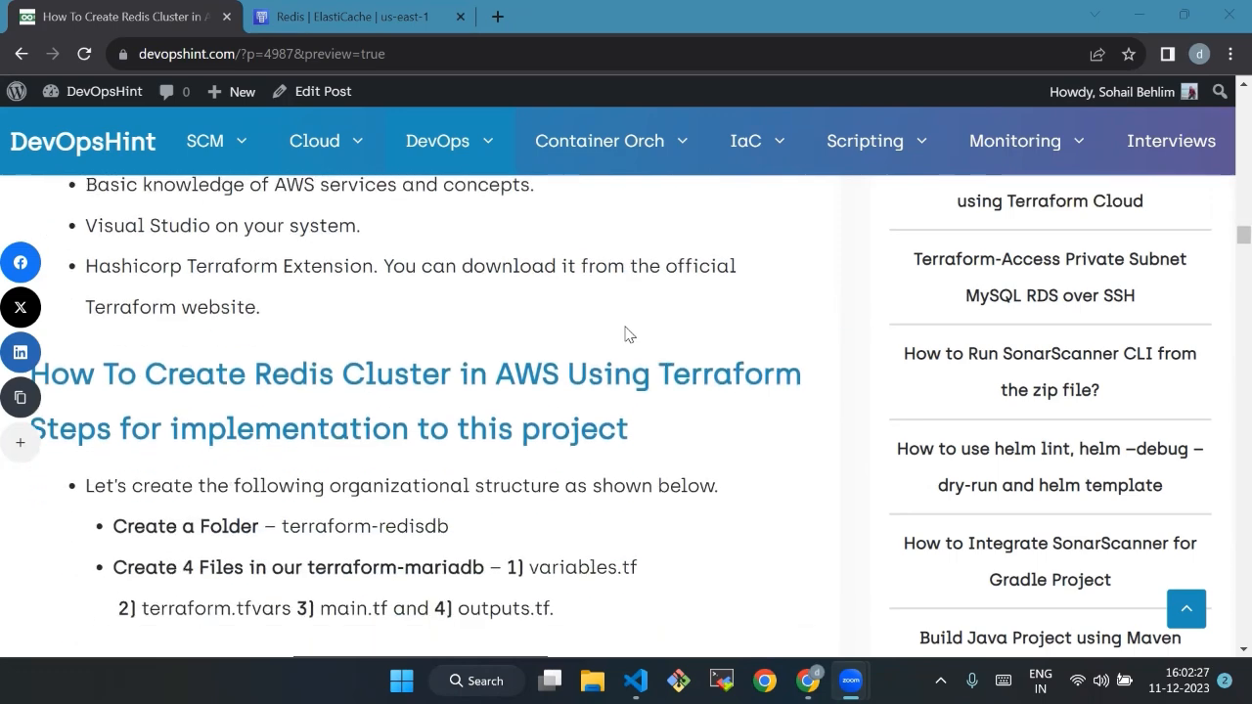
pyautogui.scroll(-3)
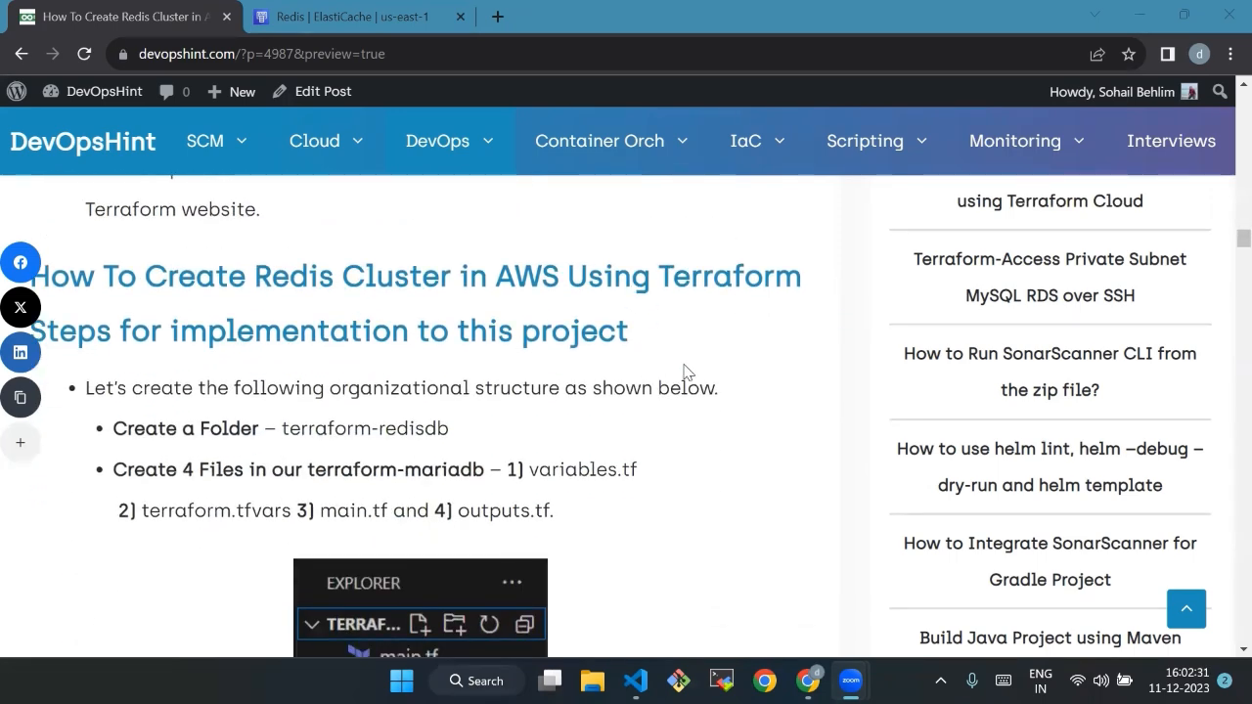
pyautogui.moveTo(587, 653)
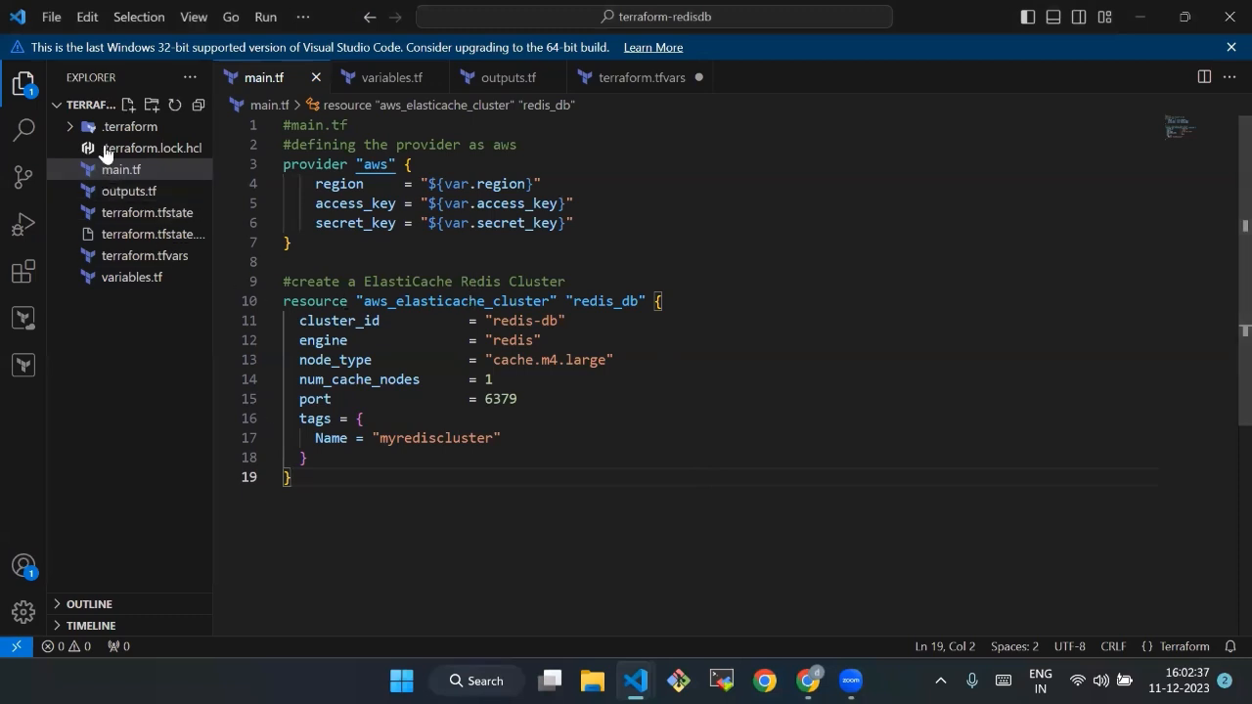
# - Collapse and re-expand the TERRAFORM-REDISDB folder in the VS Code Explorer while main.tf is shown
pyautogui.click(121, 105)
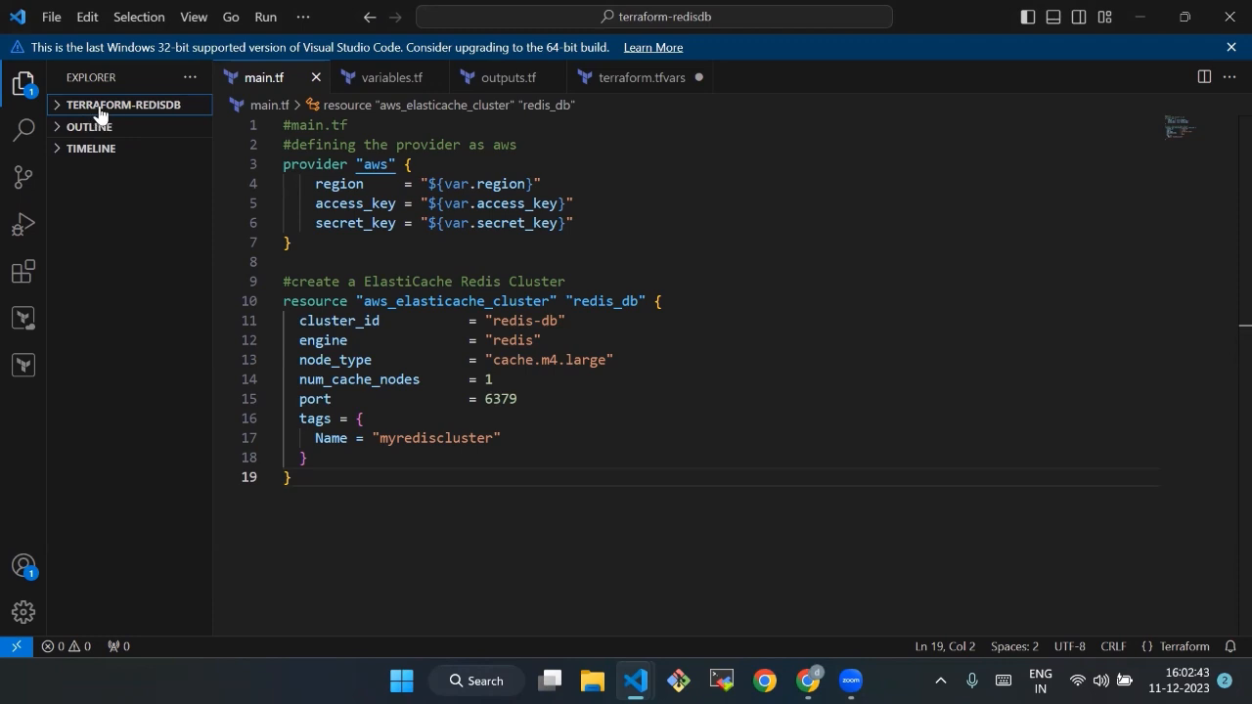
pyautogui.click(125, 106)
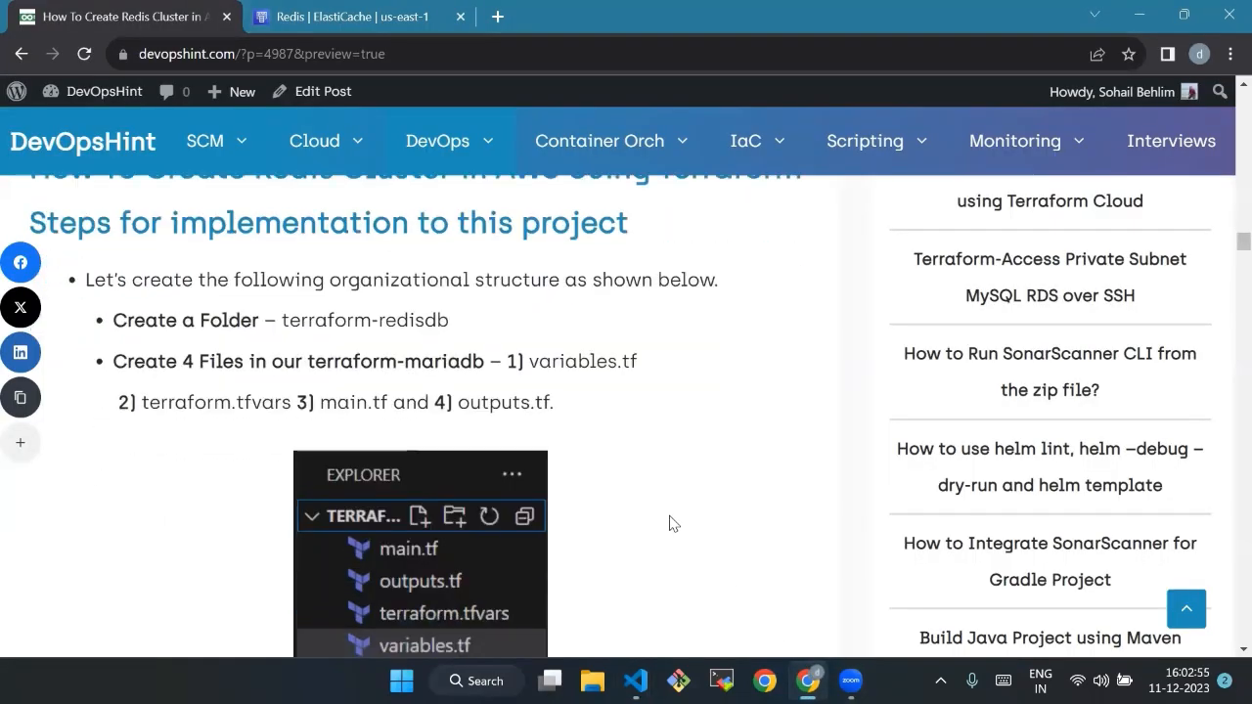
# - Scroll through the variables.tf, terraform.tfvars and main.tf explanations to the basic main.tf example
pyautogui.scroll(-3)
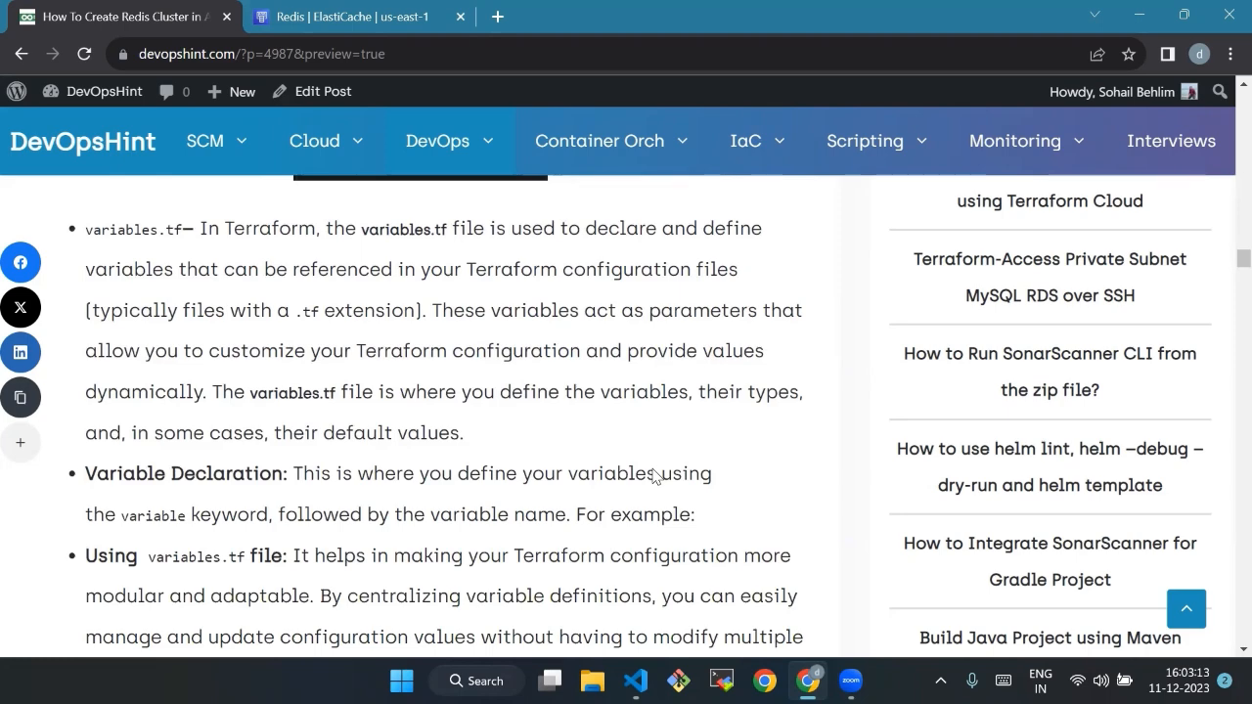
pyautogui.scroll(-3)
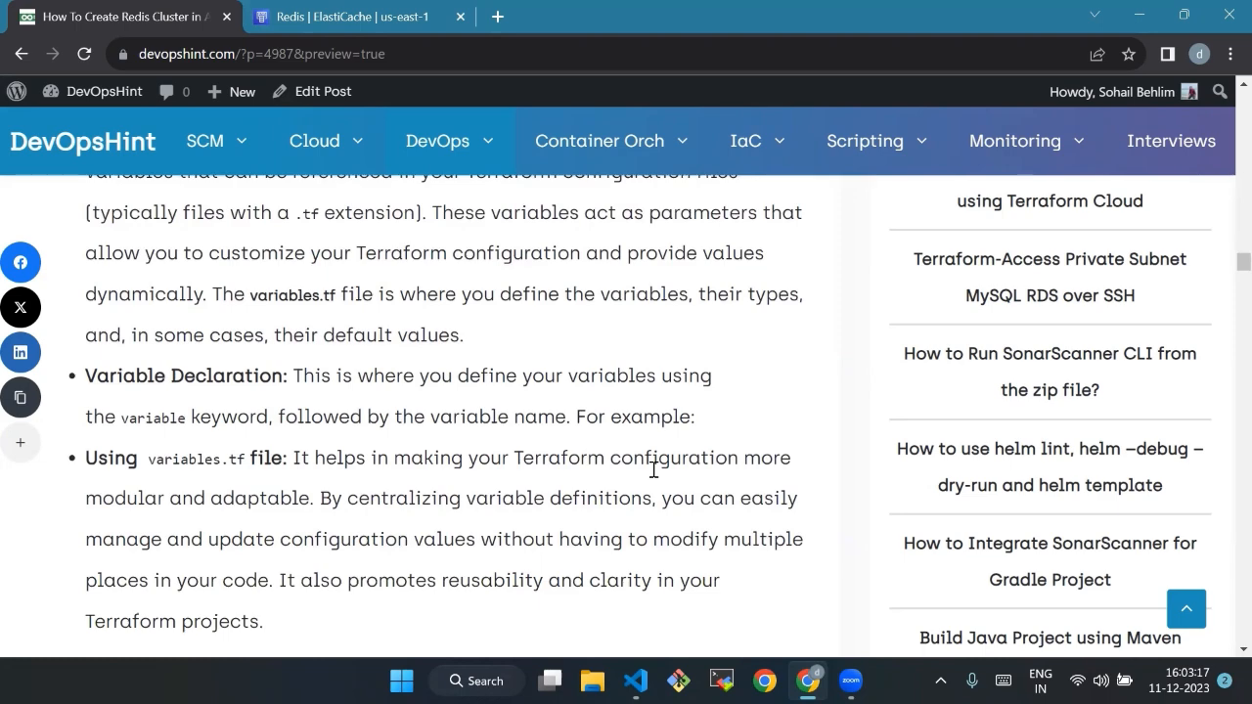
pyautogui.moveTo(677, 439)
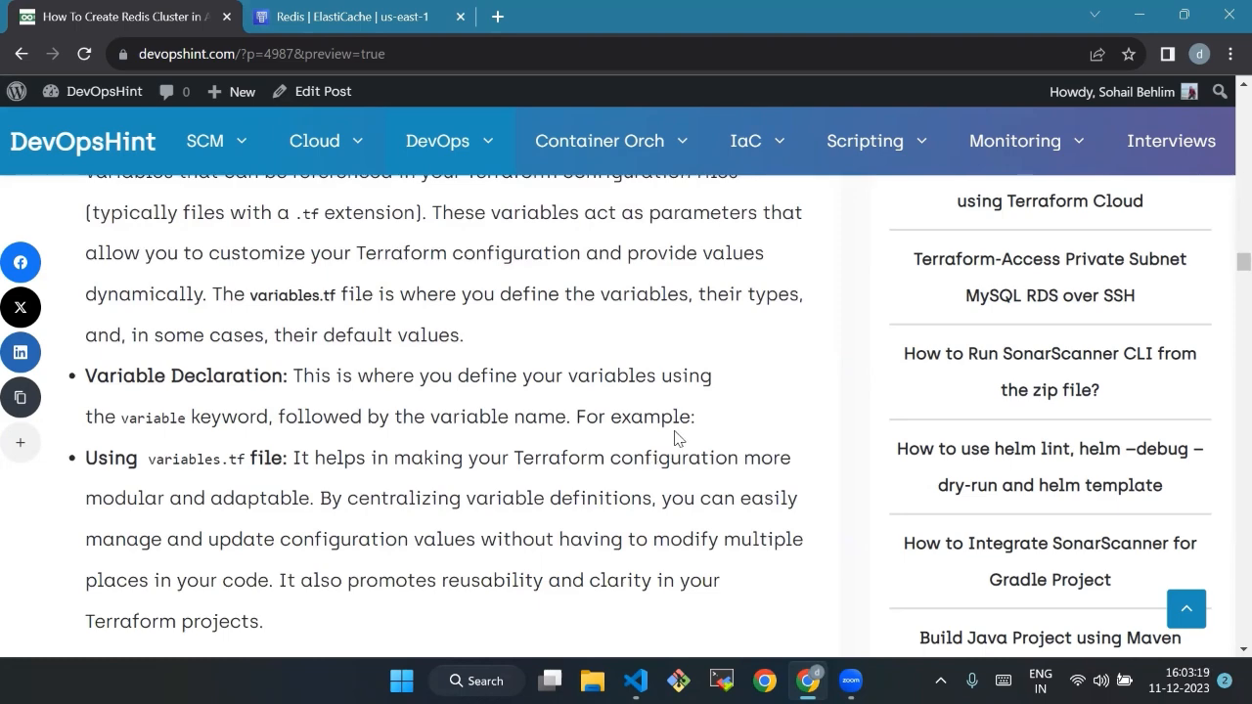
pyautogui.moveTo(644, 477)
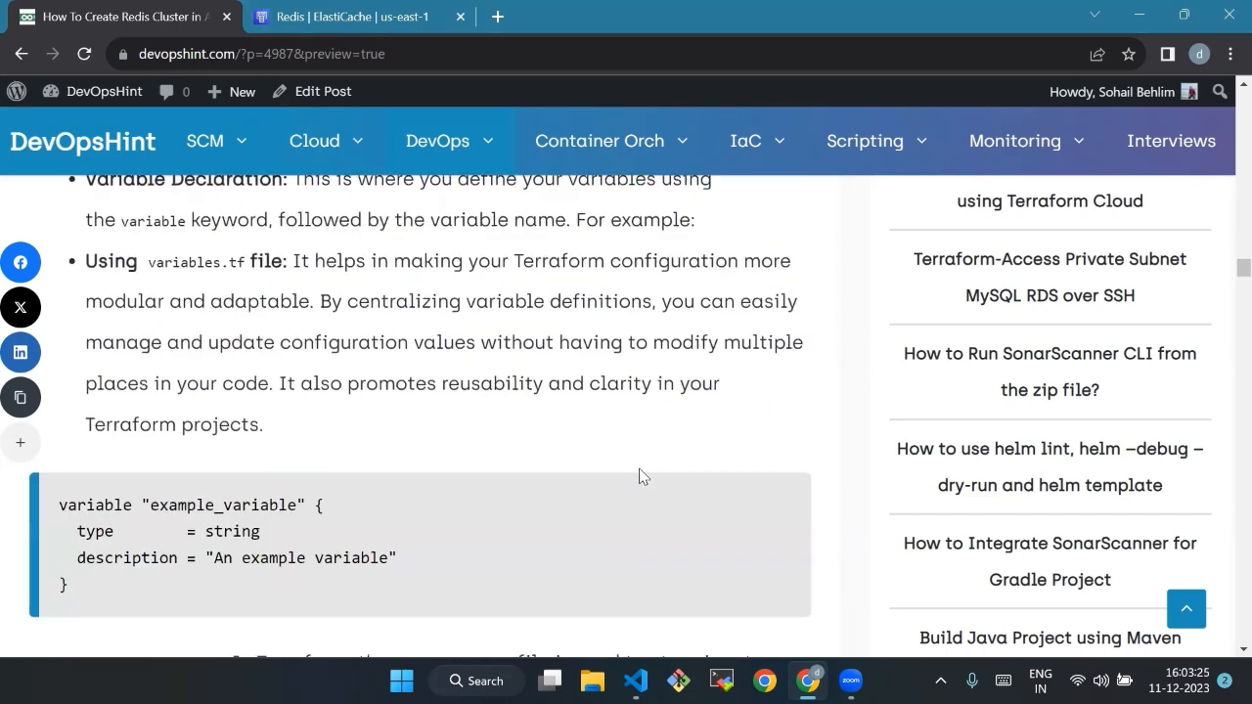
pyautogui.scroll(-3)
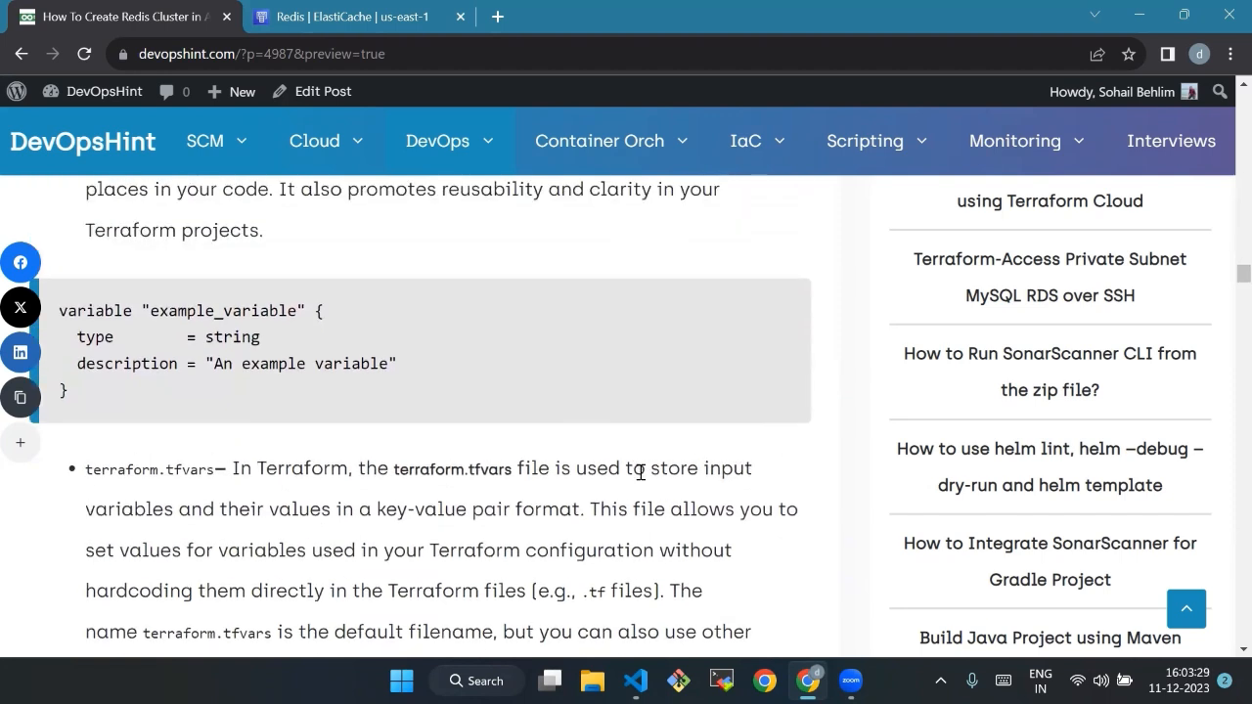
pyautogui.moveTo(642, 487)
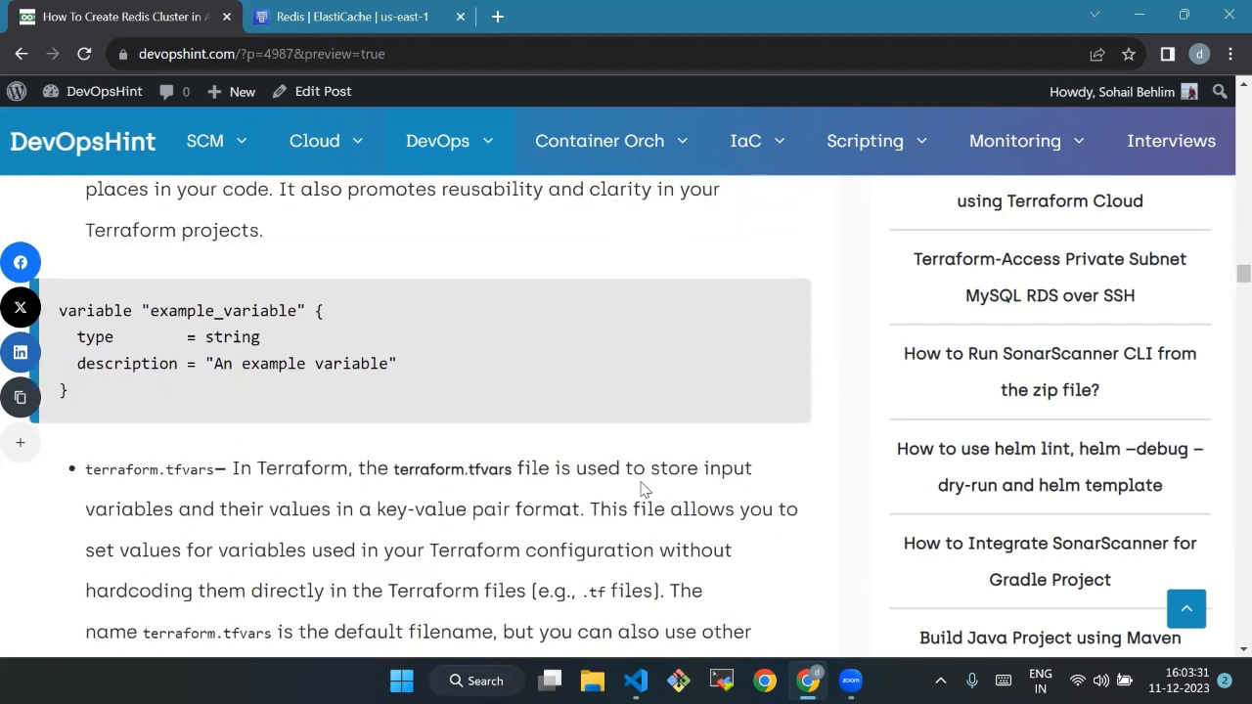
pyautogui.scroll(-3)
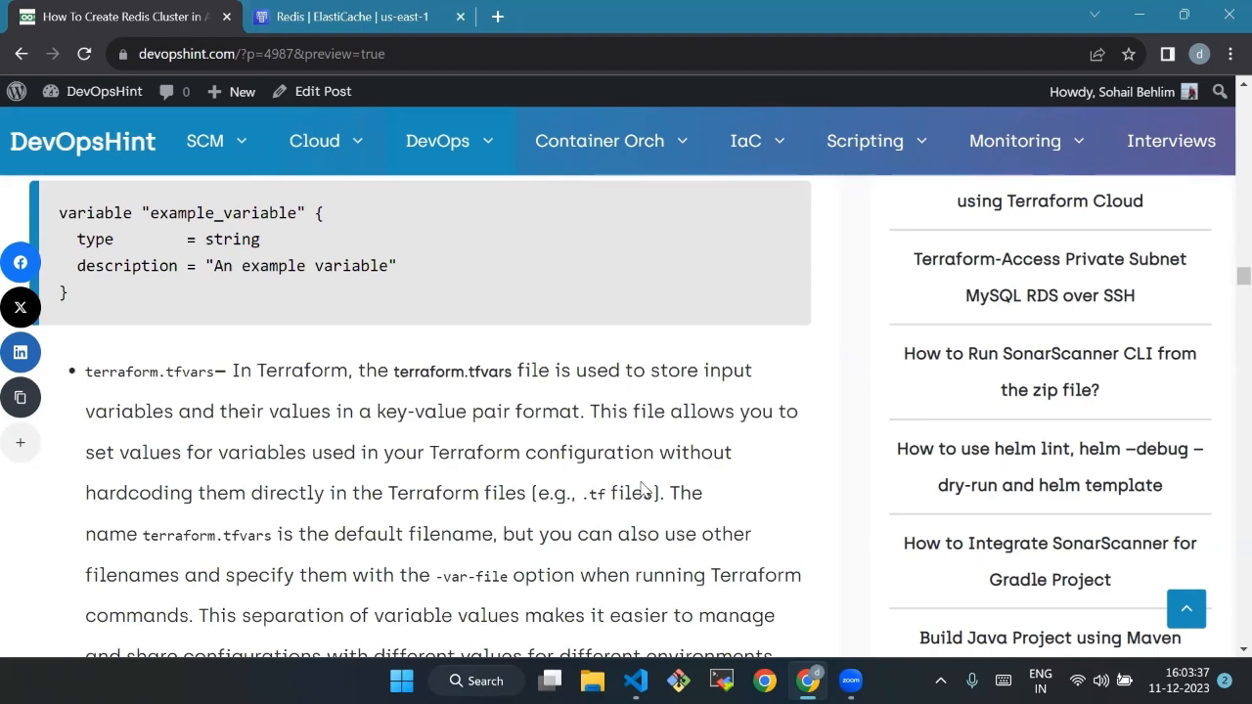
pyautogui.scroll(-3)
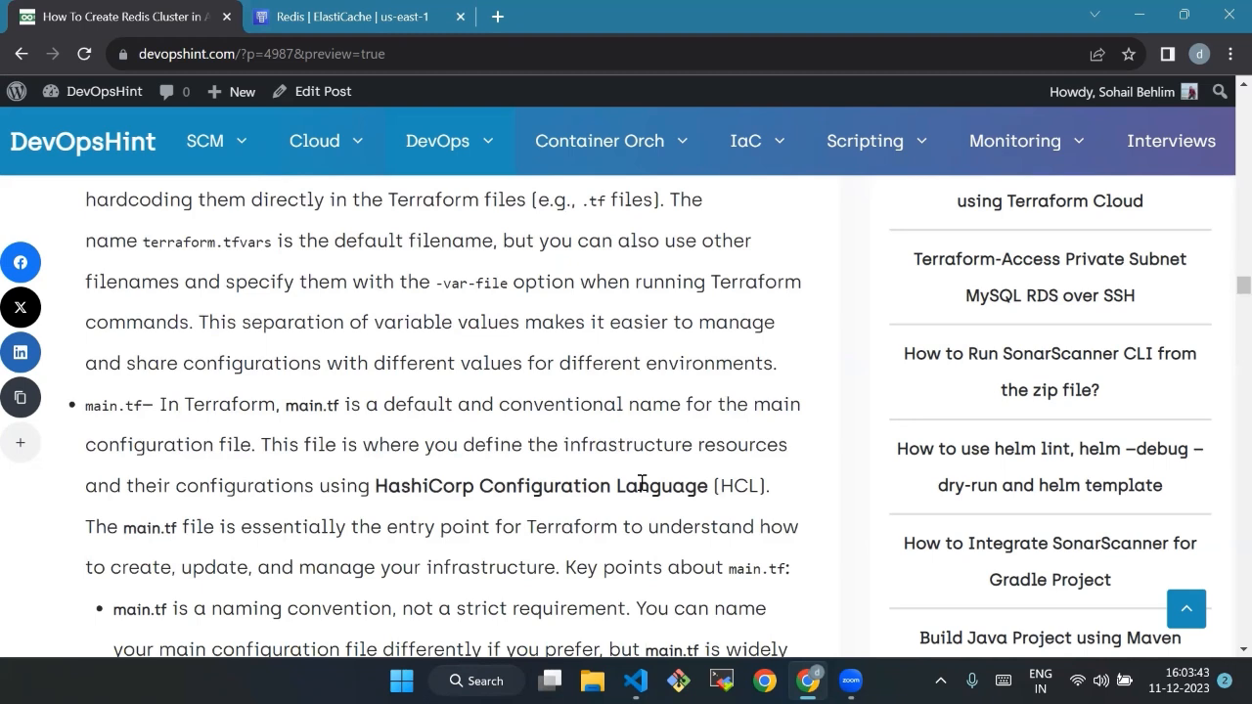
pyautogui.scroll(-3)
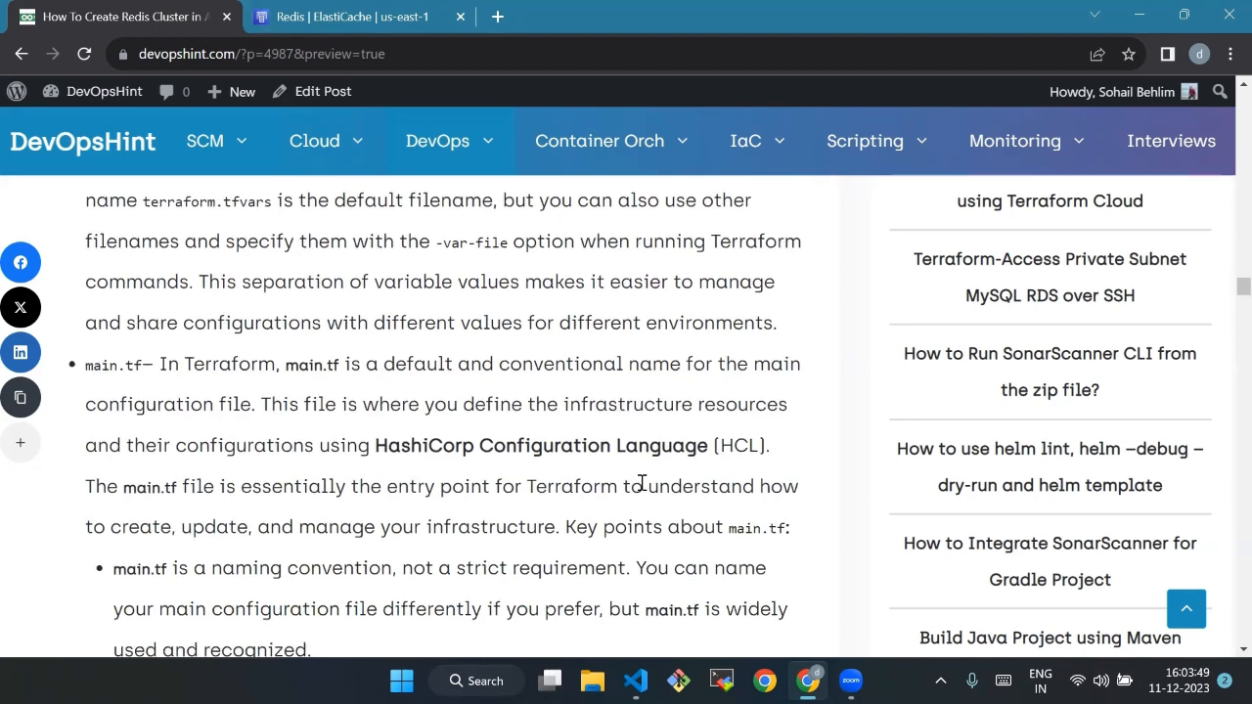
pyautogui.scroll(-3)
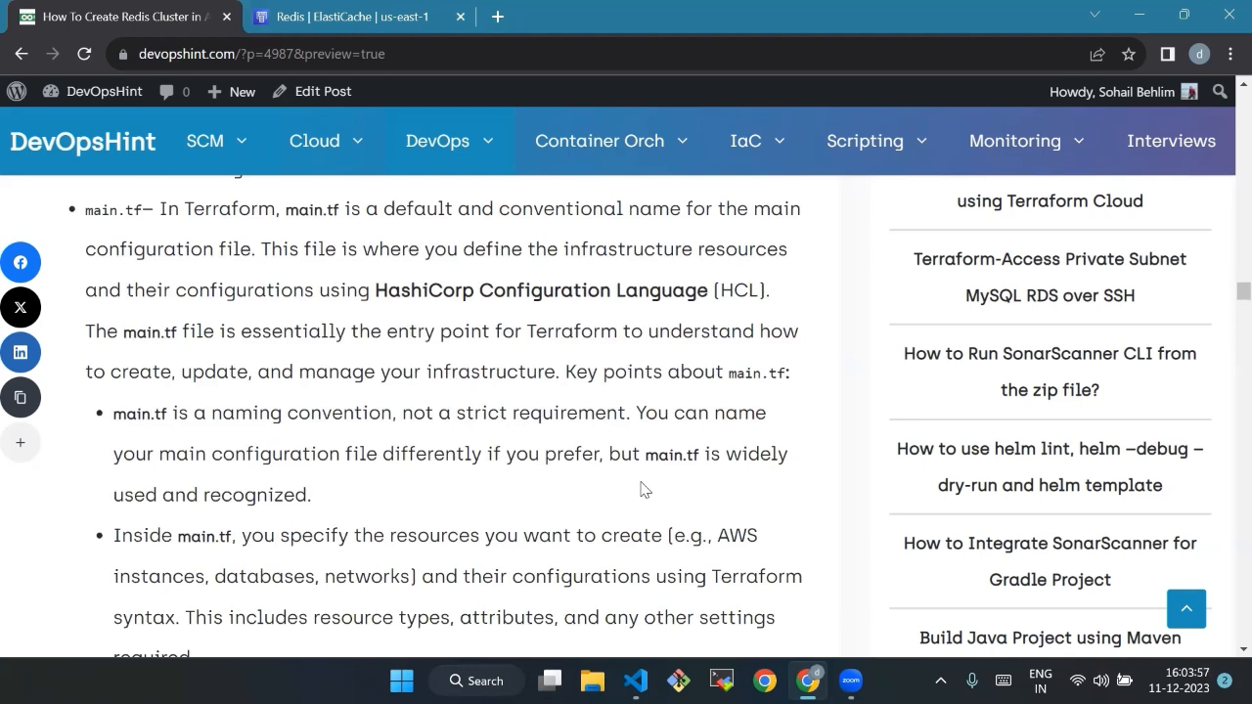
pyautogui.scroll(-3)
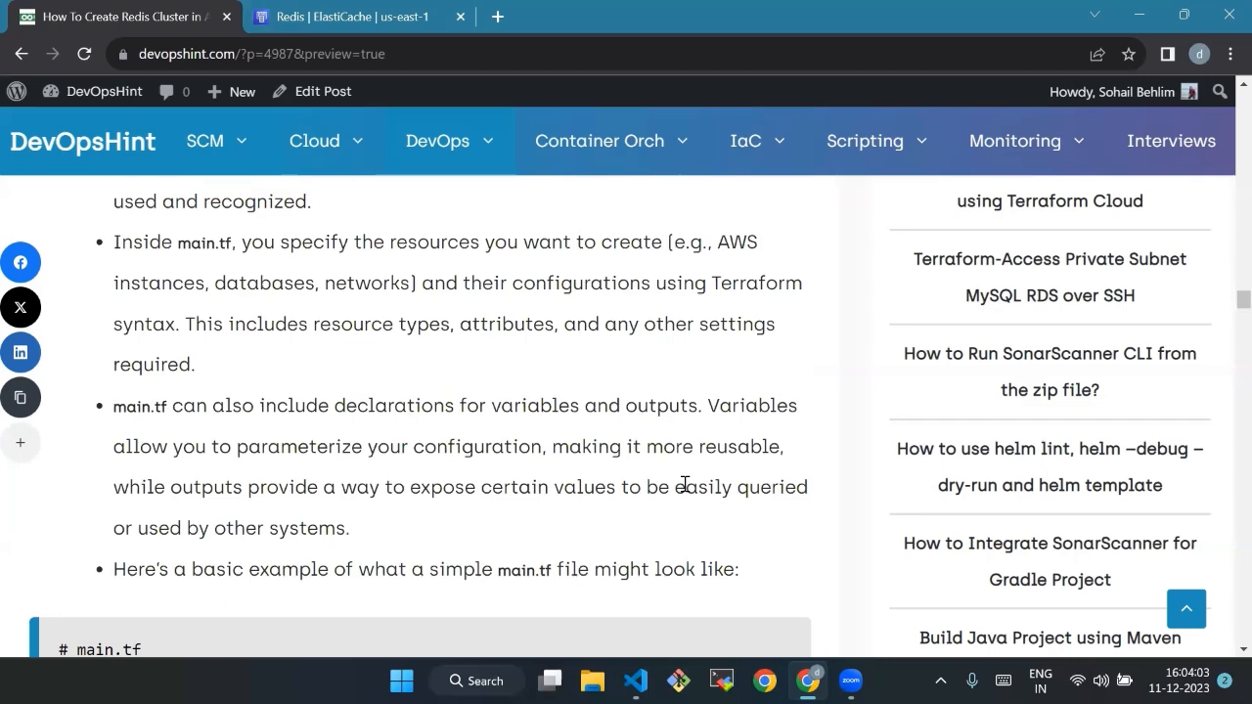
# - Scroll through the example ElastiCache main.tf code block
pyautogui.scroll(-3)
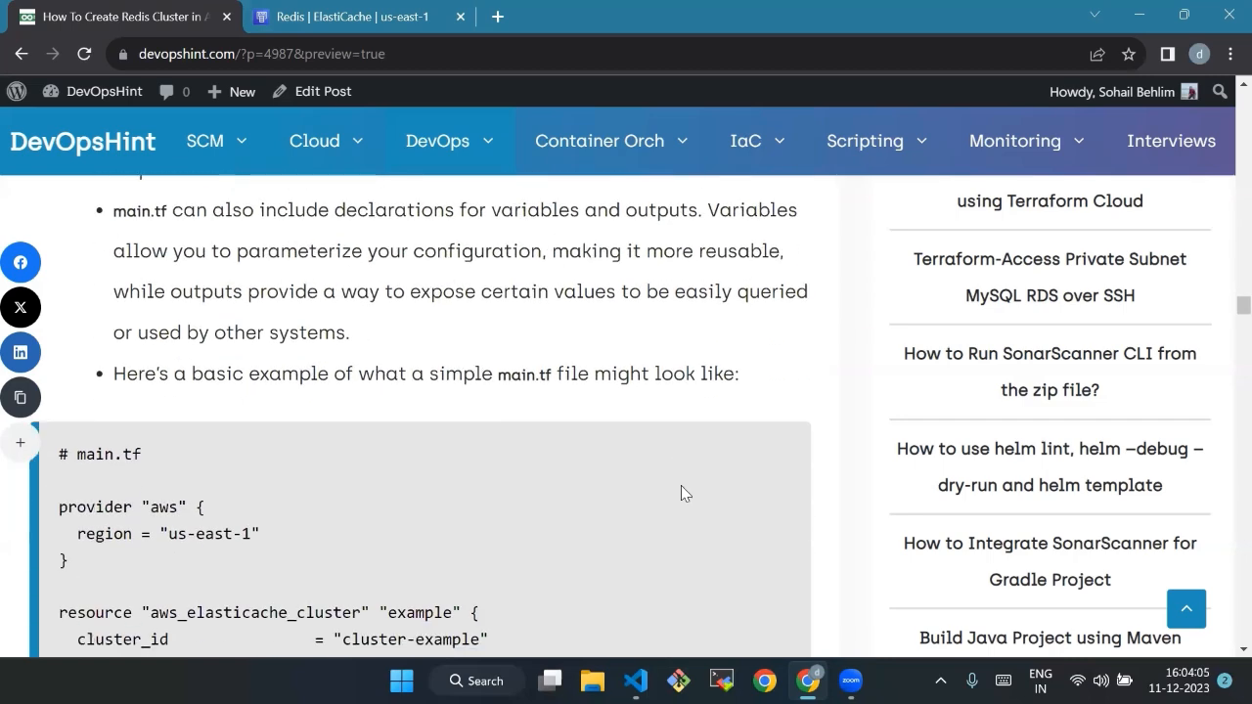
pyautogui.scroll(-3)
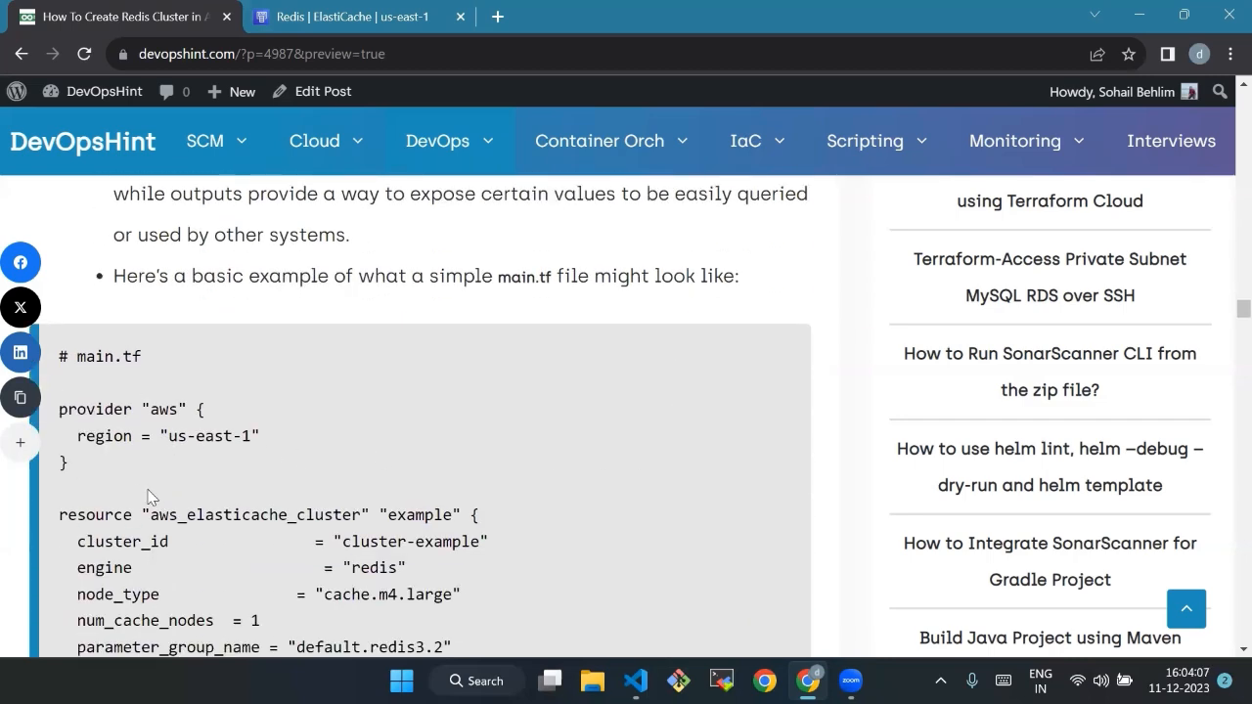
pyautogui.scroll(-3)
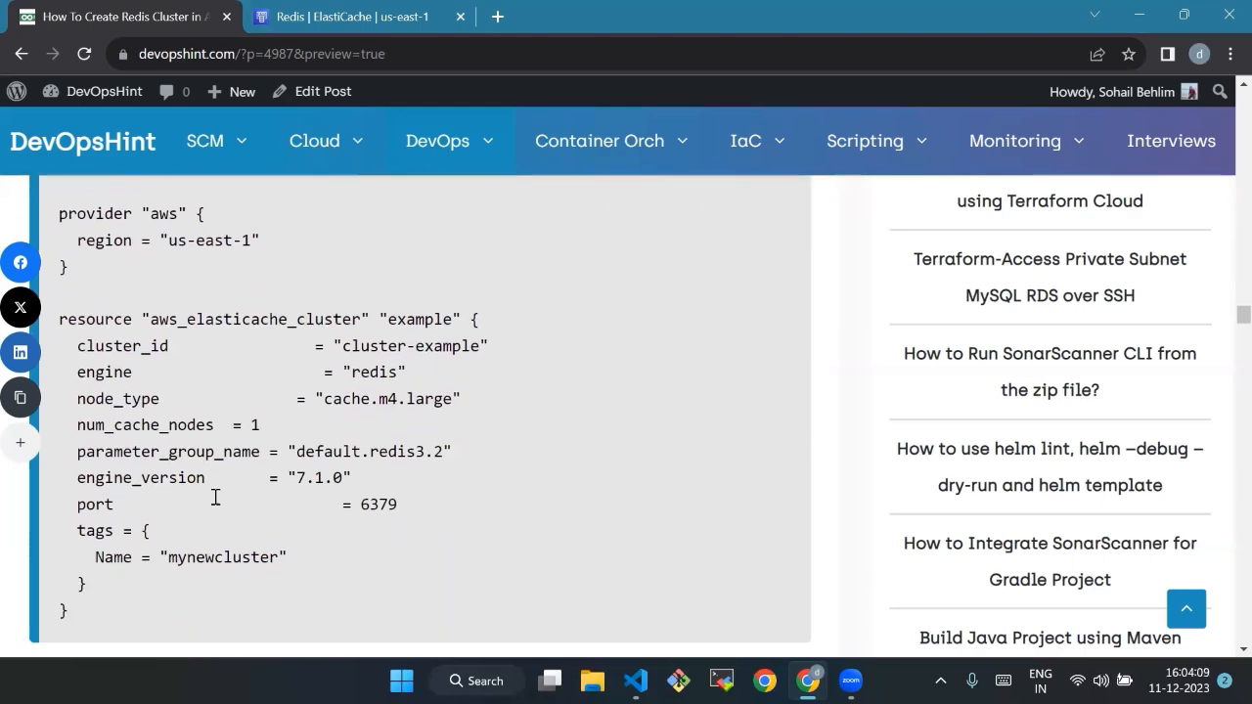
pyautogui.scroll(-3)
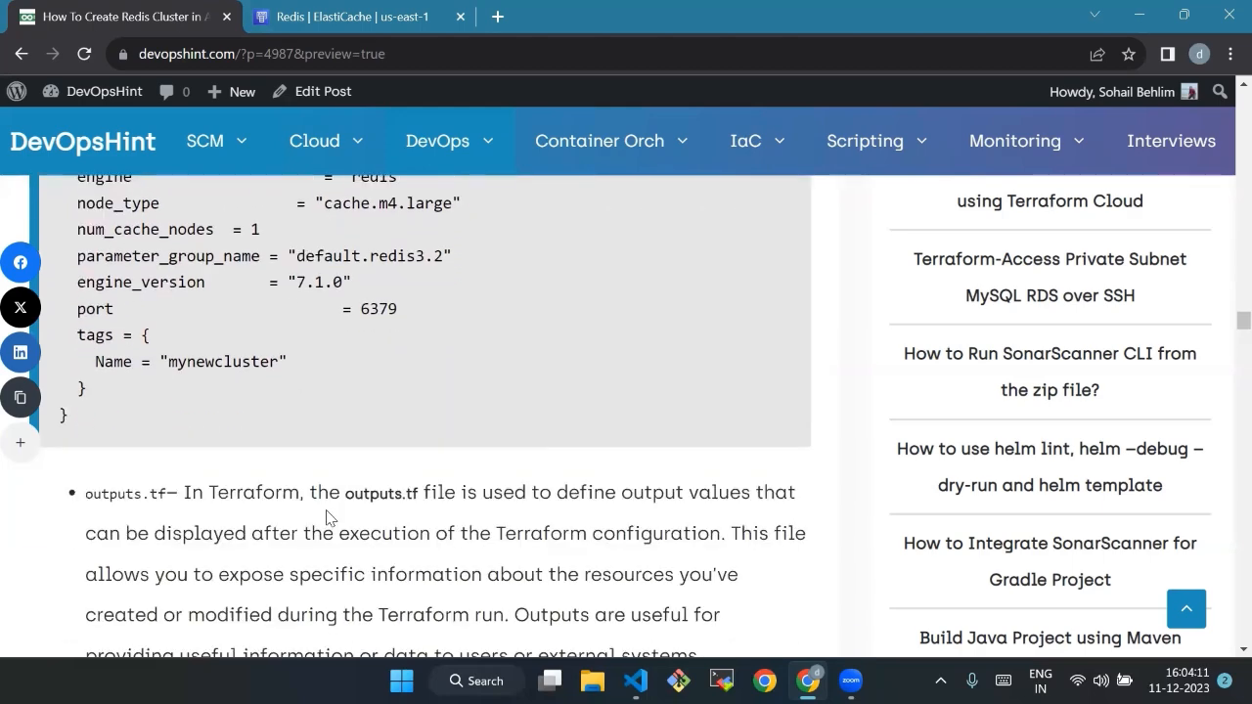
pyautogui.scroll(-3)
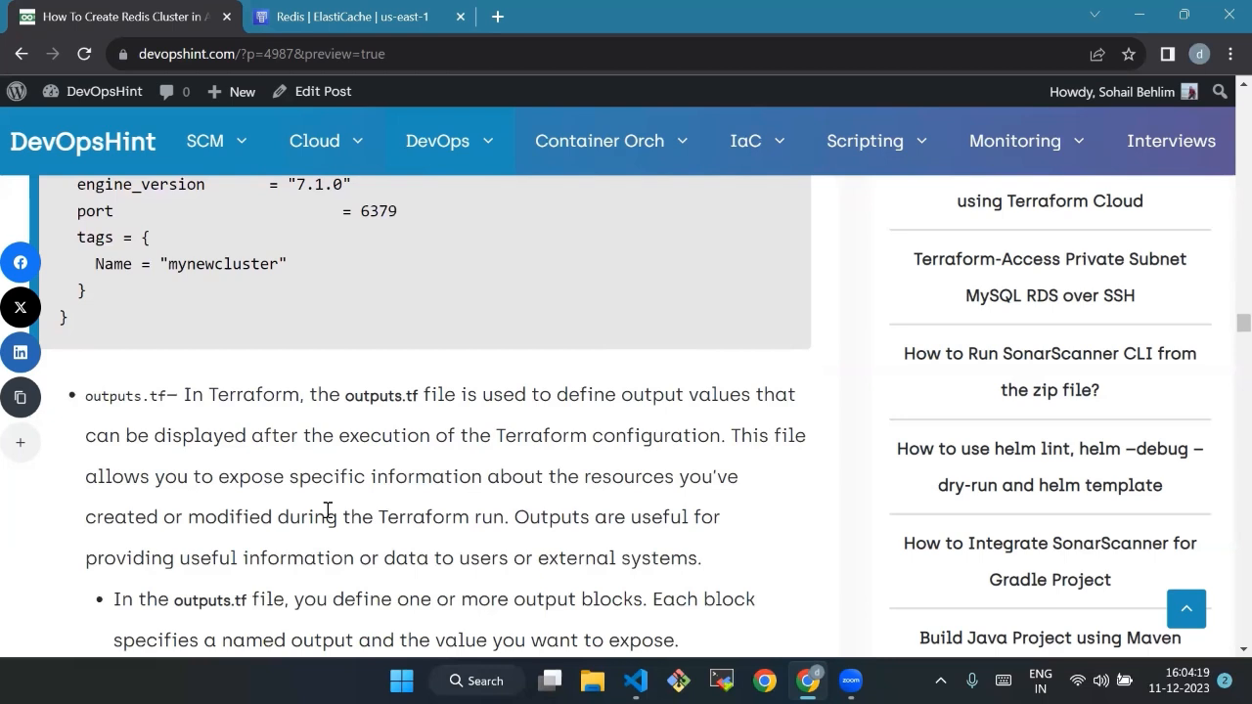
pyautogui.moveTo(337, 509)
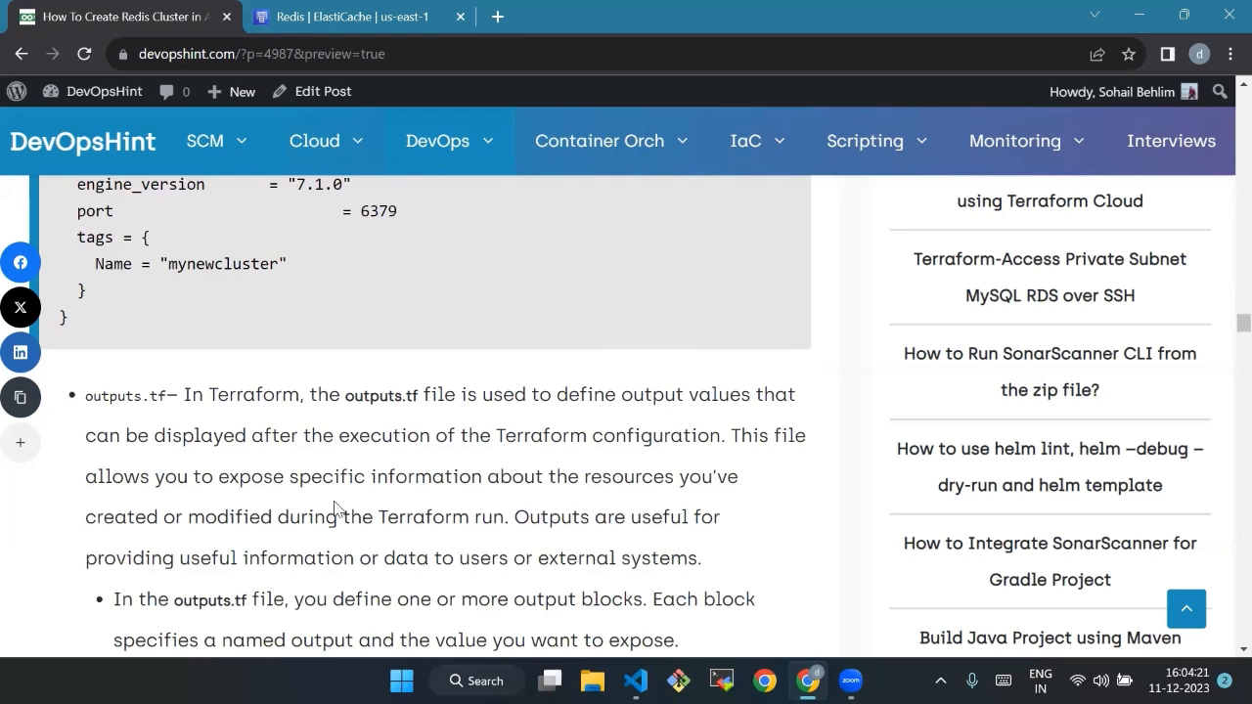
pyautogui.moveTo(336, 485)
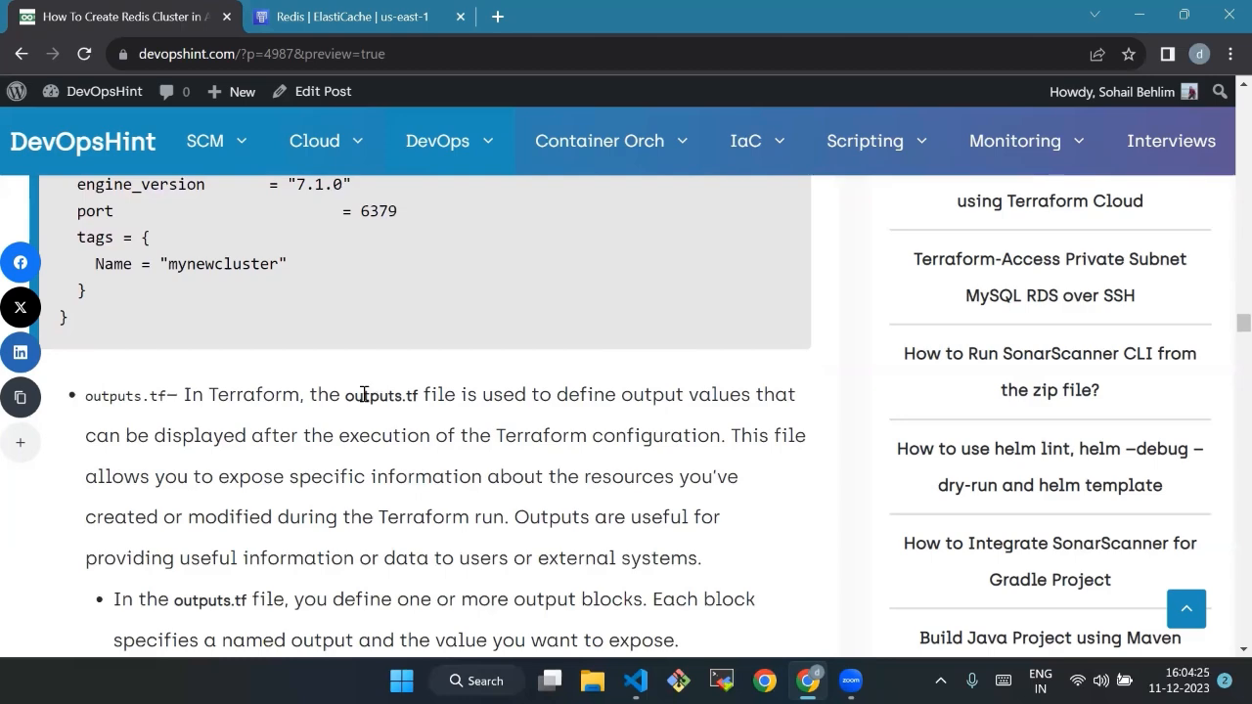
pyautogui.scroll(-3)
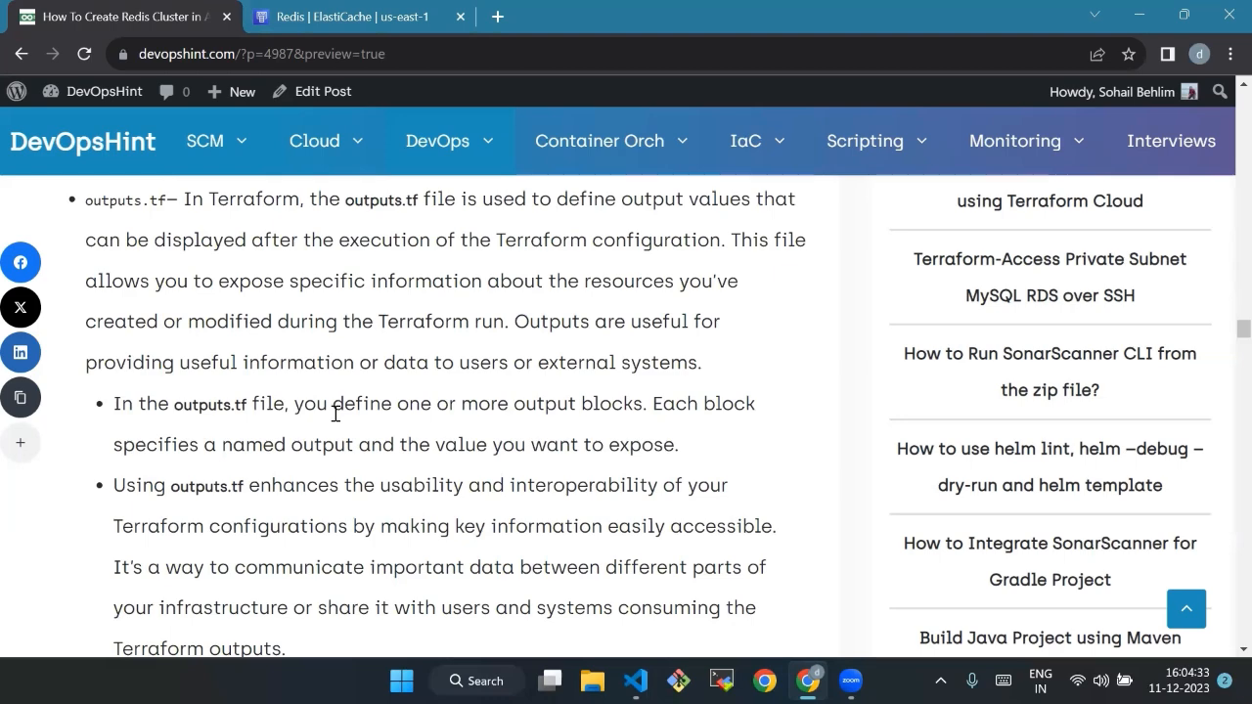
pyautogui.moveTo(325, 427)
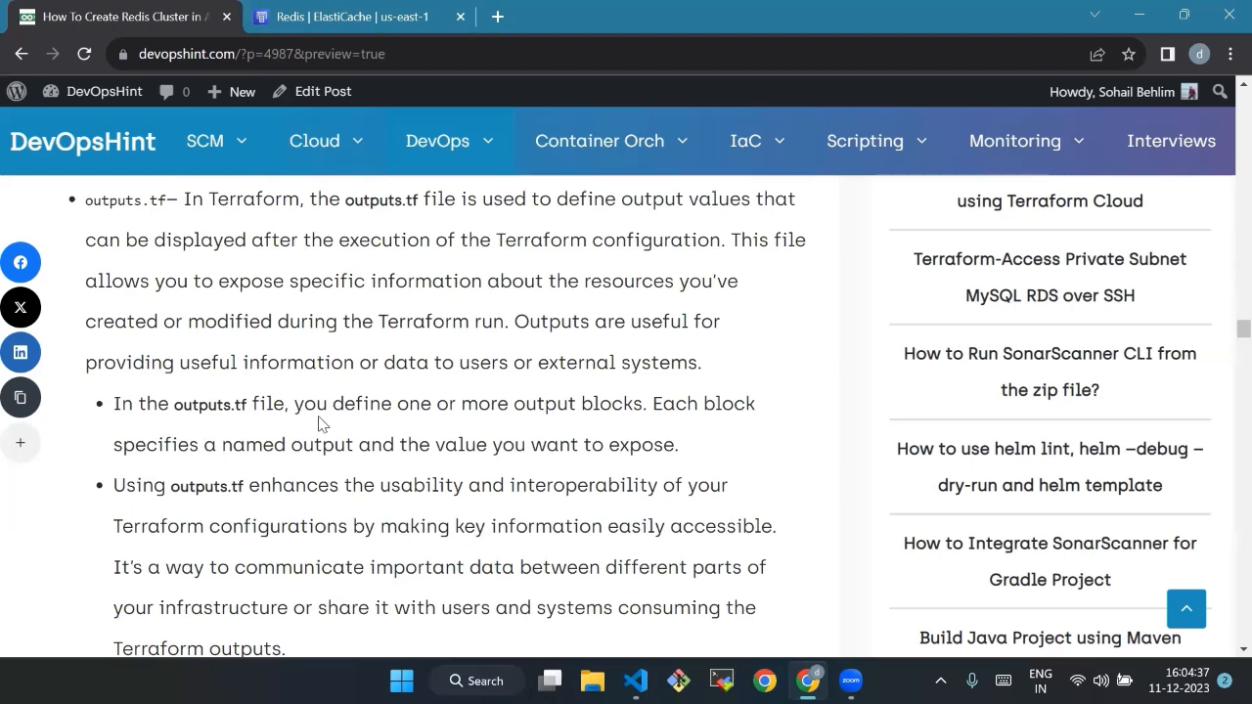
# - Scroll past the outputs.tf explanation and example_output snippet to the 'Create a variables.tf file' heading
pyautogui.scroll(-3)
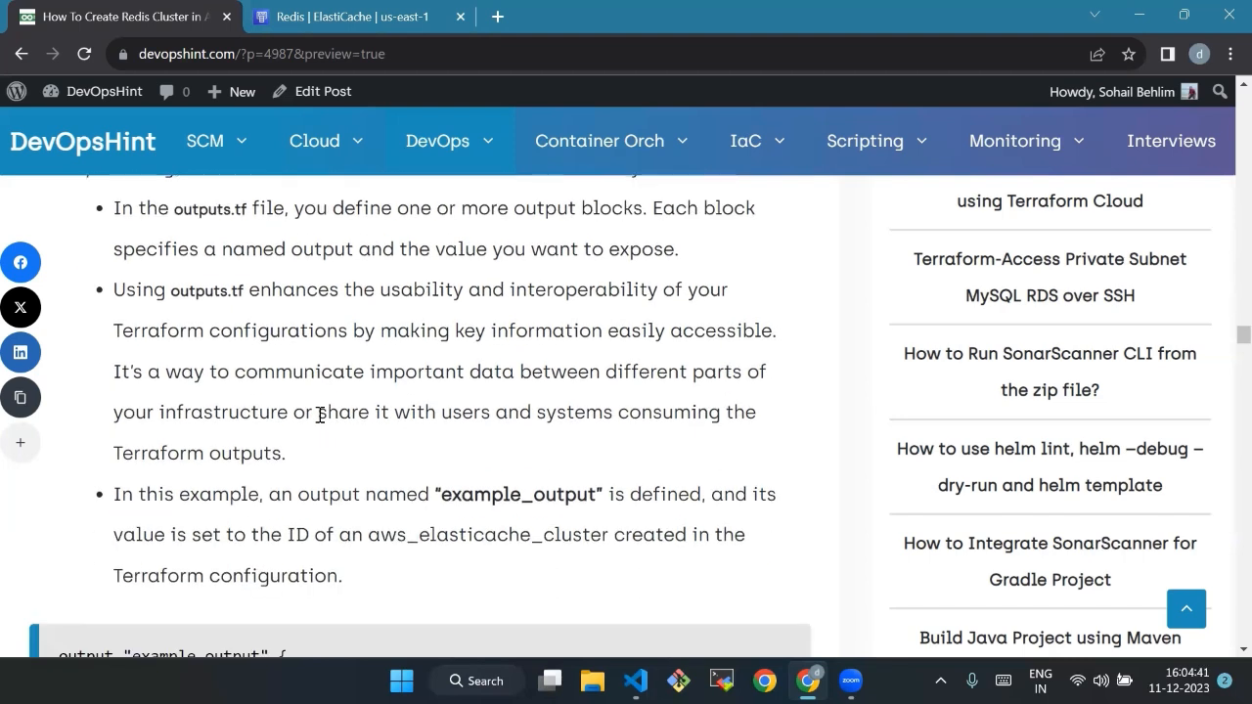
pyautogui.scroll(-3)
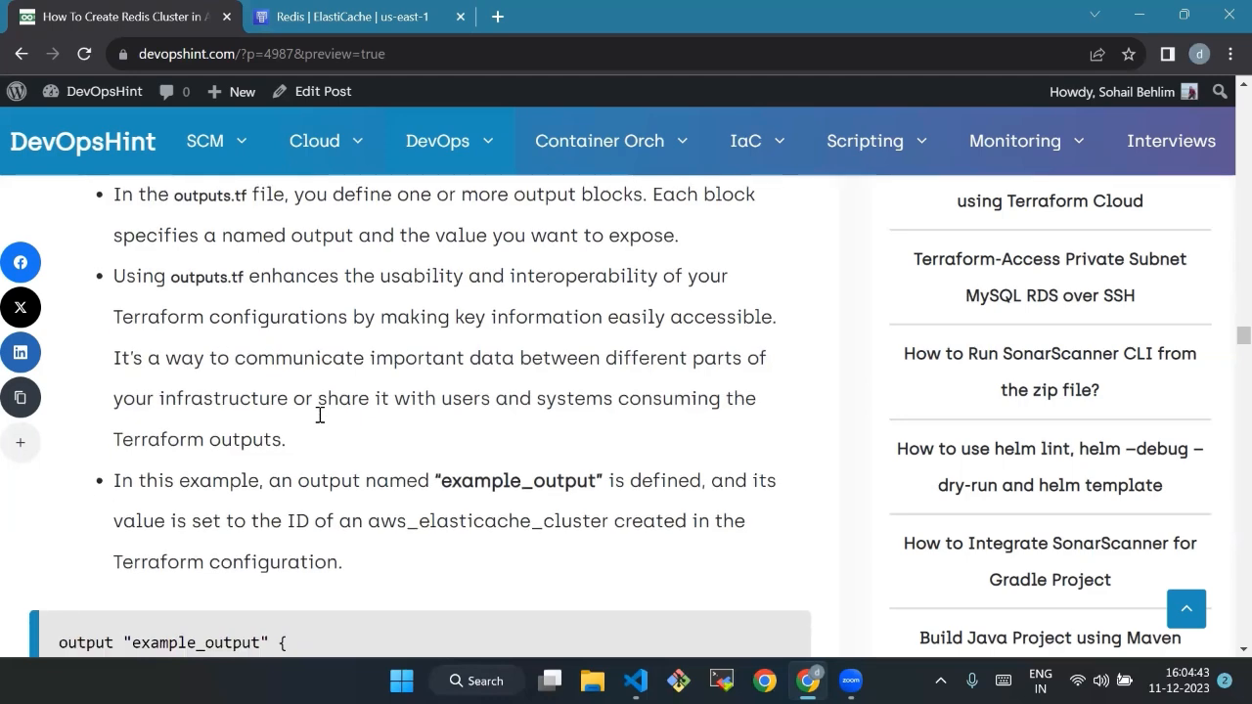
pyautogui.scroll(-3)
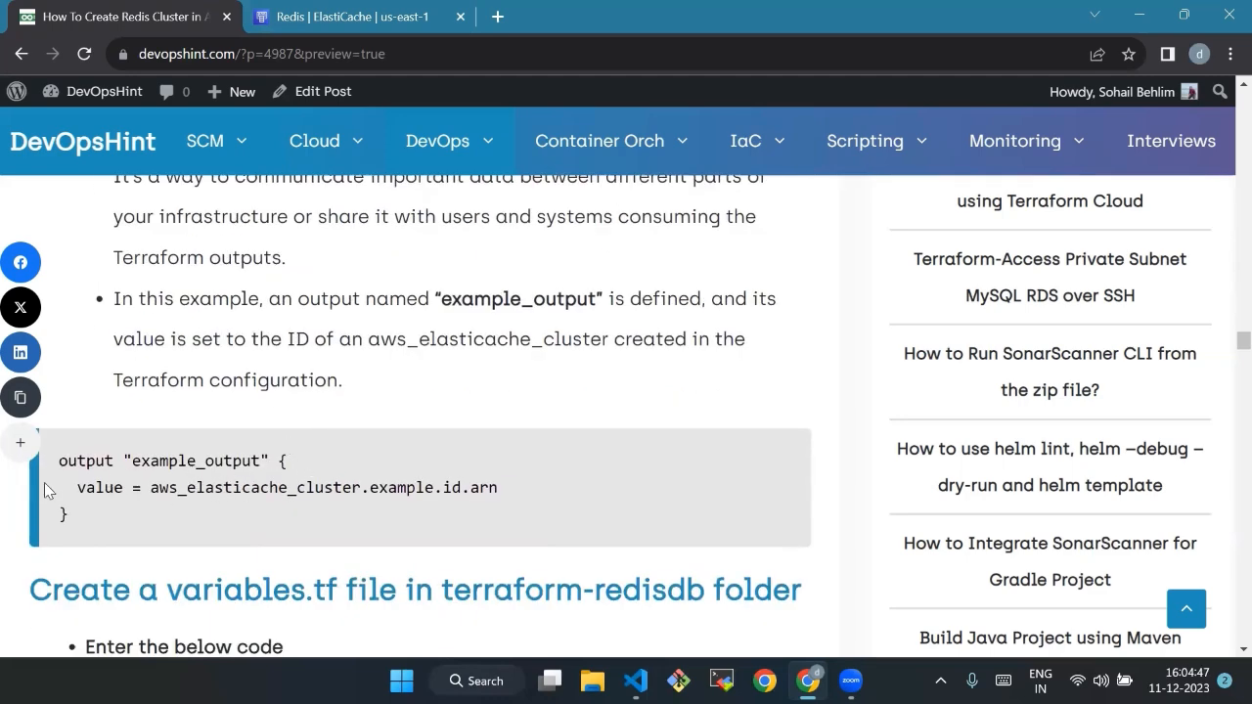
pyautogui.scroll(-3)
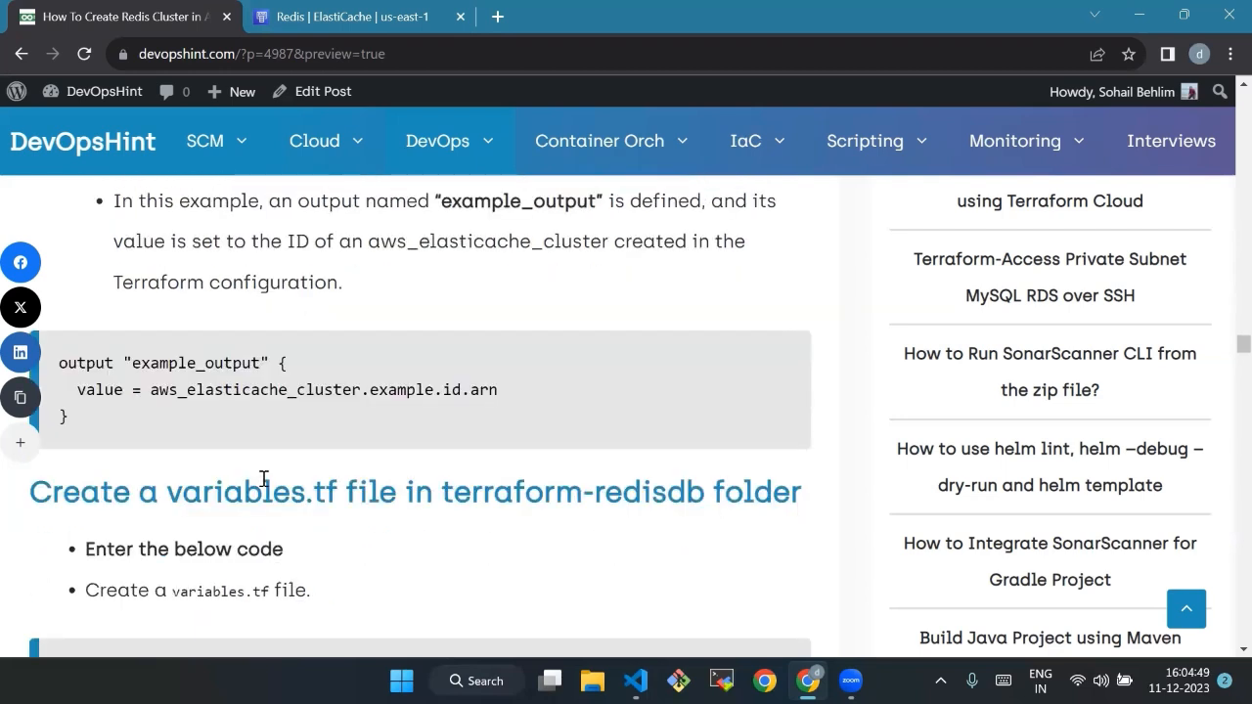
pyautogui.scroll(-3)
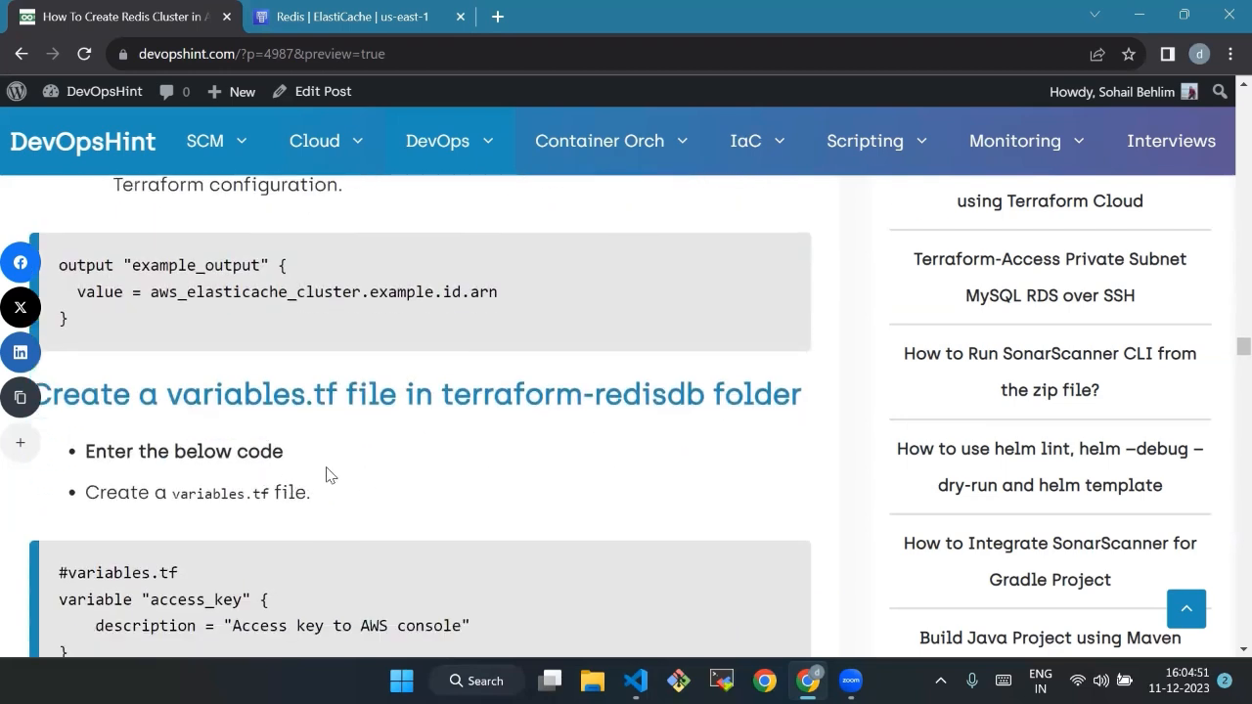
# - Show variables.tf with the access_key, secret_key and region blocks in VS Code, then continue reading the article to the terraform.tfvars step
pyautogui.scroll(-3)
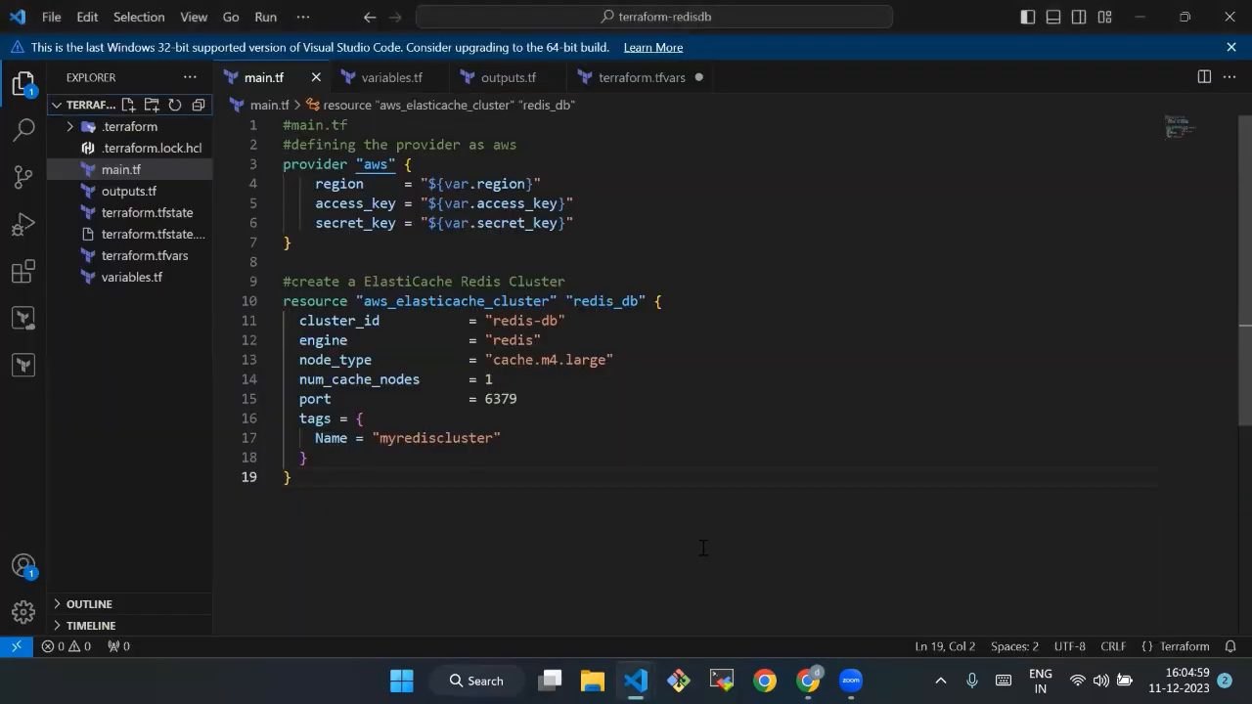
pyautogui.moveTo(391, 78)
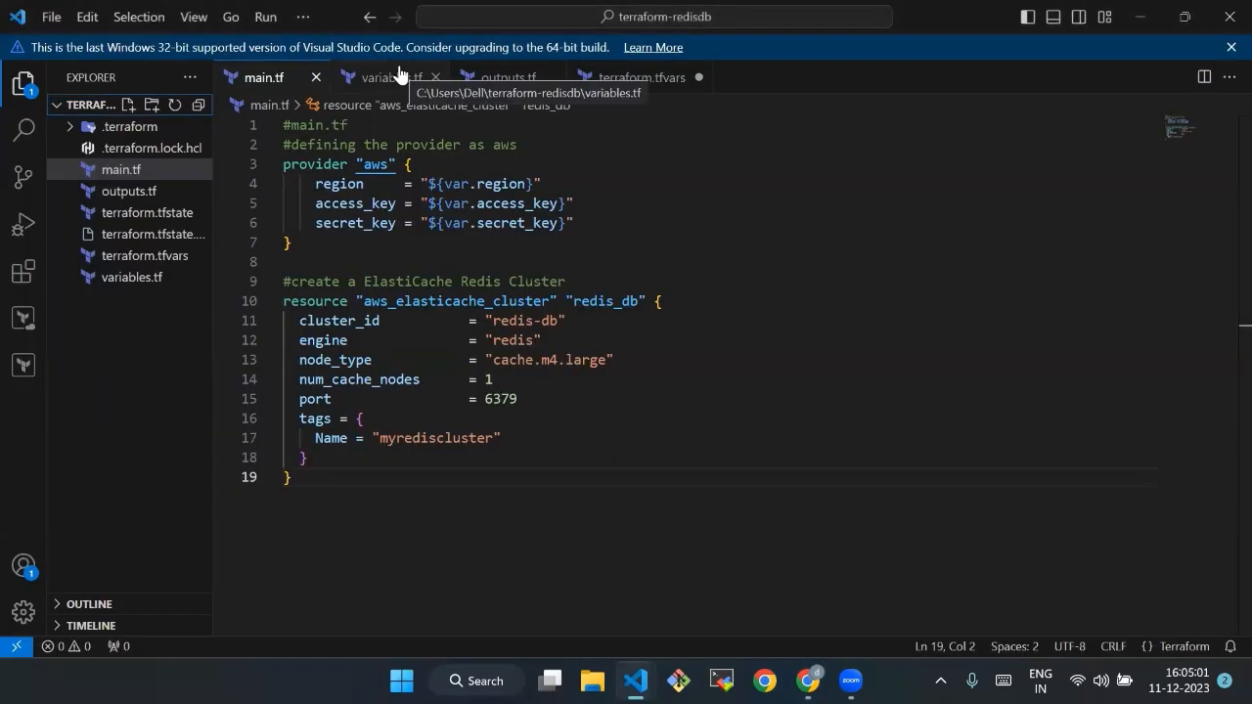
pyautogui.click(389, 78)
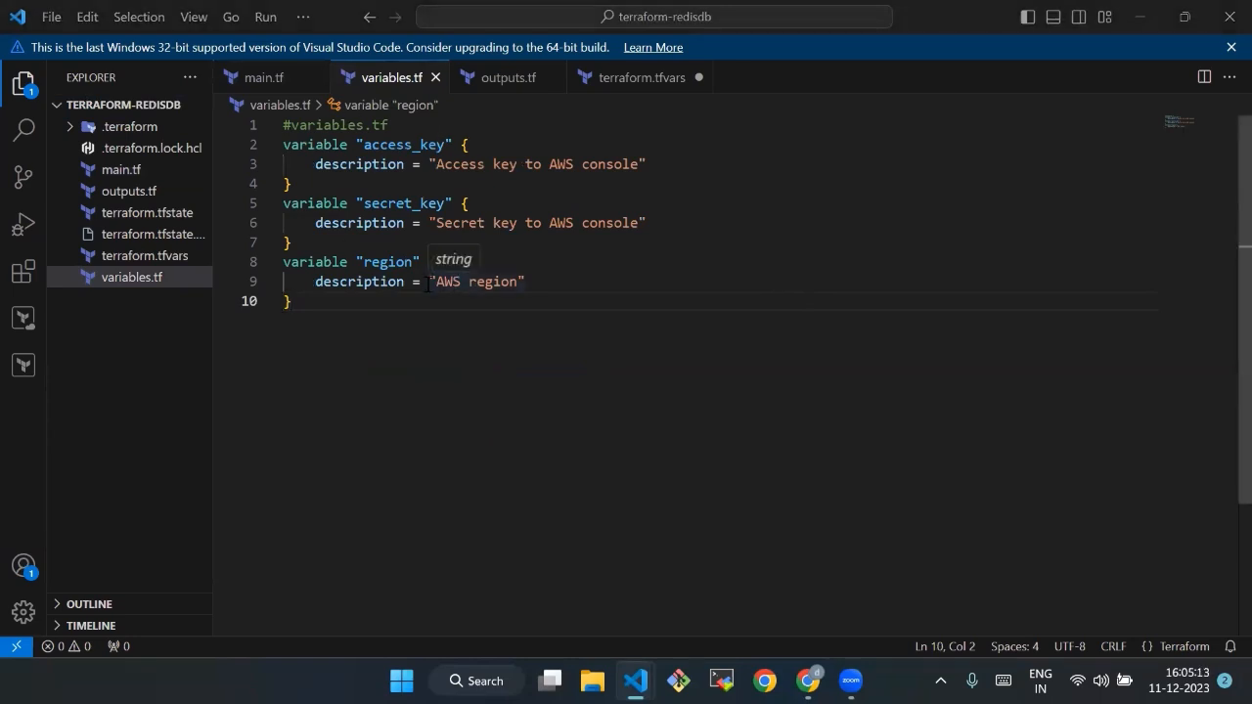
pyautogui.click(808, 681)
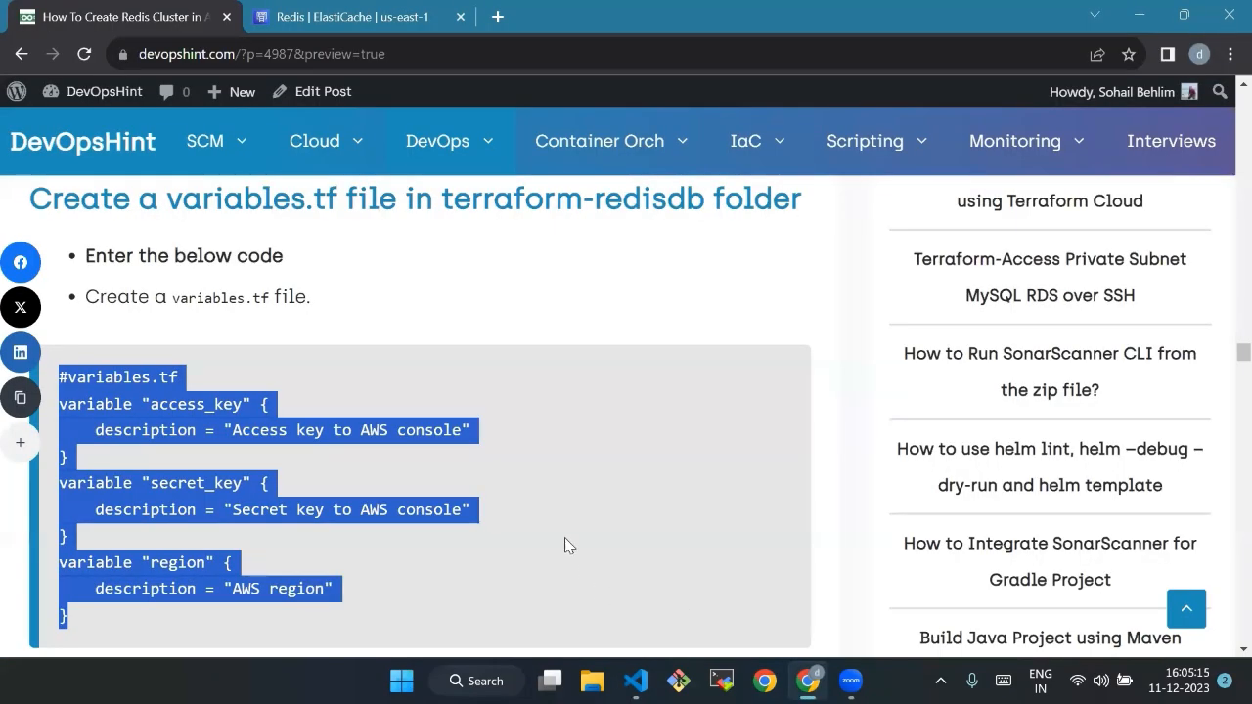
pyautogui.scroll(-3)
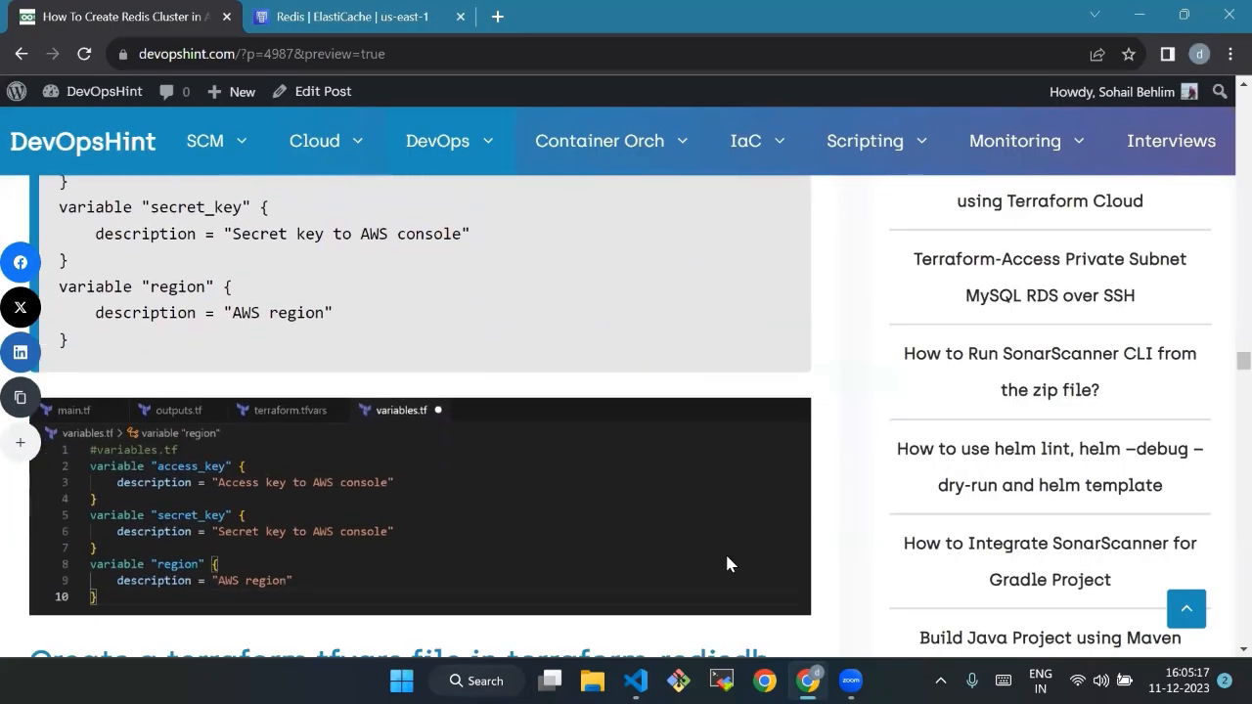
pyautogui.scroll(-3)
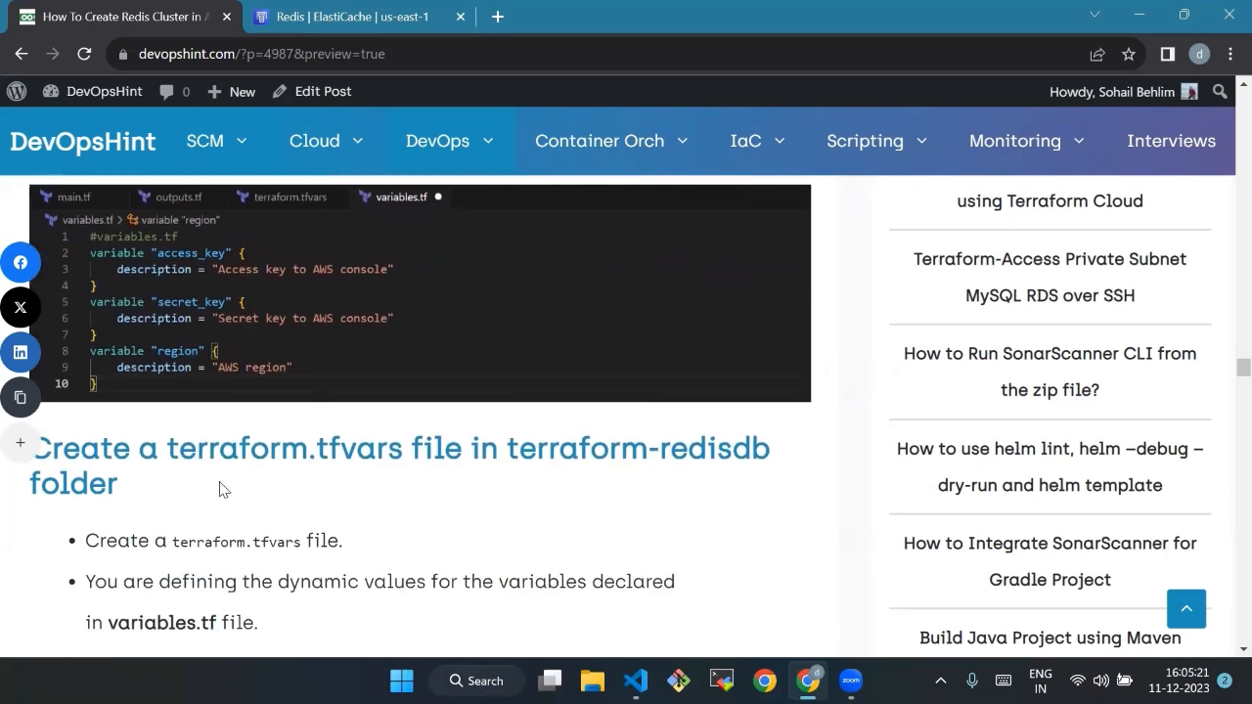
pyautogui.moveTo(321, 489)
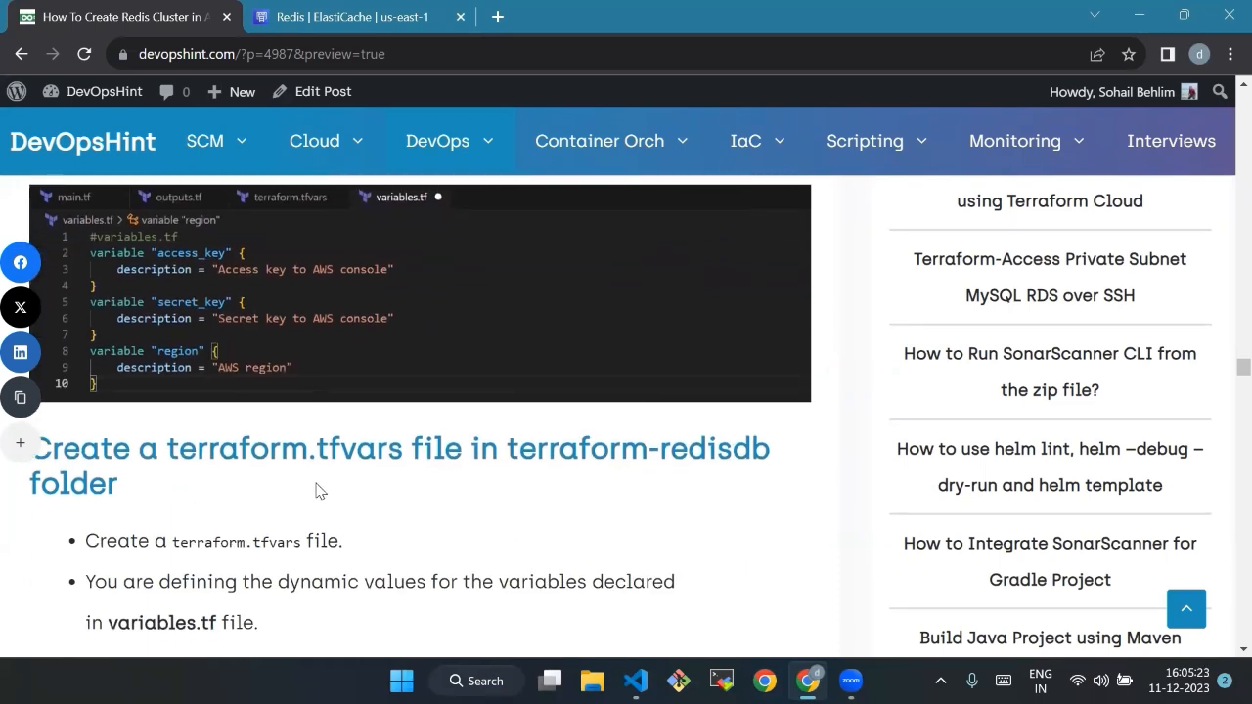
# - Compare the article's terraform.tfvars and main.tf snippets with the project files in VS Code, reaching the output.tf section
pyautogui.scroll(-3)
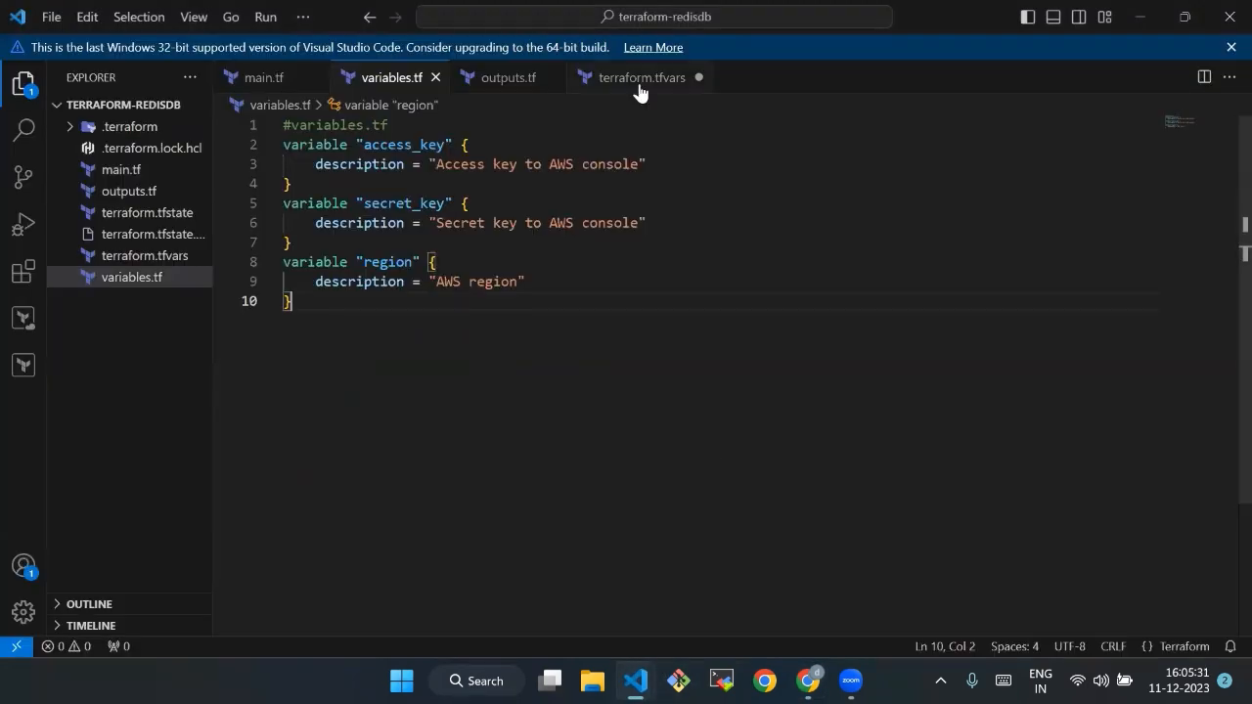
pyautogui.click(642, 78)
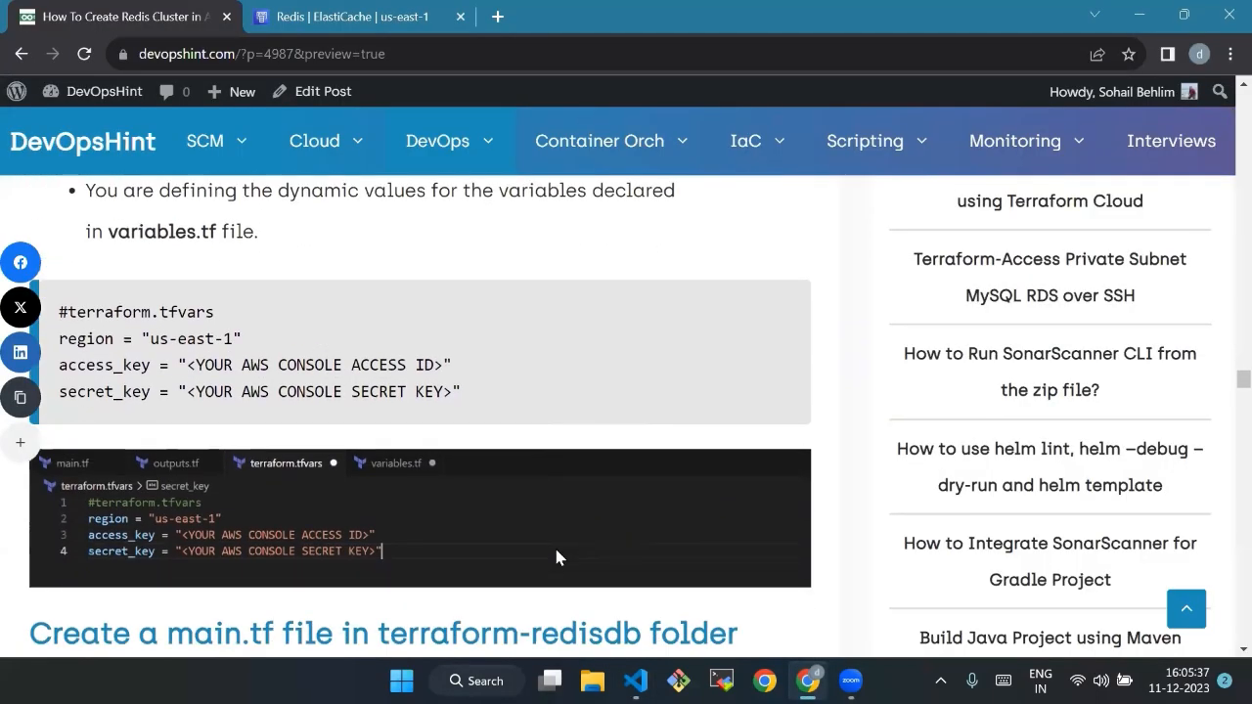
pyautogui.scroll(-3)
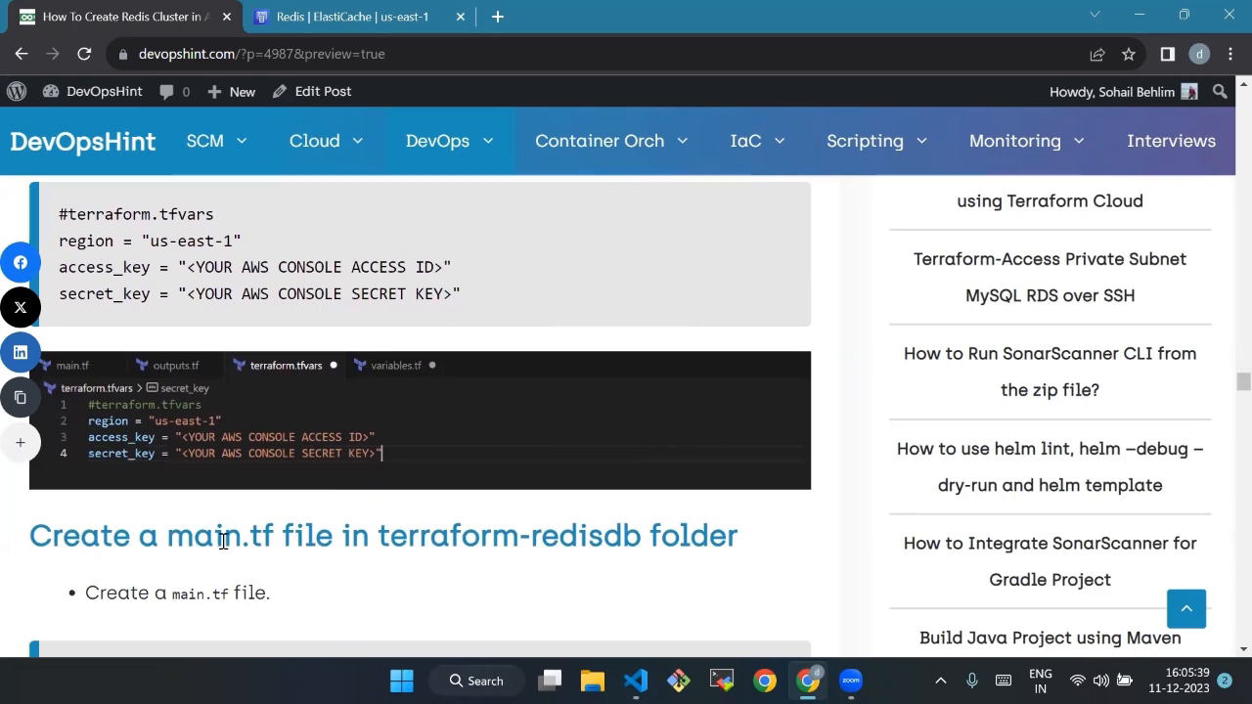
pyautogui.scroll(-3)
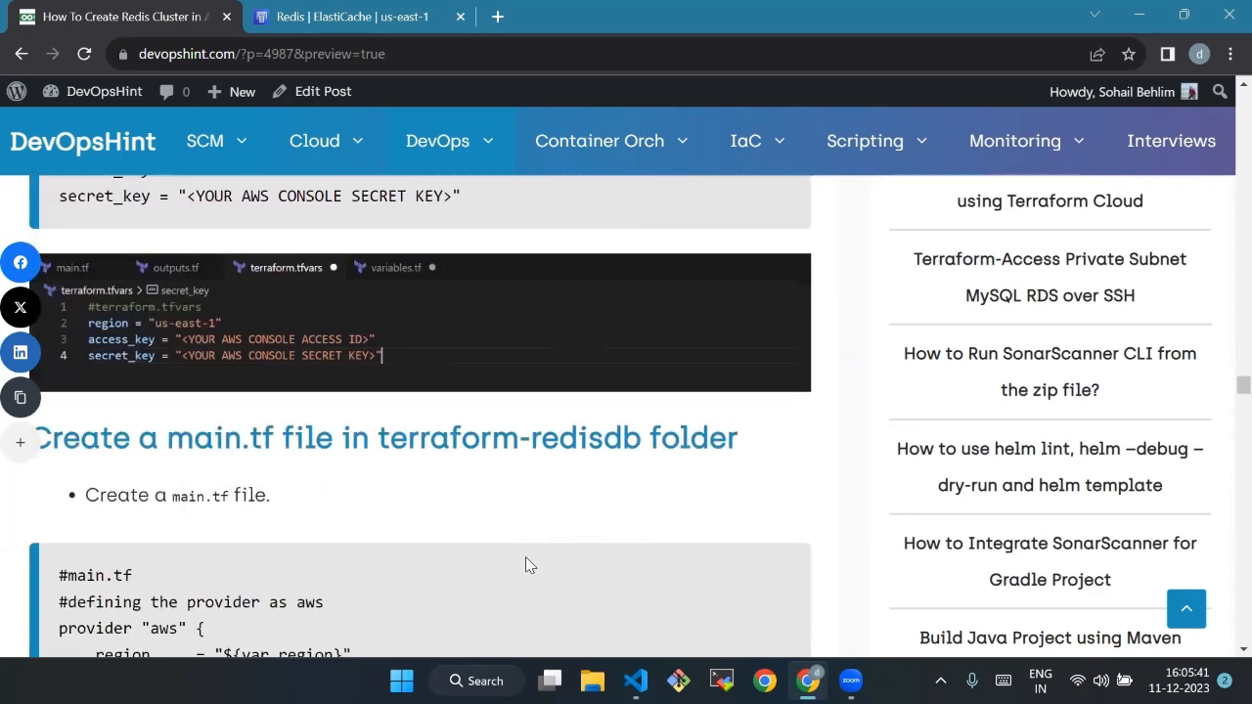
pyautogui.scroll(-3)
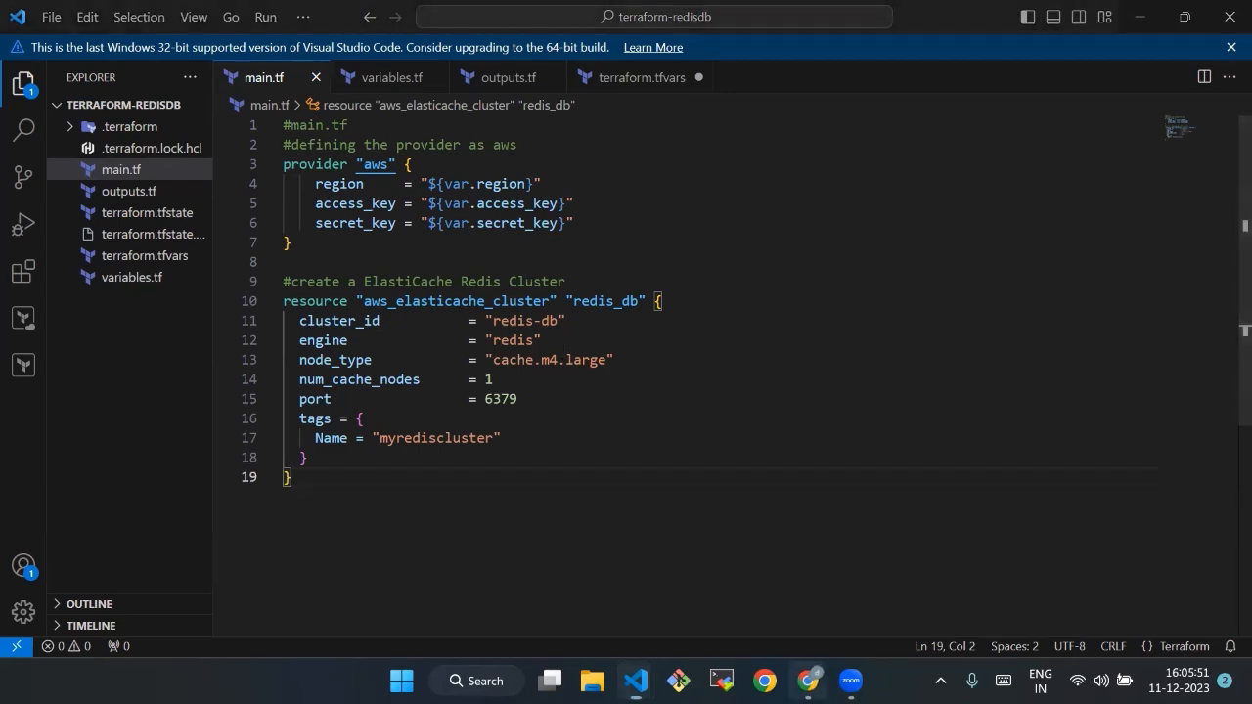
pyautogui.click(808, 681)
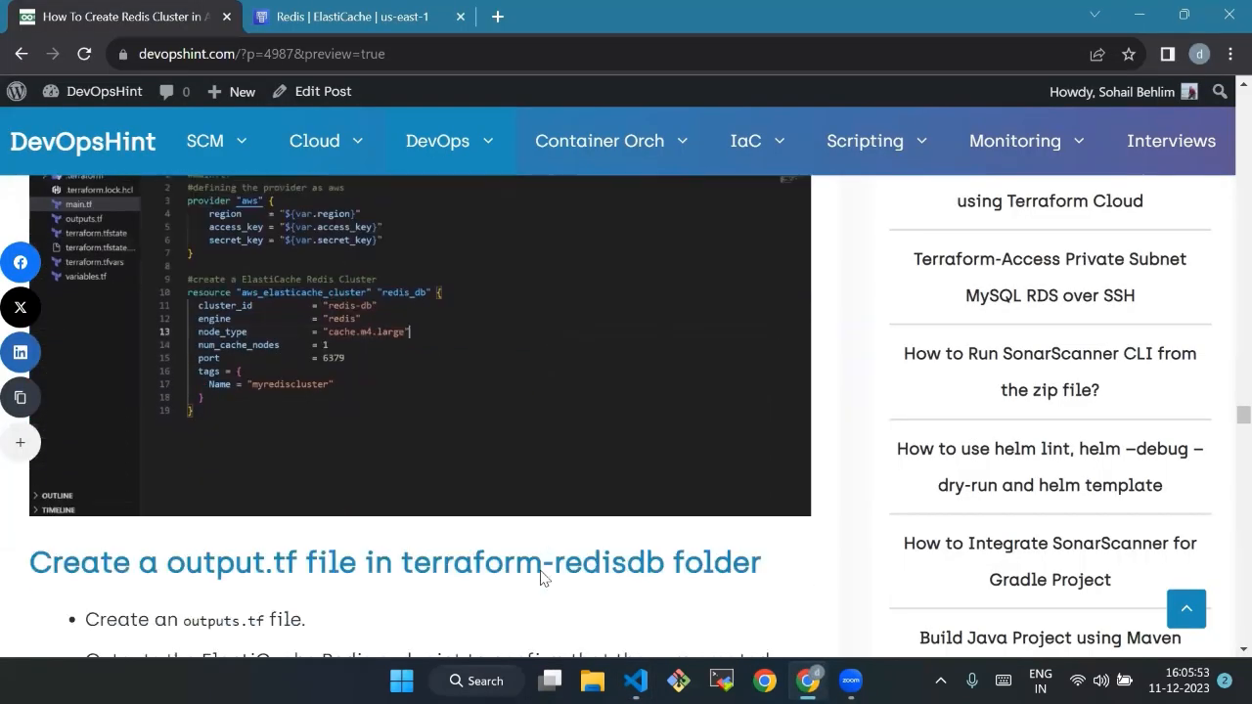
# - Scroll to the output.tf section with its elasticache_cluster_endpoint output
pyautogui.scroll(-3)
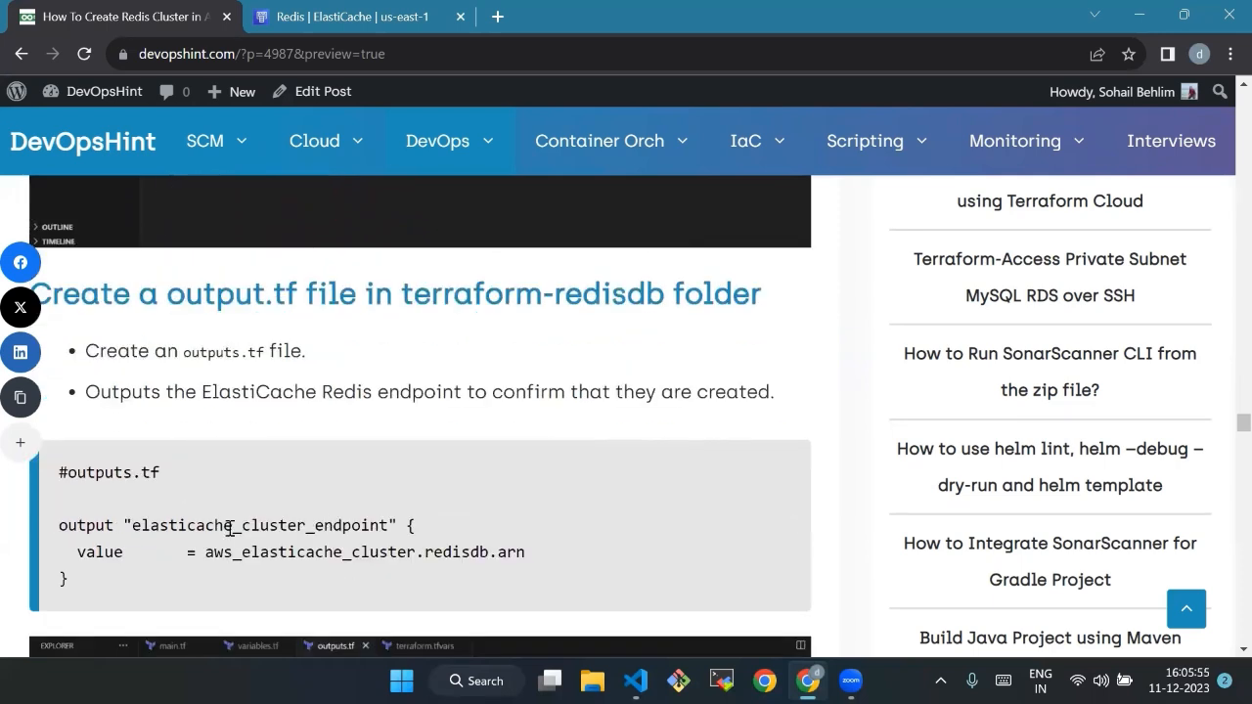
pyautogui.moveTo(137, 575)
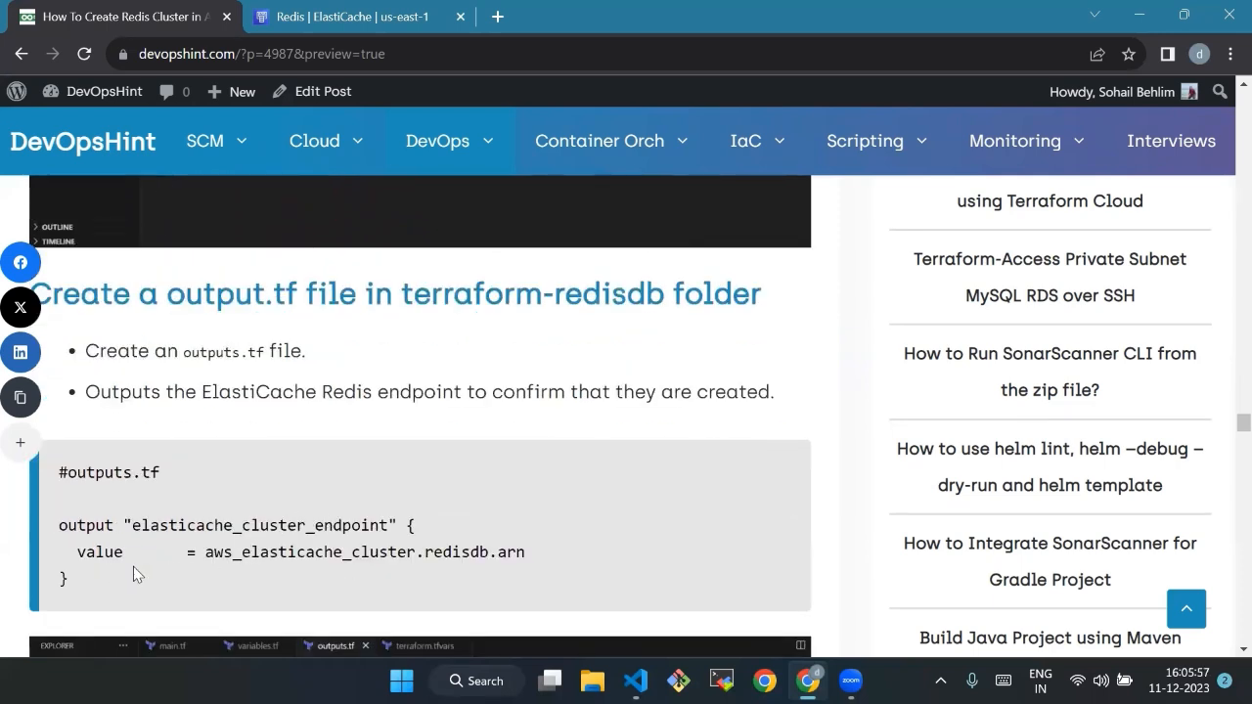
pyautogui.moveTo(96, 584)
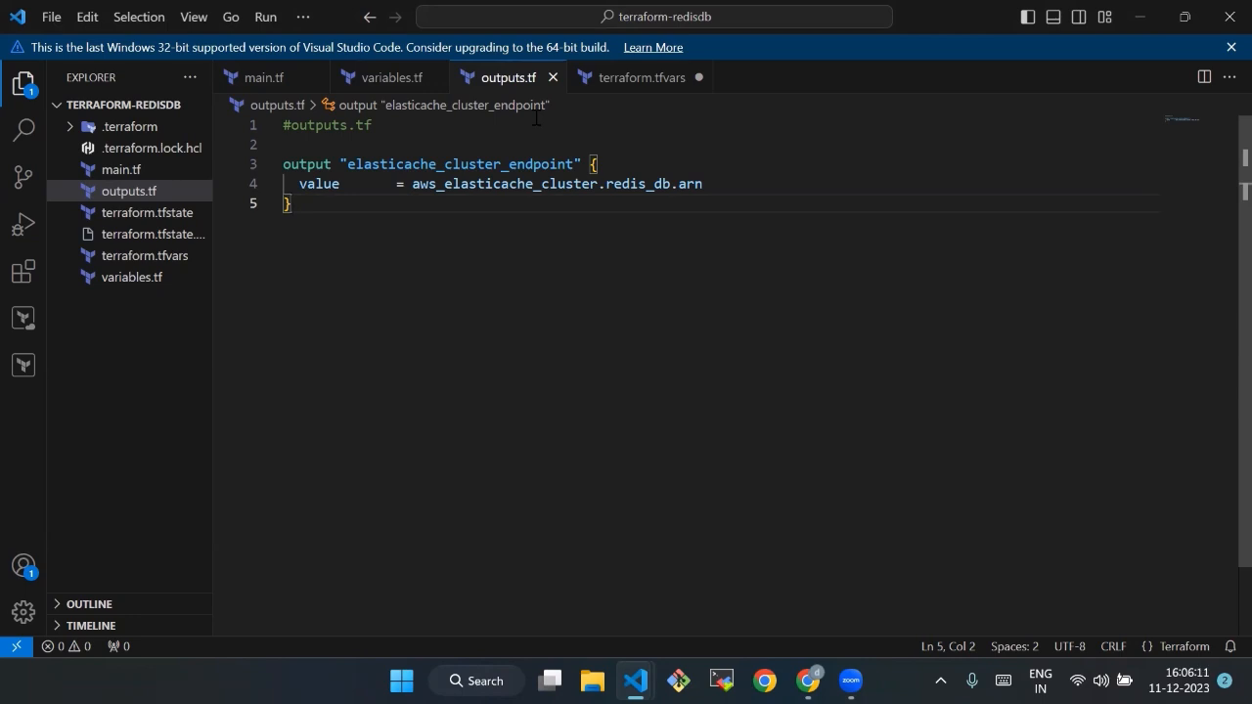
pyautogui.moveTo(713, 278)
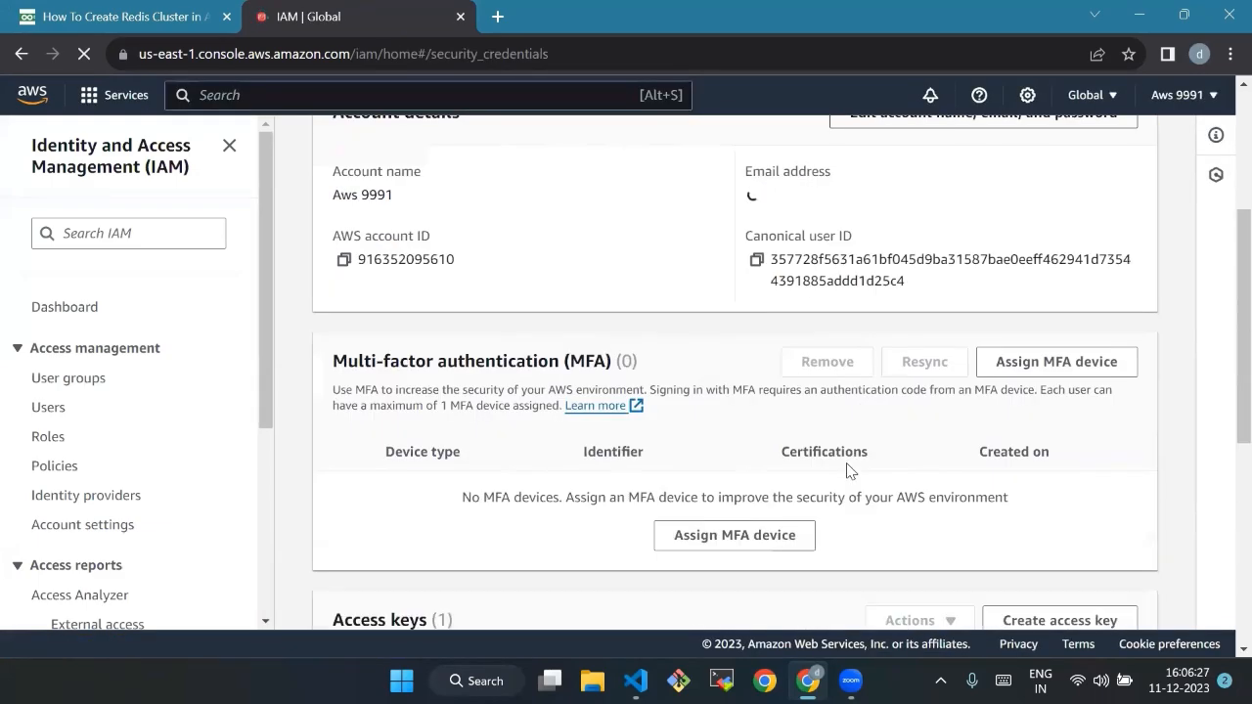
# - Create a new root access key in the IAM console, acknowledging the warning
pyautogui.scroll(-3)
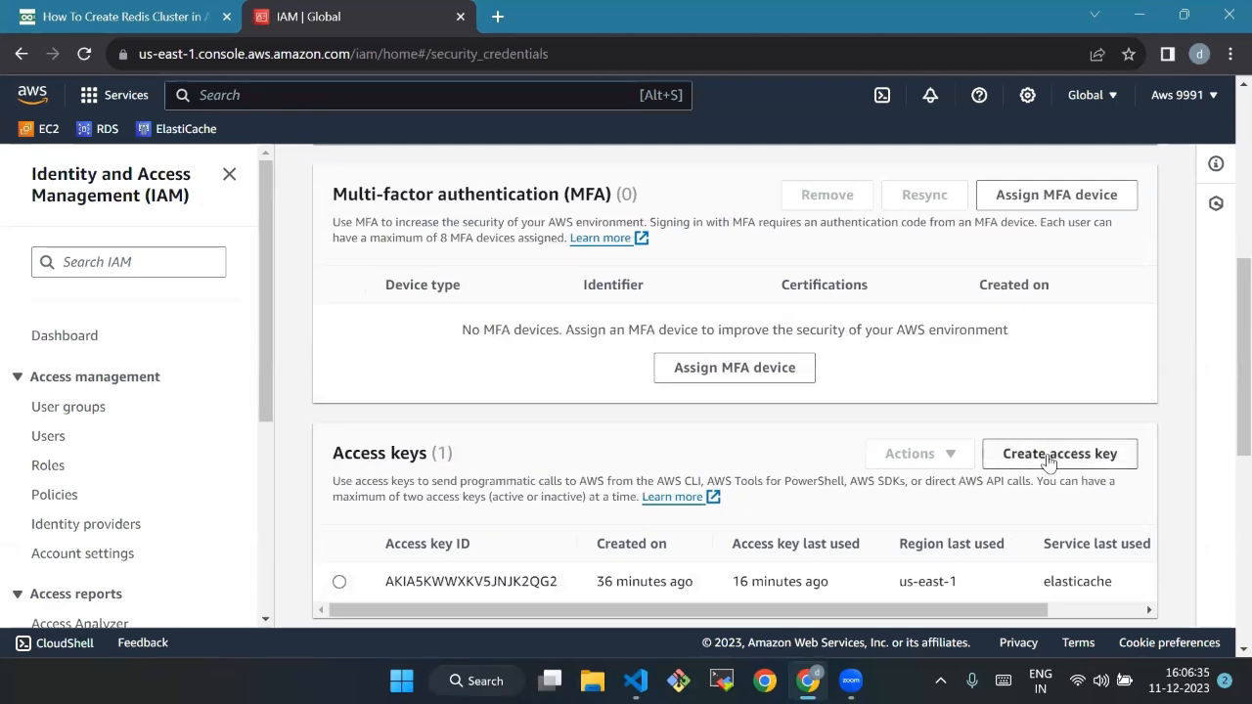
pyautogui.click(1060, 454)
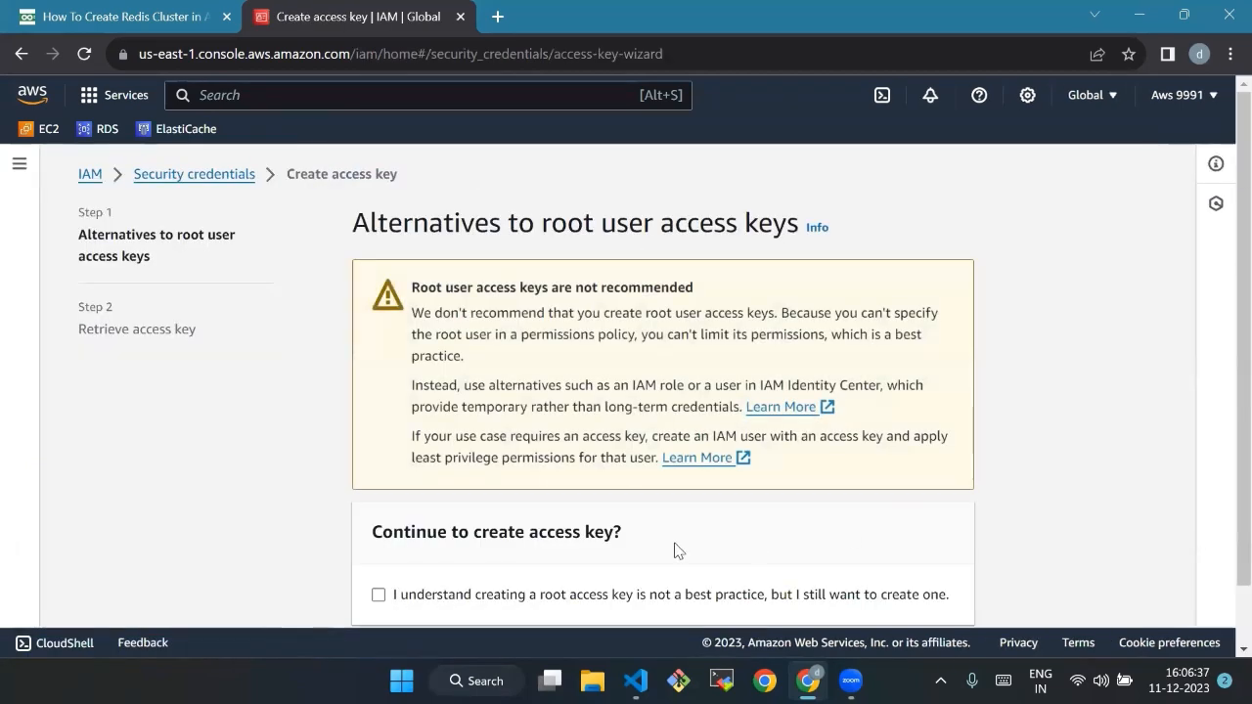
pyautogui.click(380, 595)
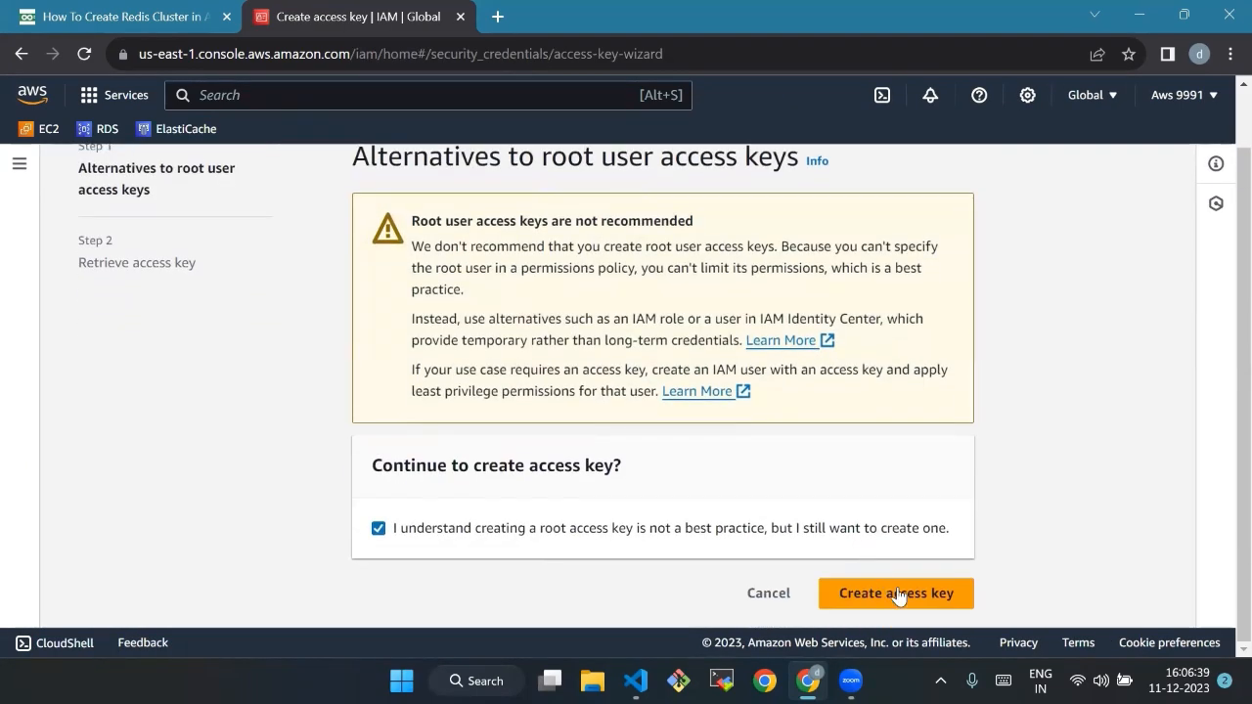
pyautogui.click(896, 592)
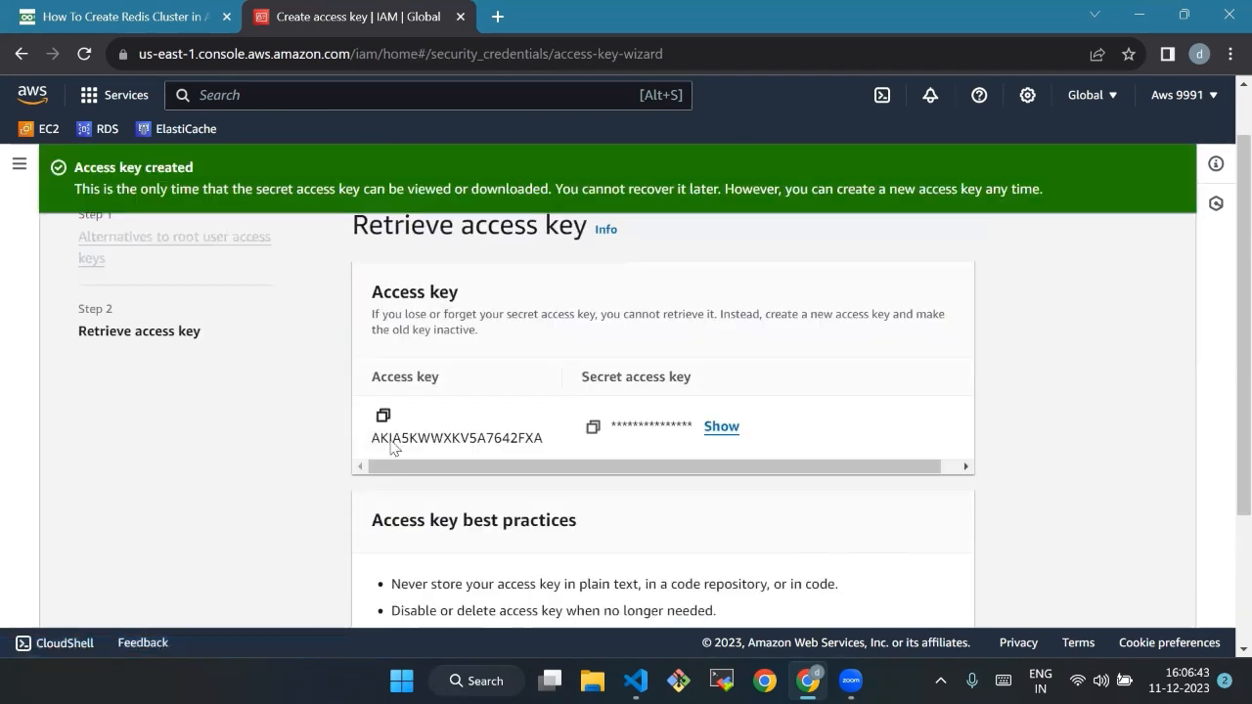
# - Copy the access key ID and secret key into the access_key and secret_key values in terraform.tfvars
pyautogui.click(383, 415)
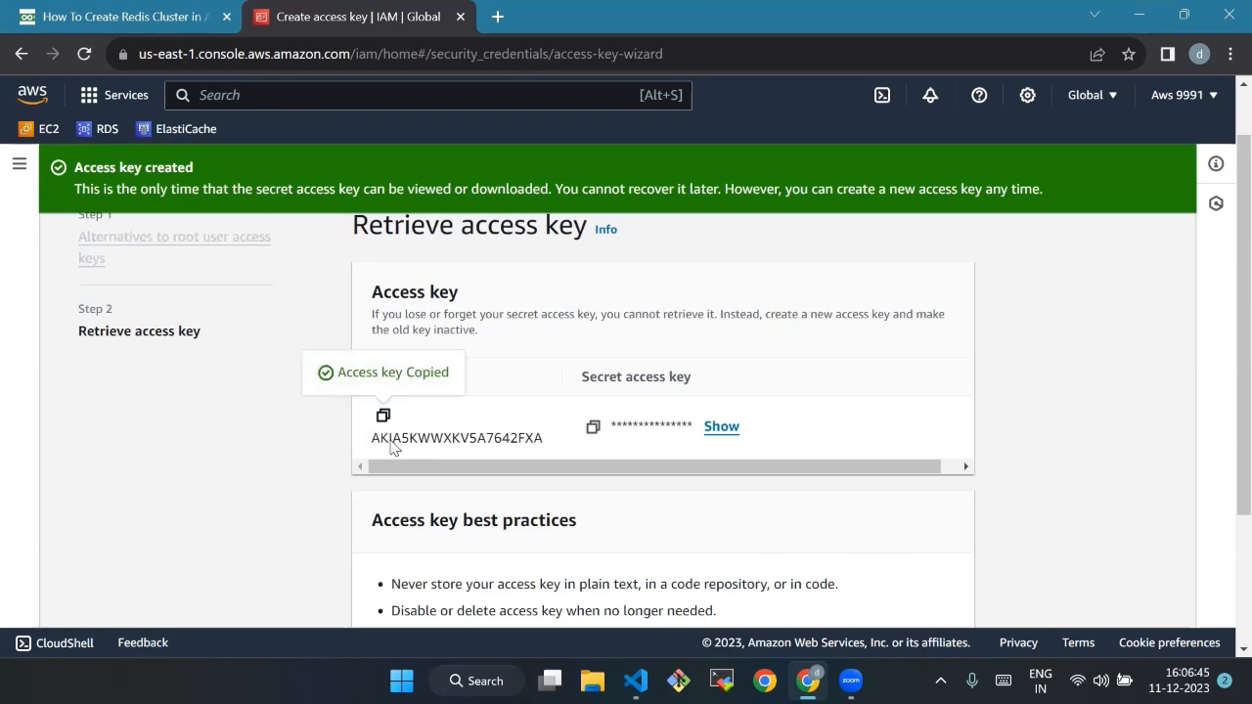
pyautogui.moveTo(681, 576)
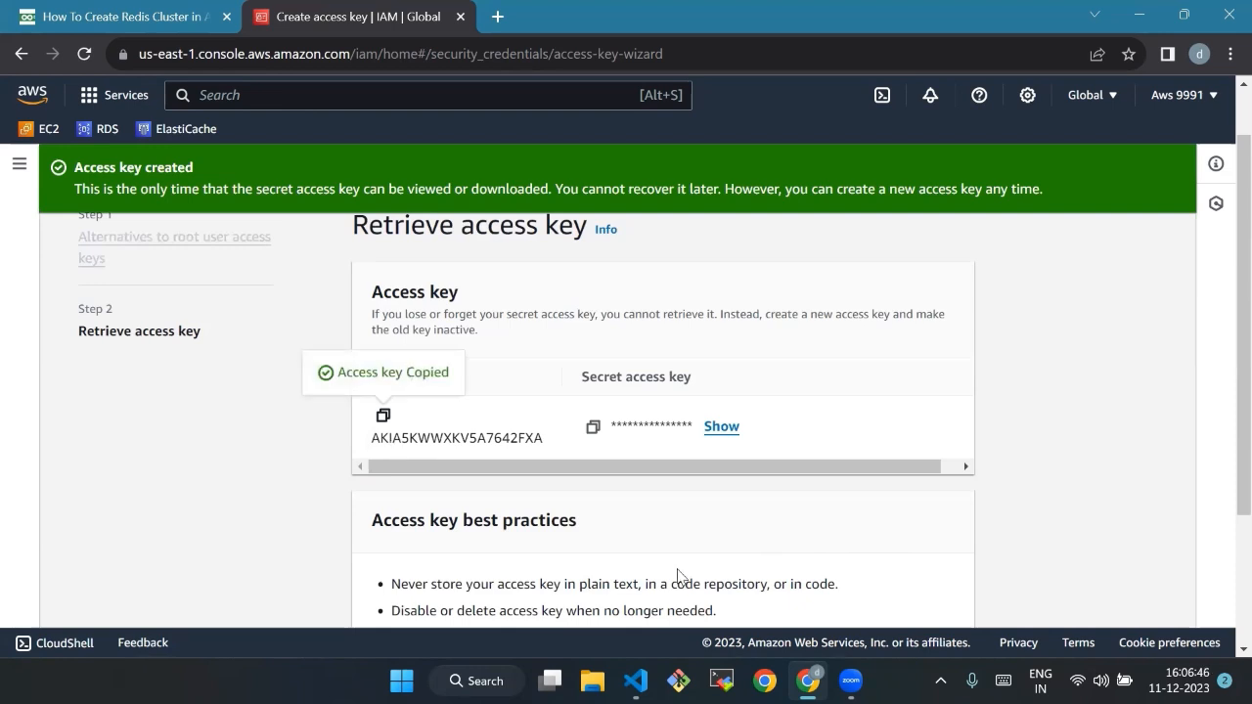
pyautogui.click(634, 681)
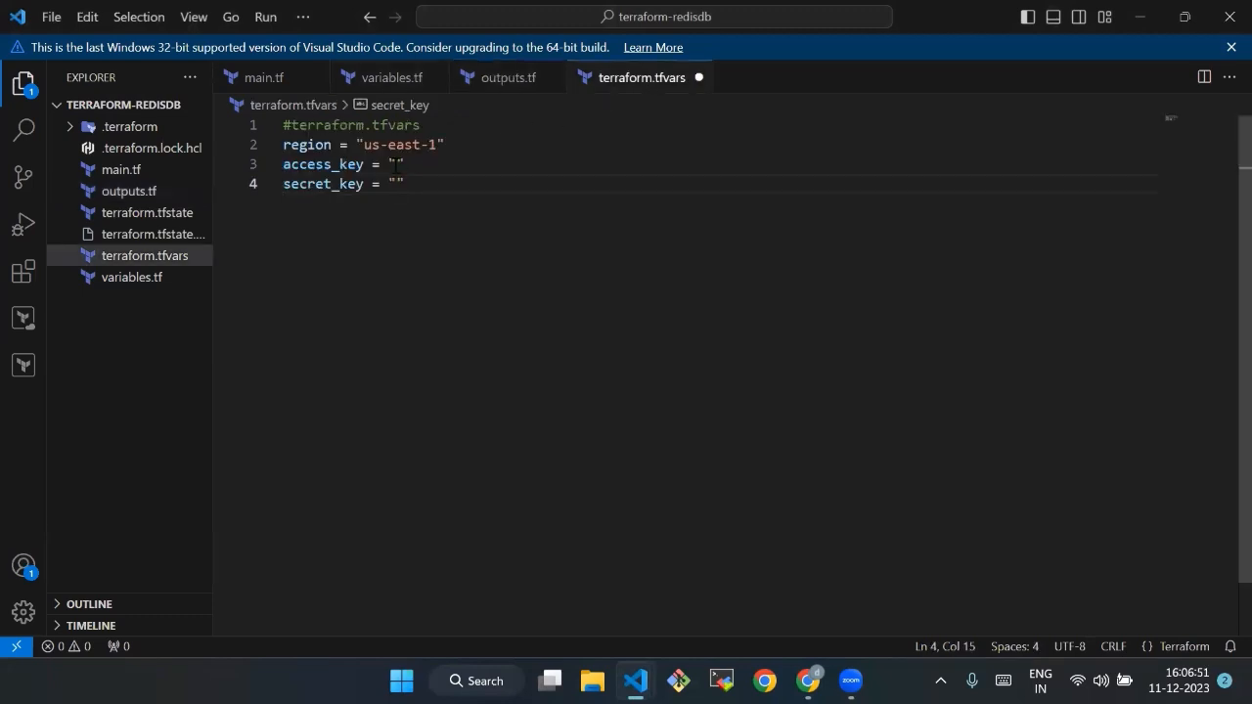
pyautogui.click(392, 165)
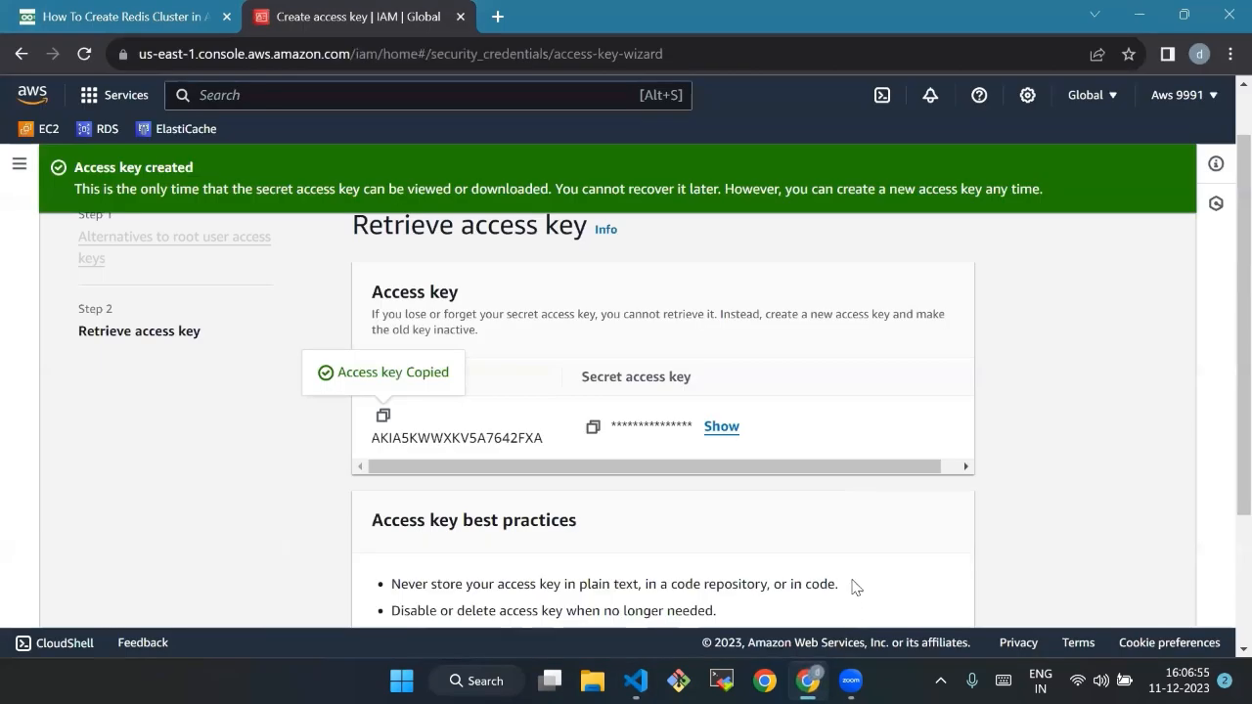
pyautogui.moveTo(1118, 399)
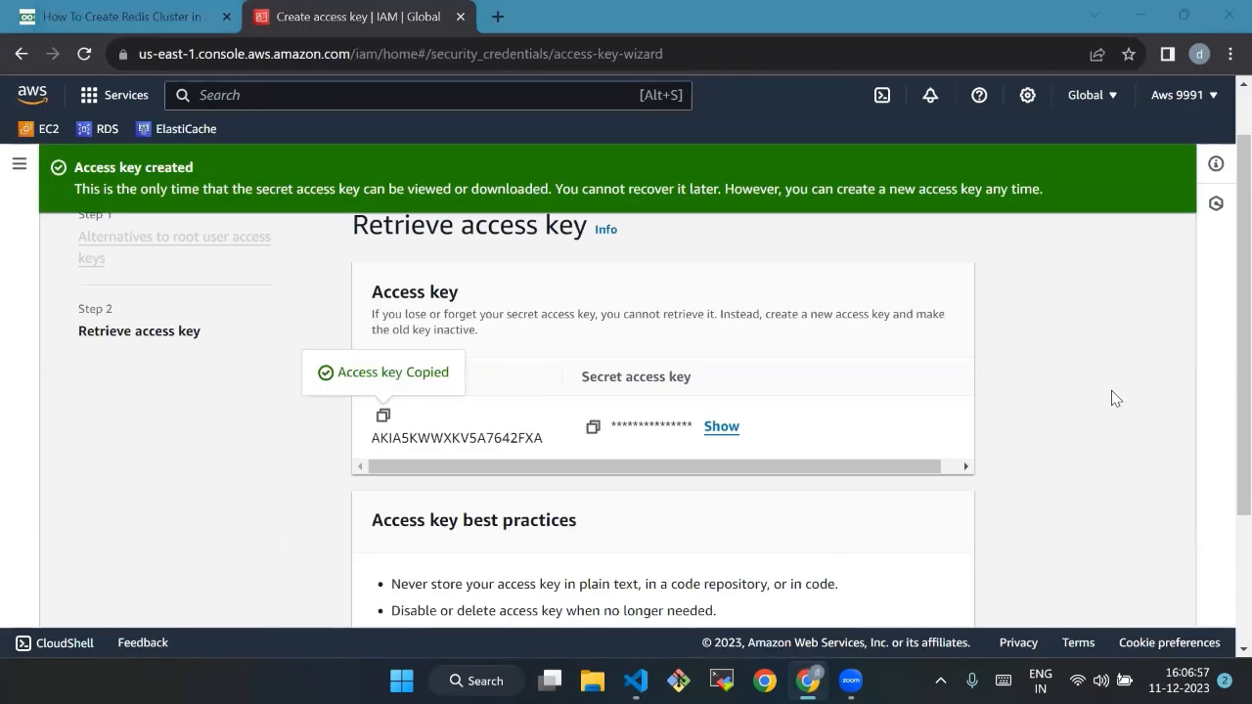
pyautogui.click(720, 427)
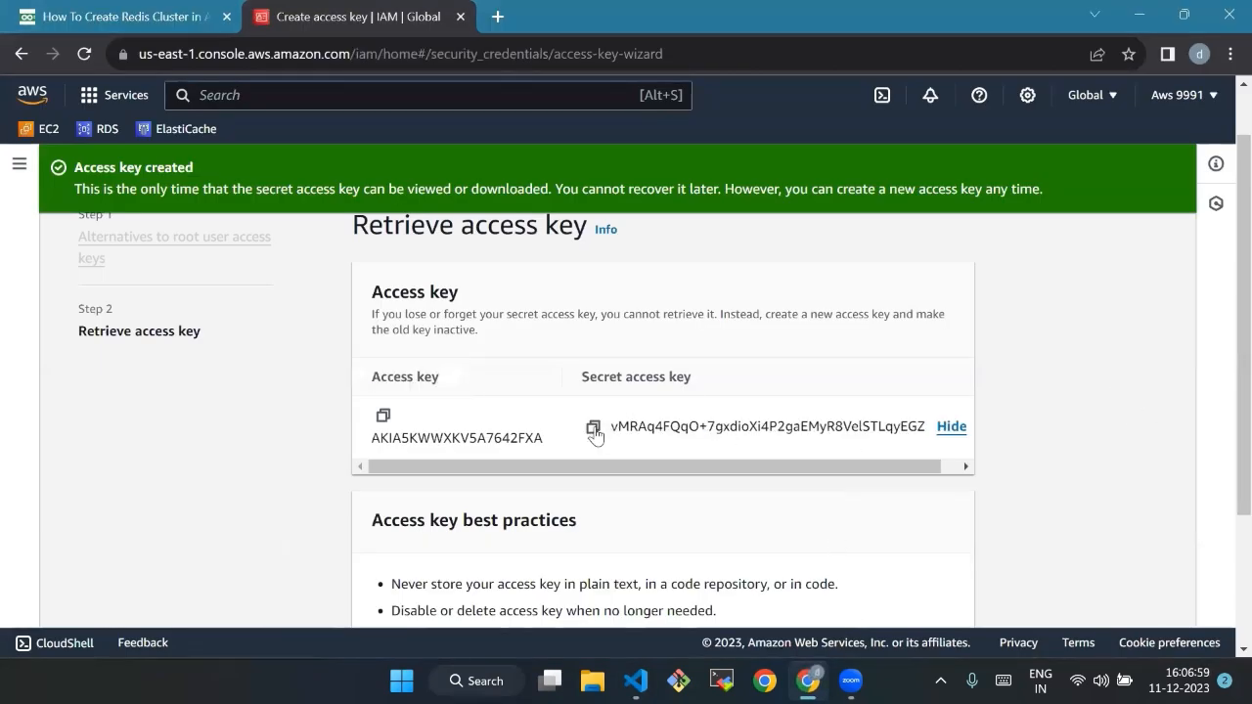
pyautogui.click(595, 427)
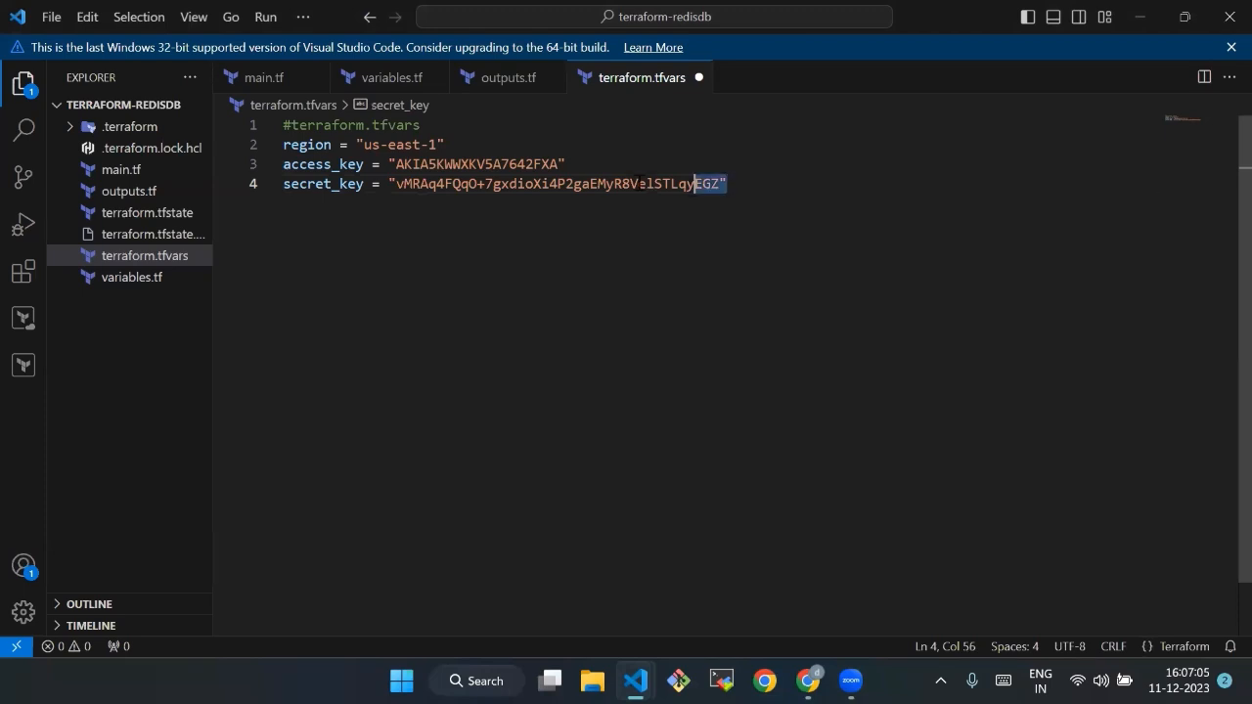
# - Review terraform.tfvars, outputs.tf and variables.tf, then return to main.tf
pyautogui.press('ctrl+a')
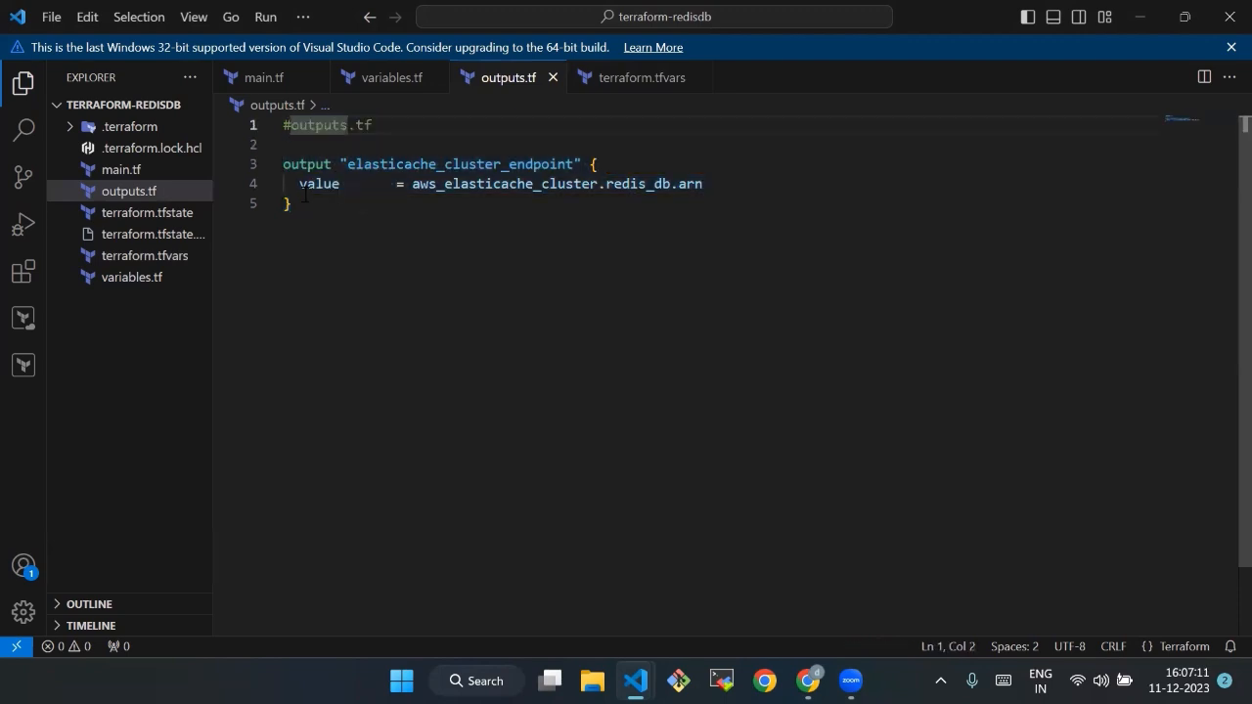
pyautogui.press('ctrl+a')
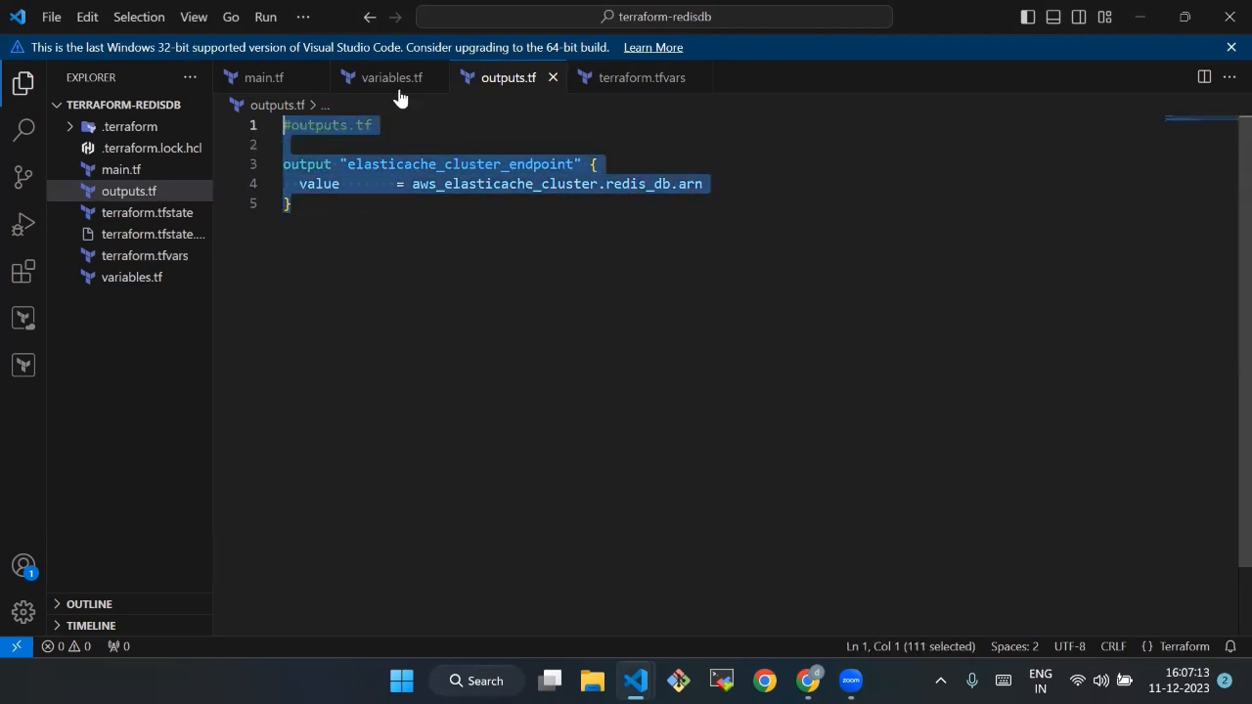
pyautogui.click(391, 79)
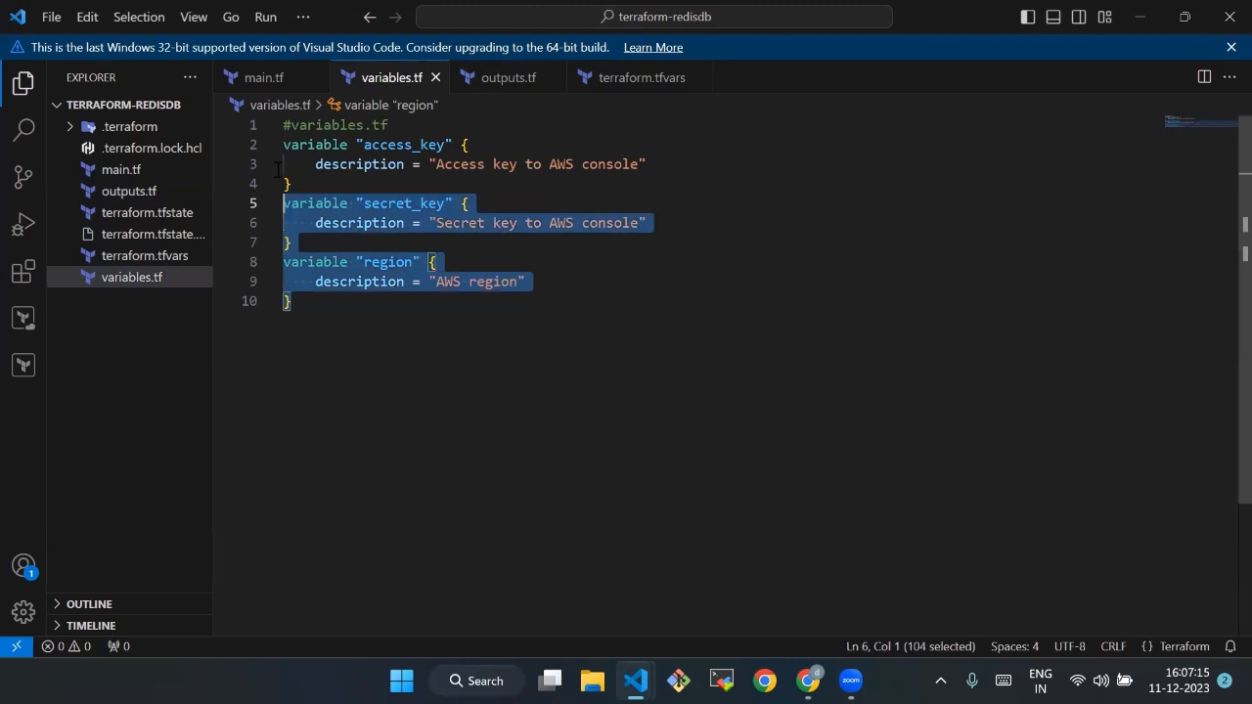
pyautogui.press('ctrl+a')
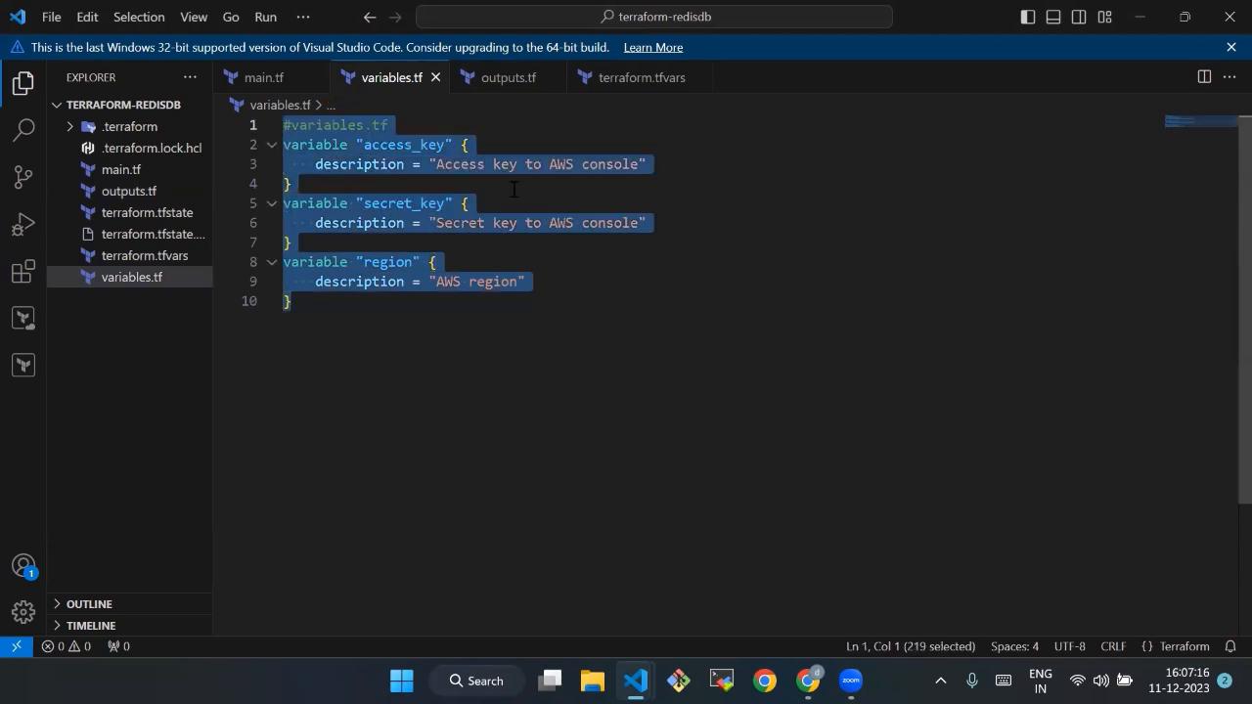
pyautogui.click(262, 79)
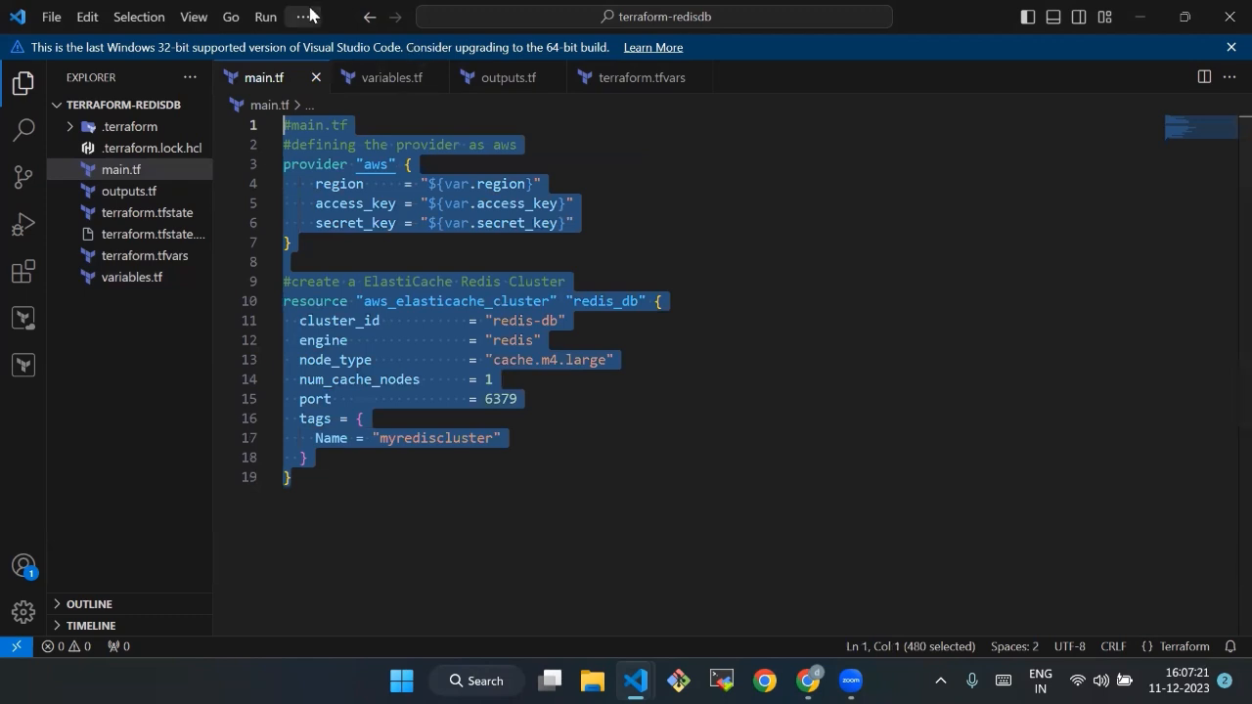
# - Run terraform init in a new terminal for the terraform-redisdb project
pyautogui.click(301, 15)
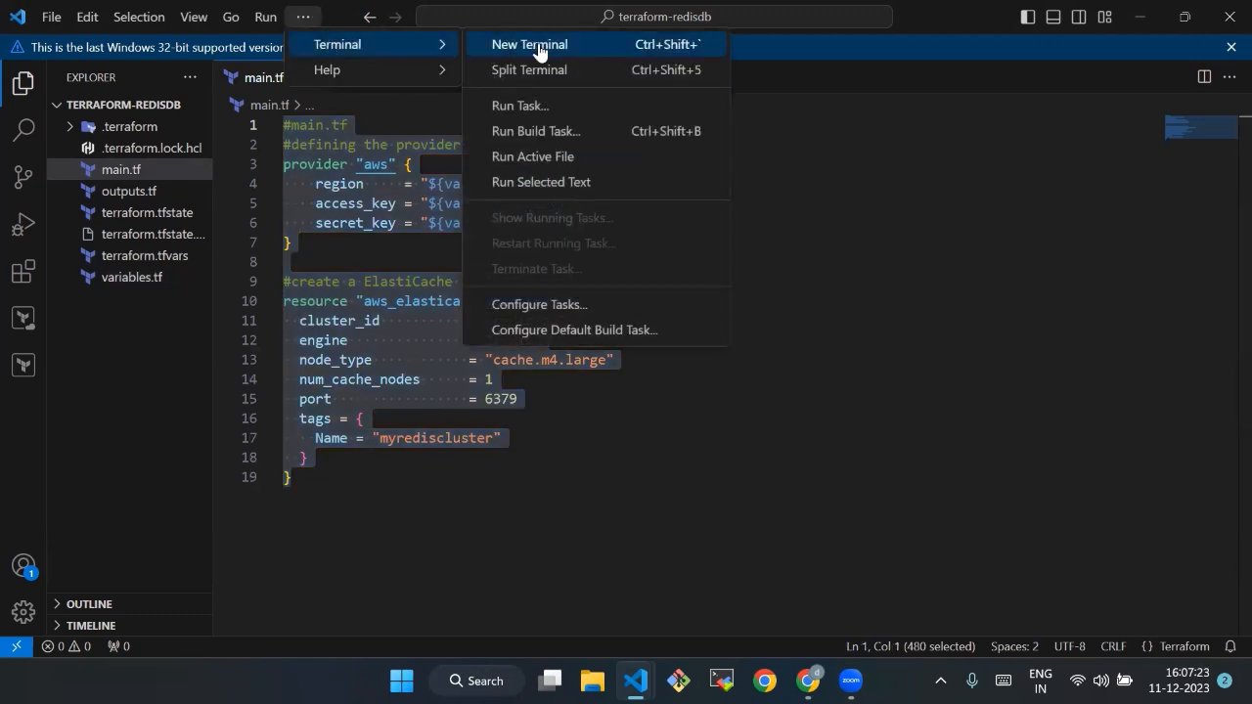
pyautogui.click(528, 43)
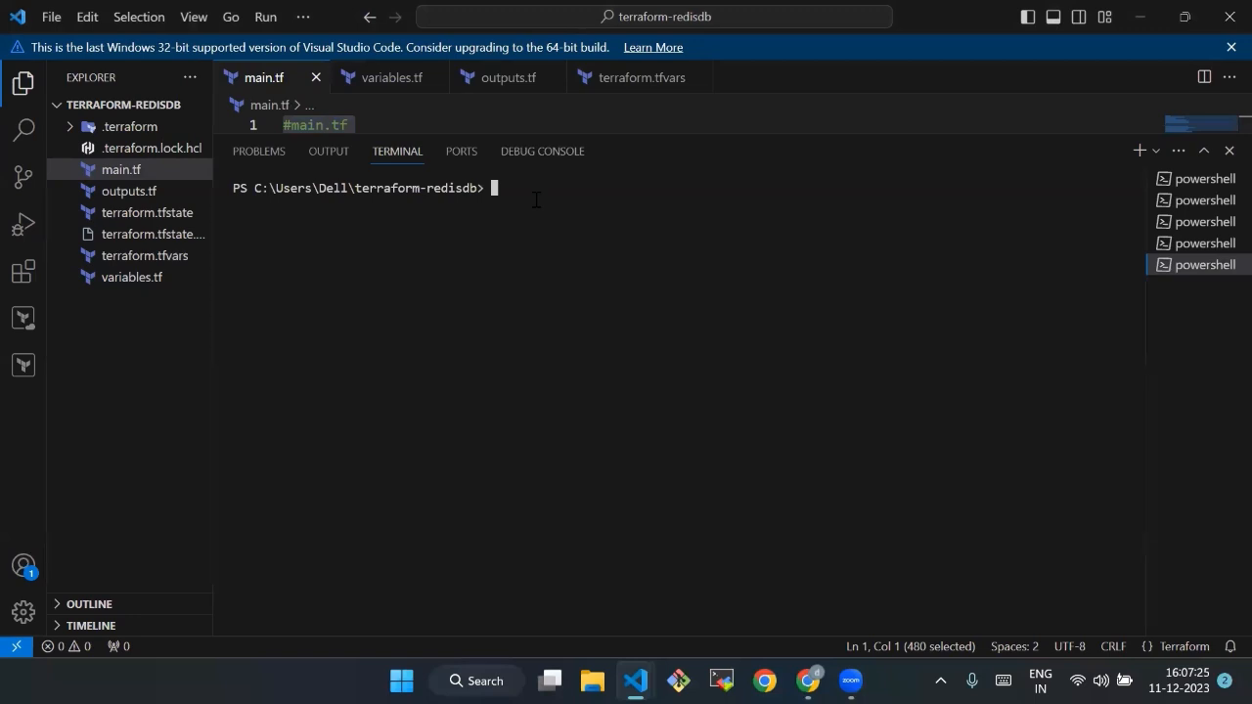
pyautogui.write('t')
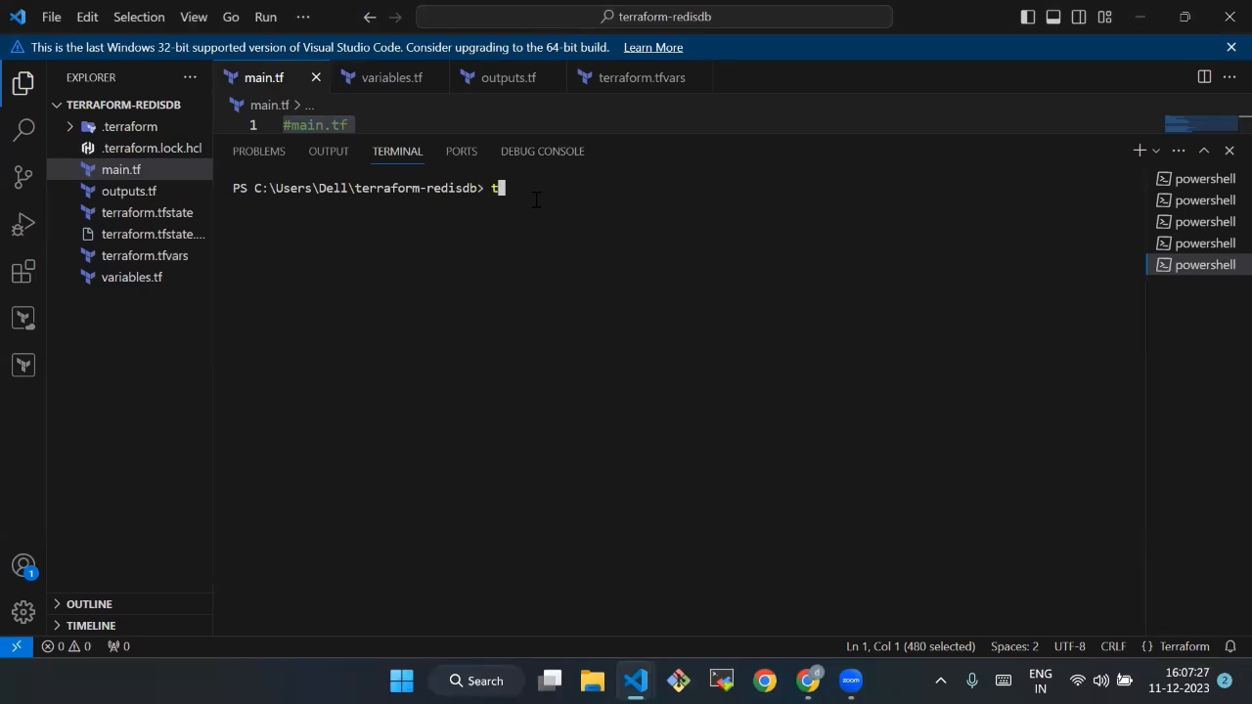
pyautogui.write('erraform')
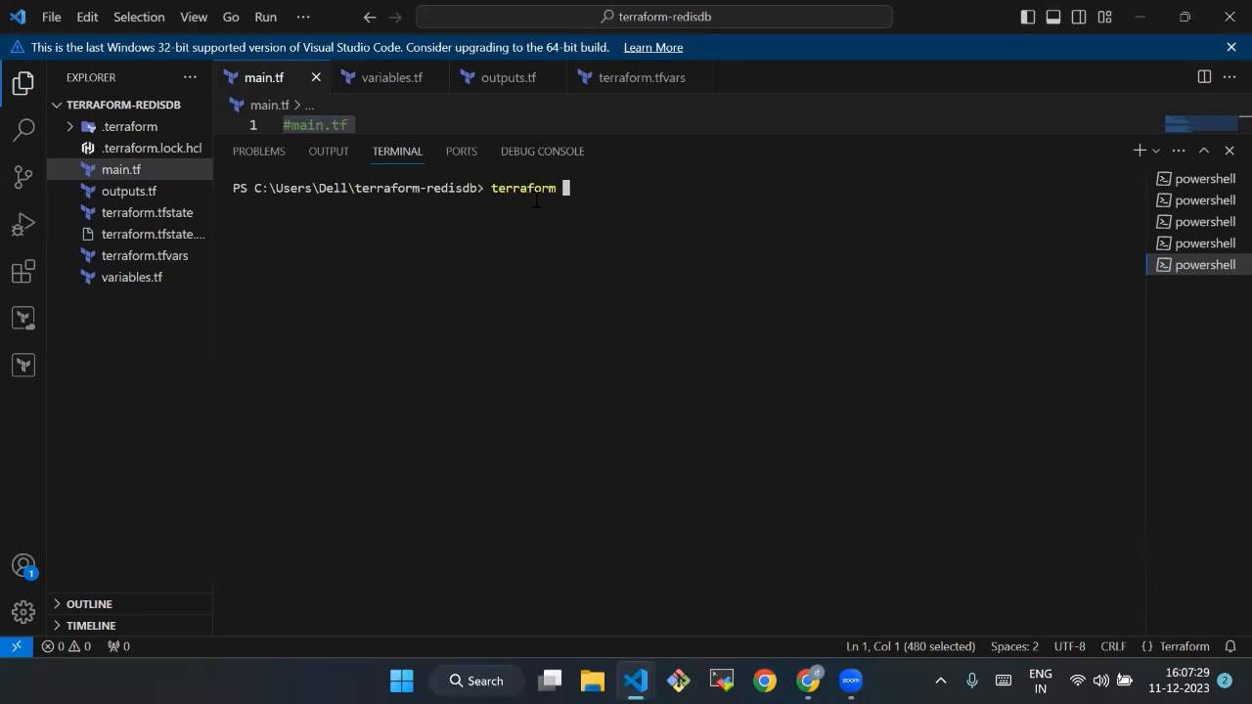
pyautogui.write('init')
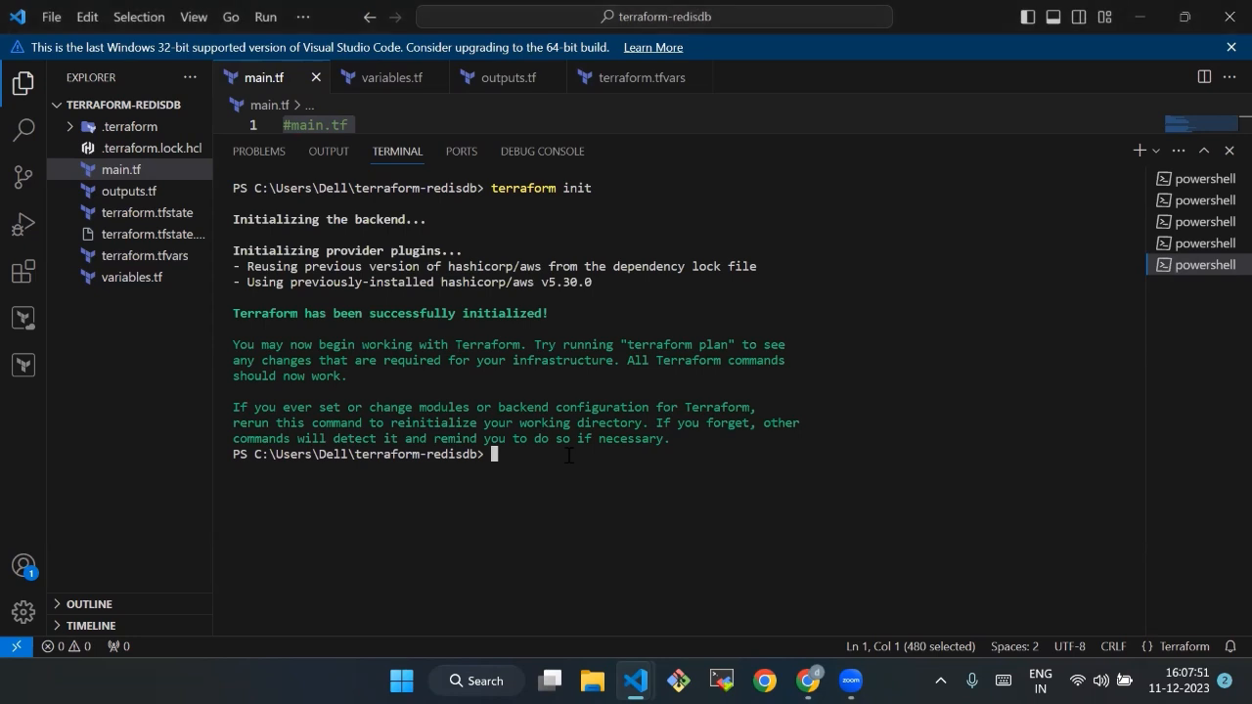
# - Run terraform plan, reporting 1 to add and the cluster endpoint output
pyautogui.write('terraform')
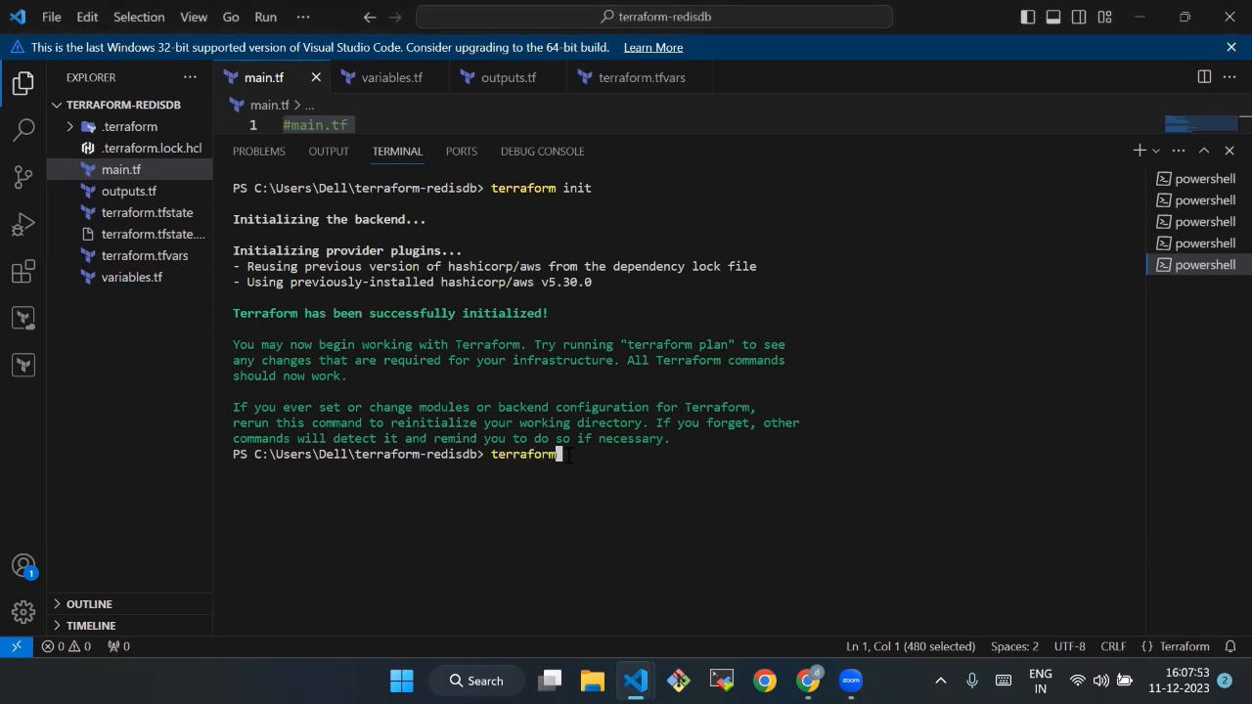
pyautogui.write('plan')
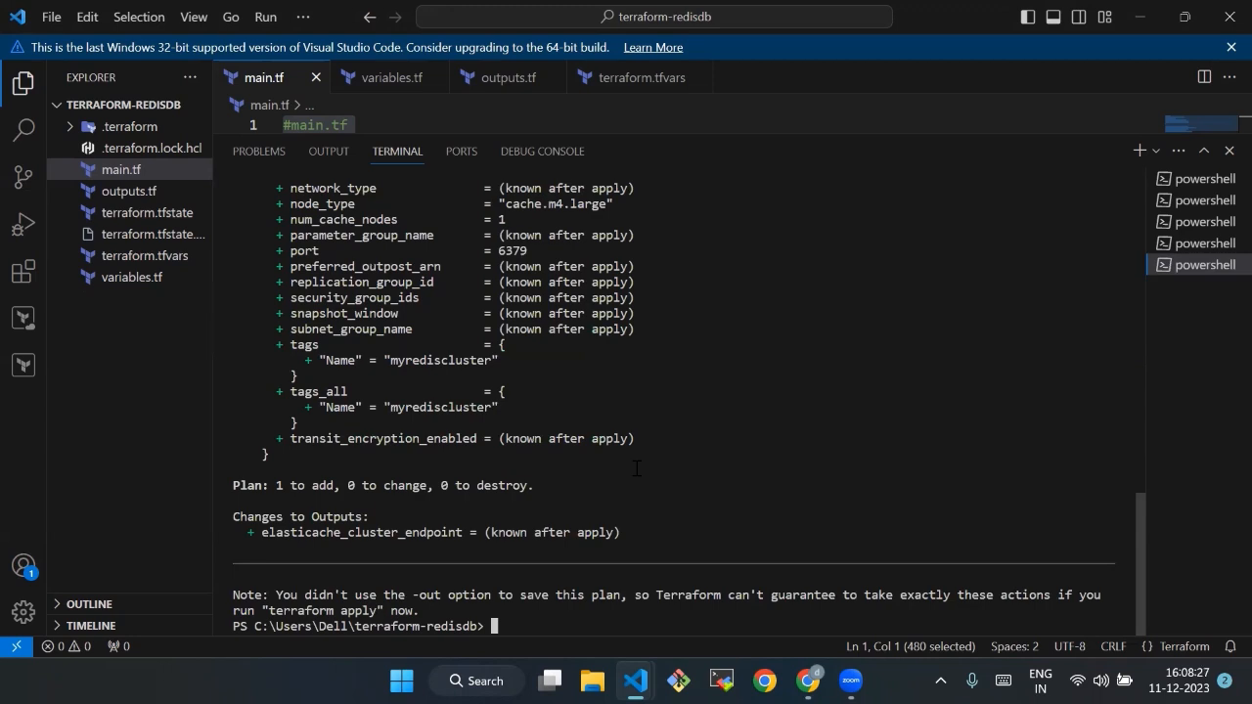
# - Run terraform apply -auto-approve so the redis-db cluster starts creating
pyautogui.write('terraform apply -a')
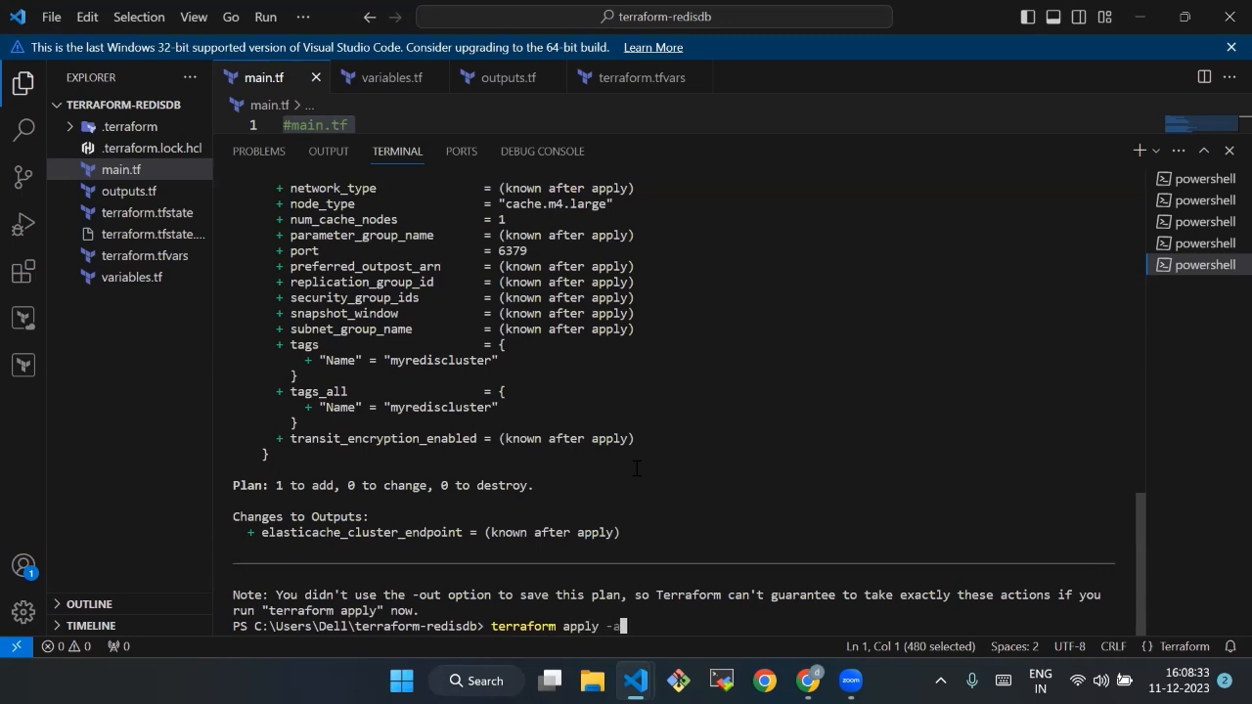
pyautogui.write('uto-ap')
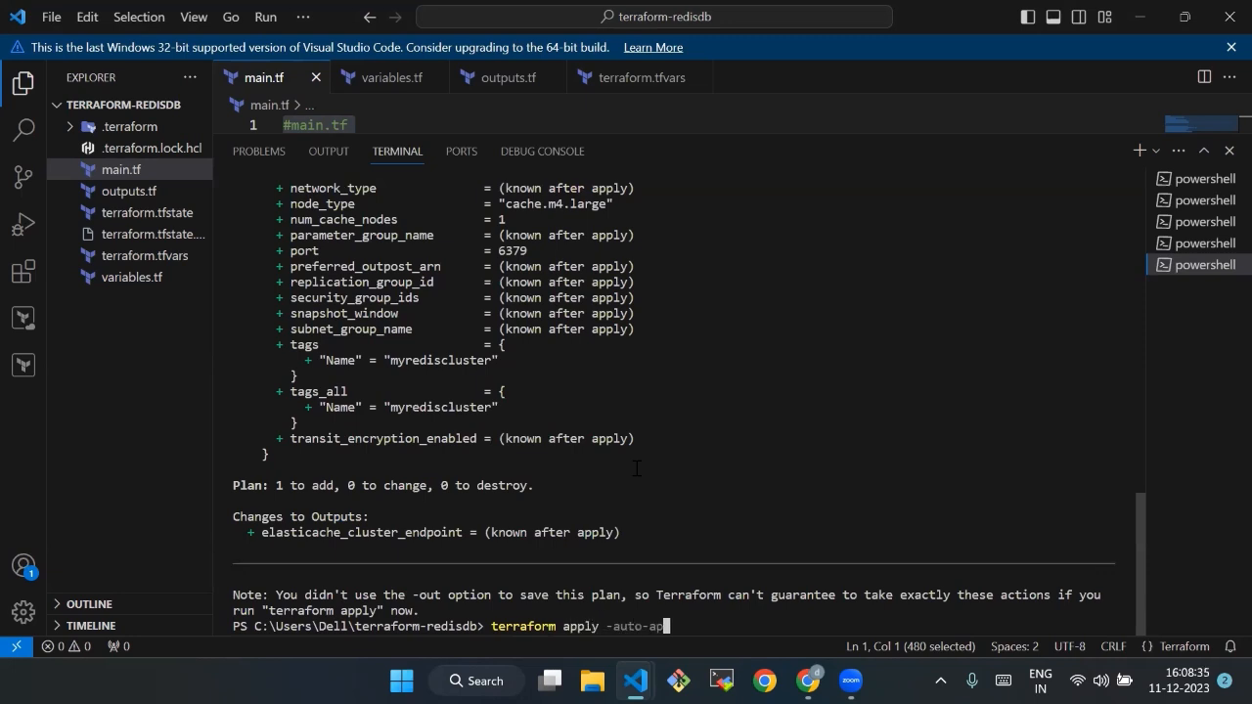
pyautogui.write('prove')
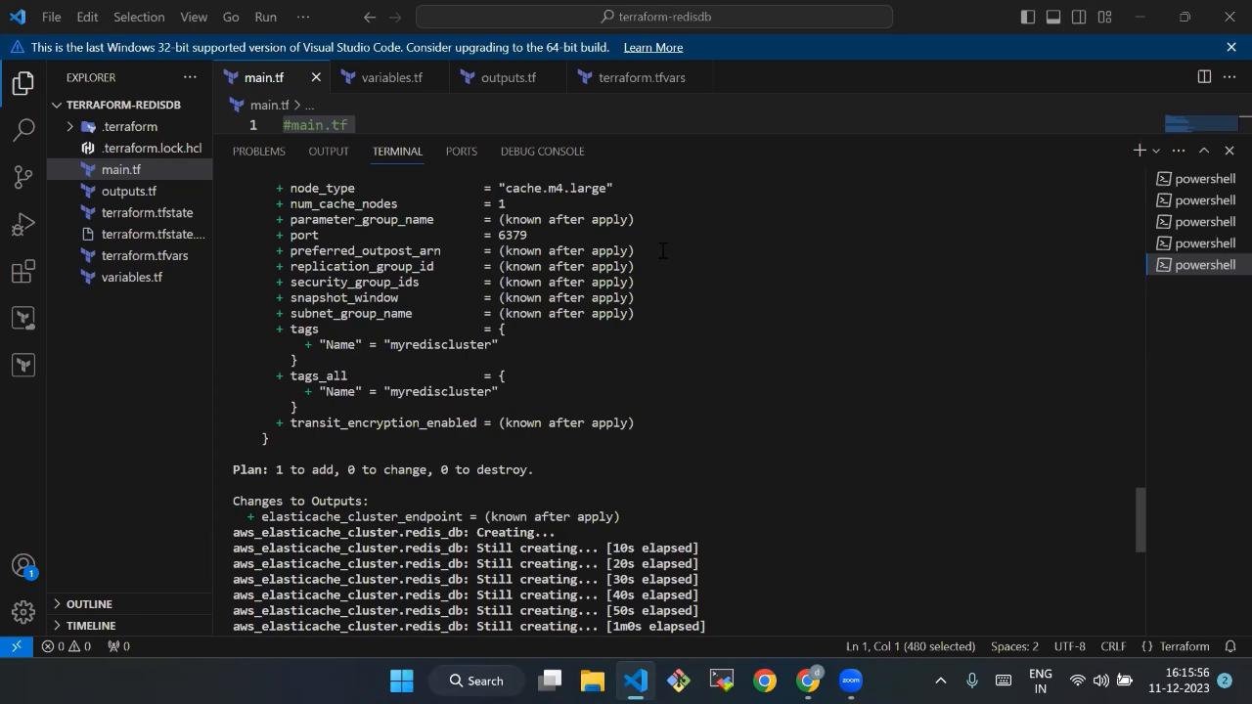
pyautogui.scroll(-3)
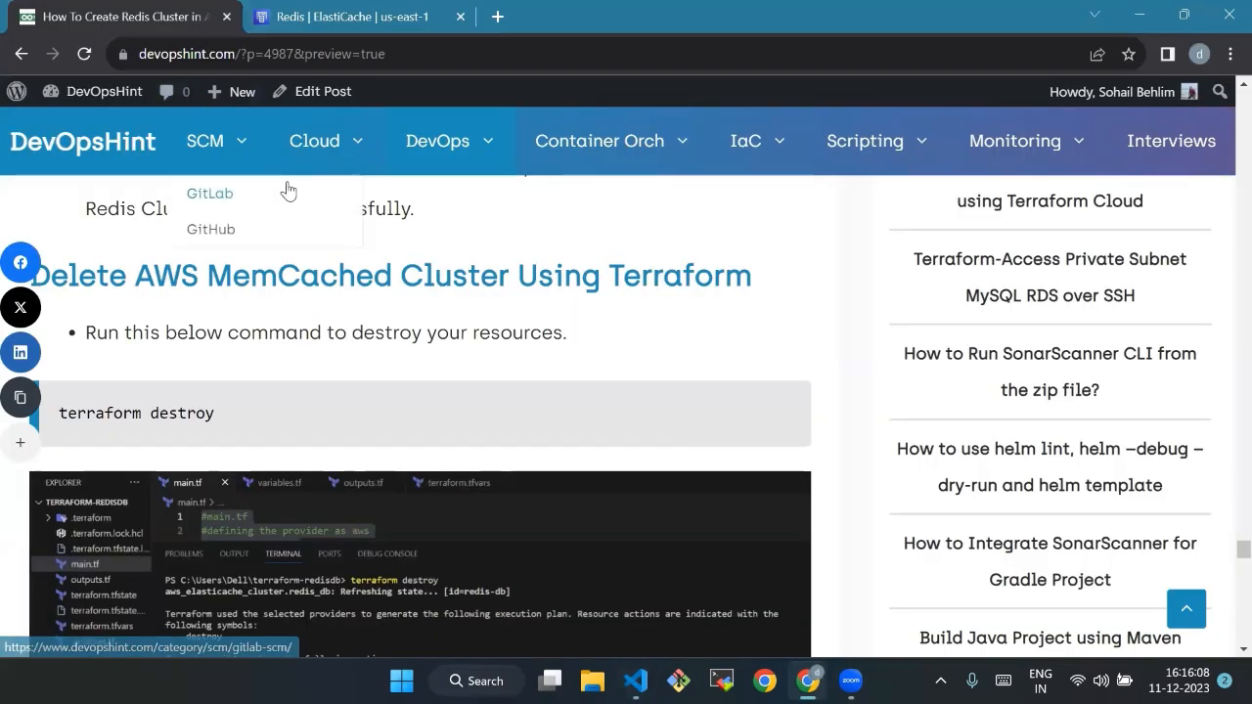
# - Confirm redis-db shows Available in ElastiCache, glance at the blog, return to VS Code
pyautogui.click(352, 16)
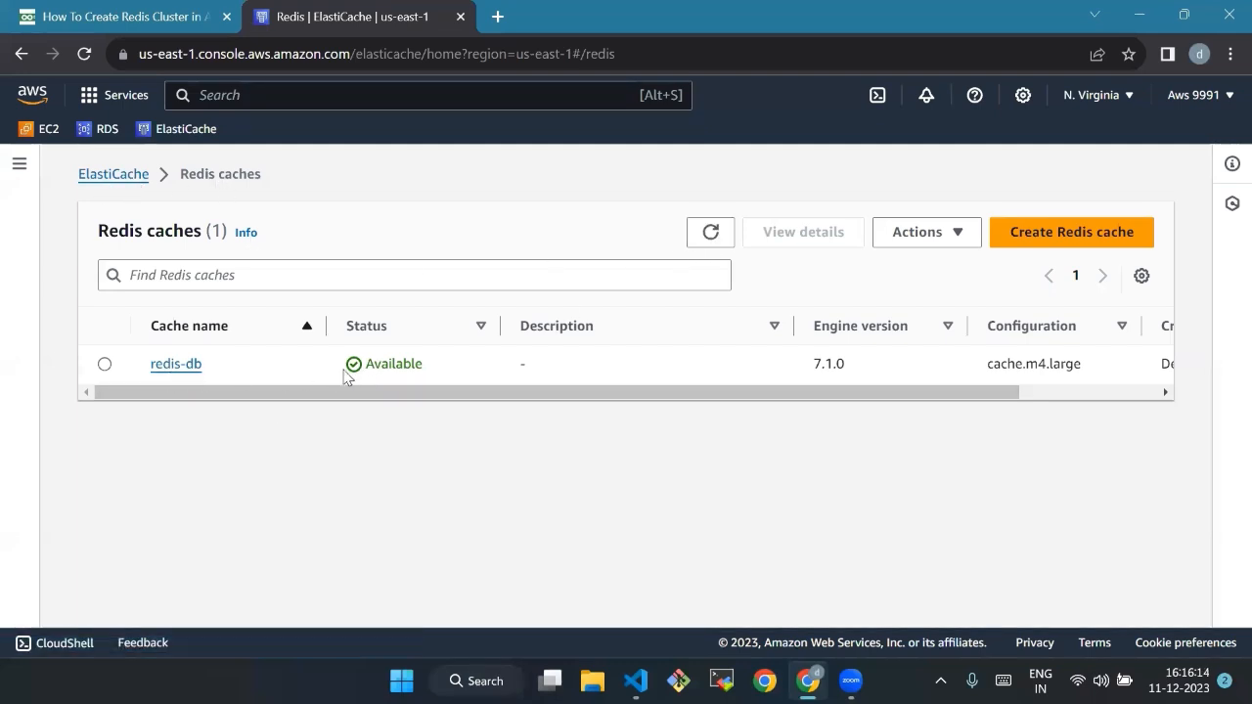
pyautogui.moveTo(735, 560)
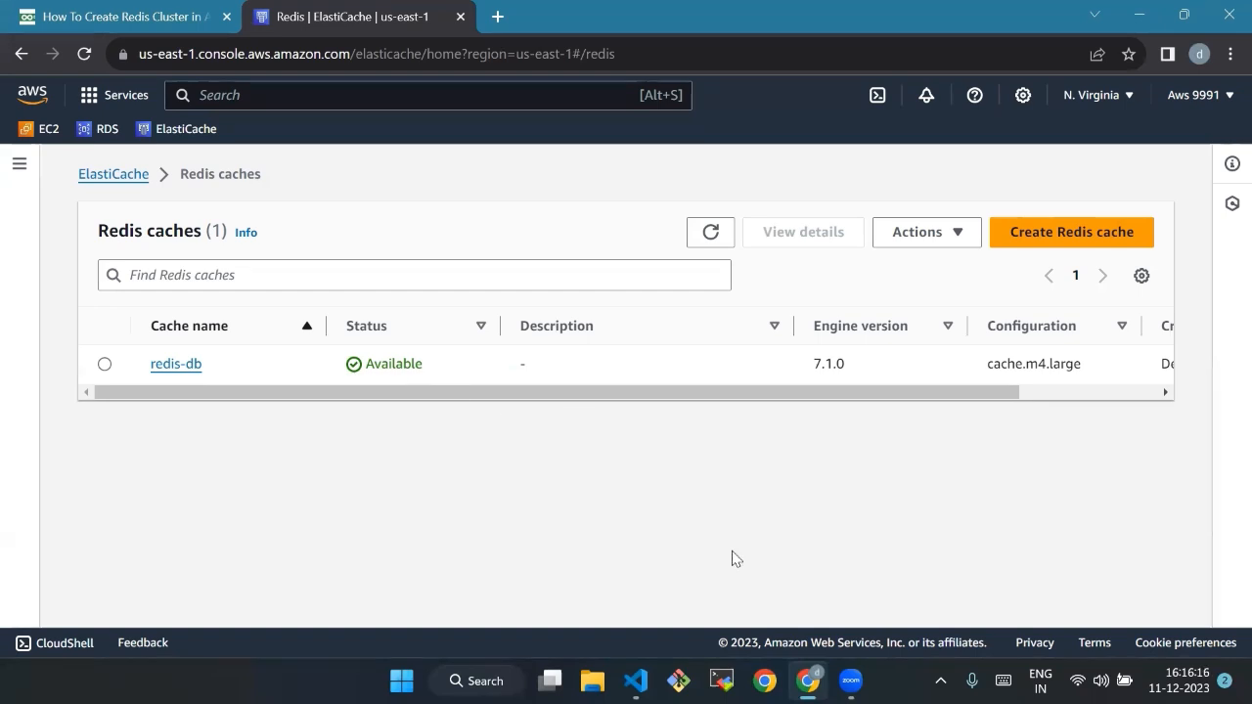
pyautogui.moveTo(681, 663)
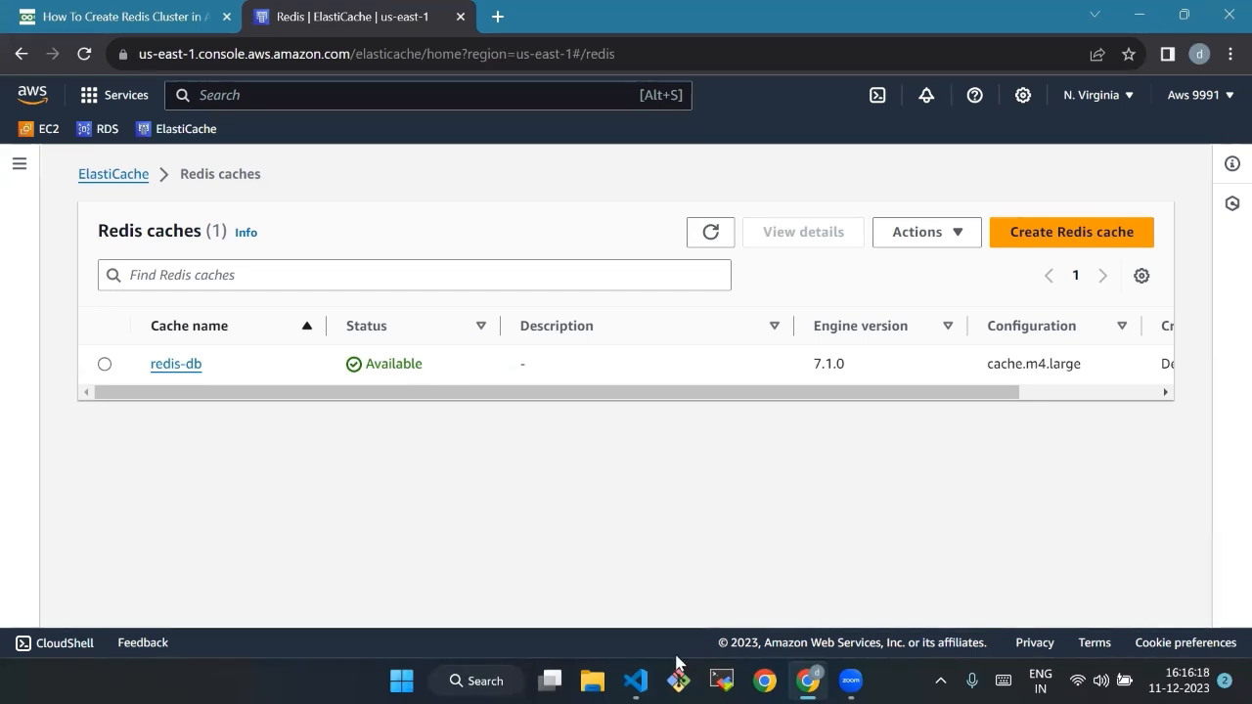
pyautogui.click(117, 15)
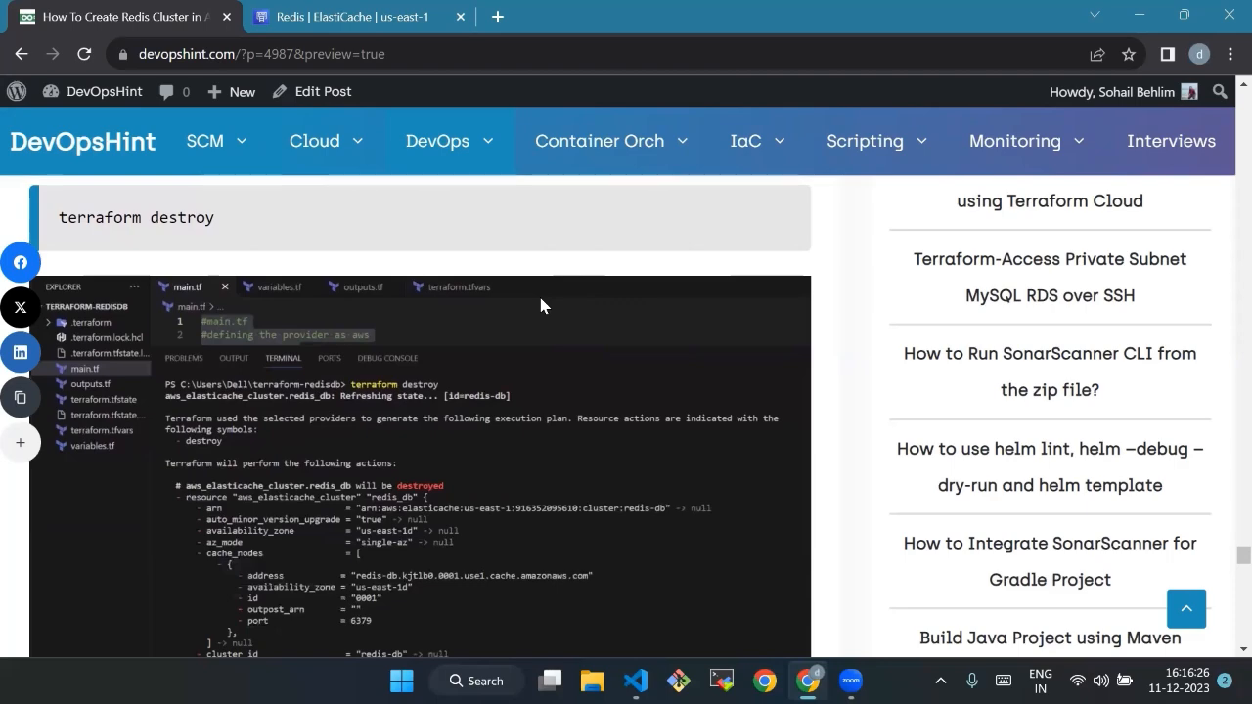
pyautogui.scroll(-3)
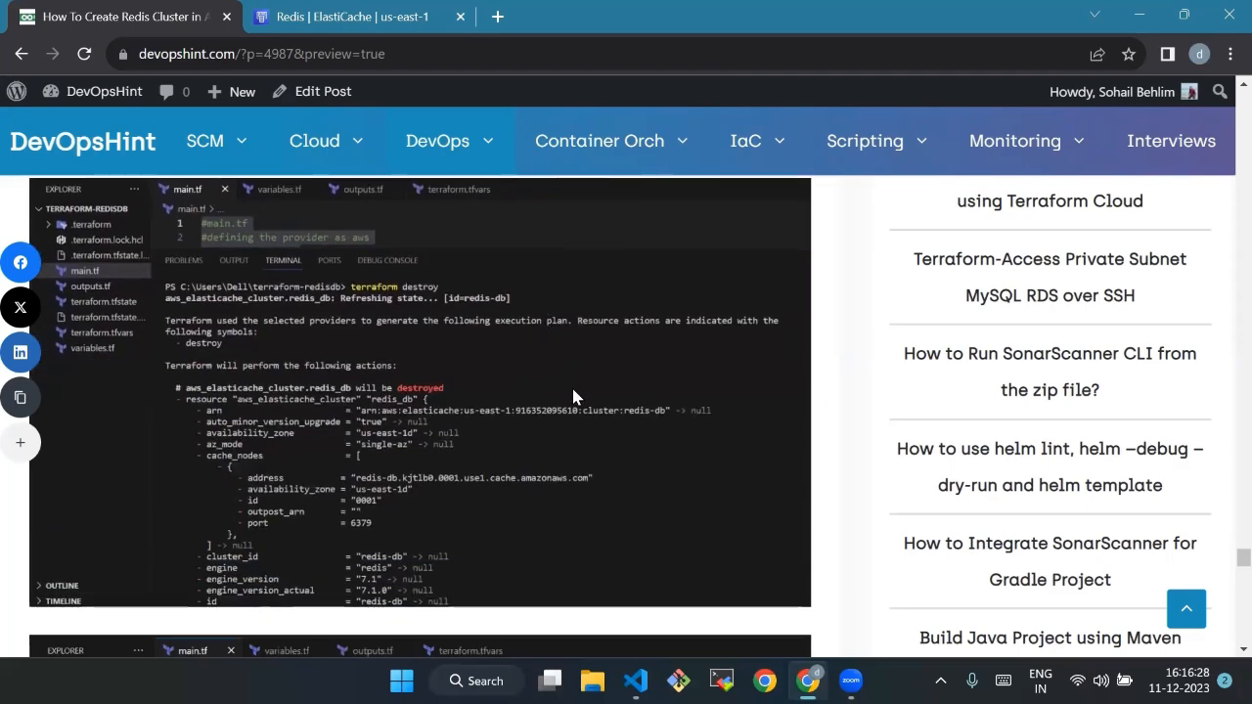
pyautogui.click(634, 681)
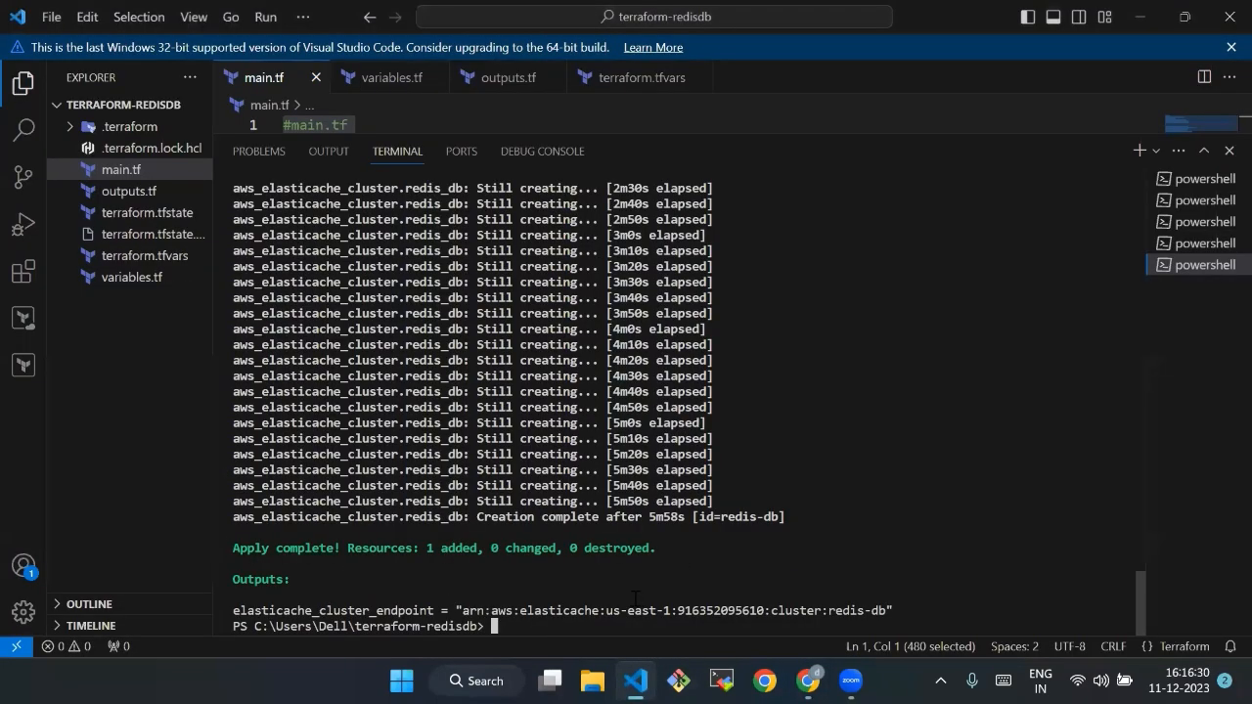
# - Run terraform destroy and answer yes to delete the redis-db cluster
pyautogui.write('ter')
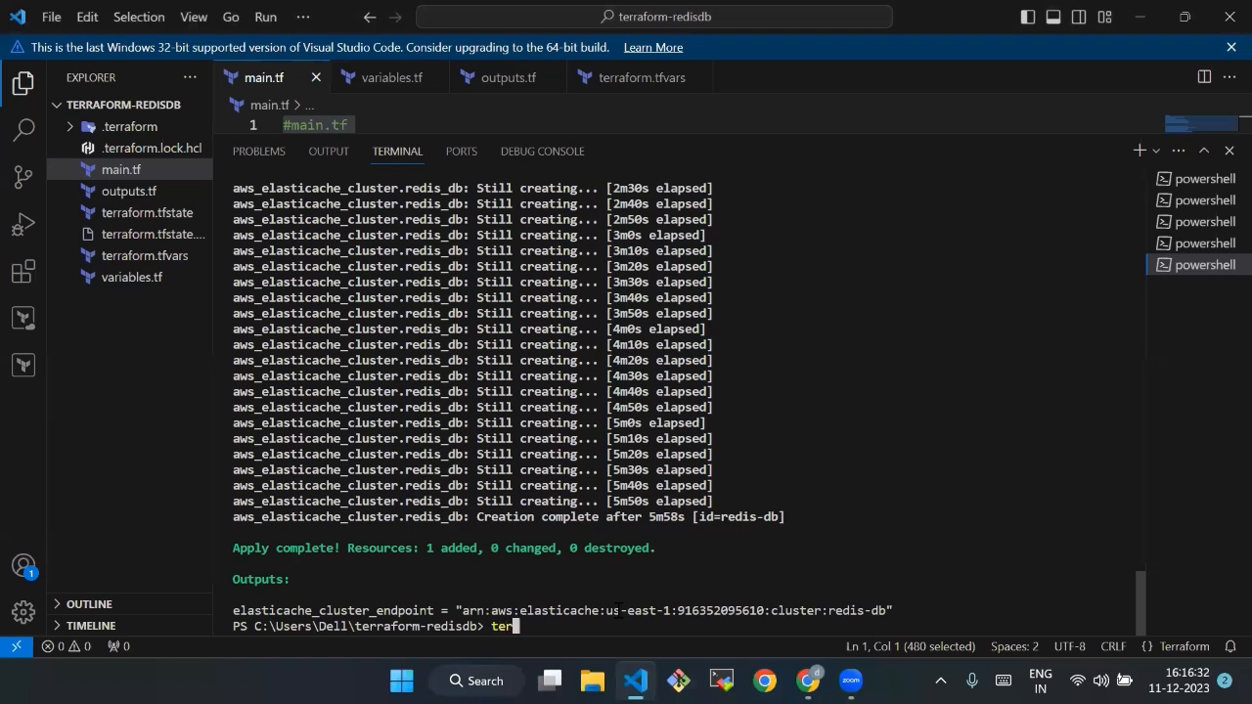
pyautogui.write('terraform')
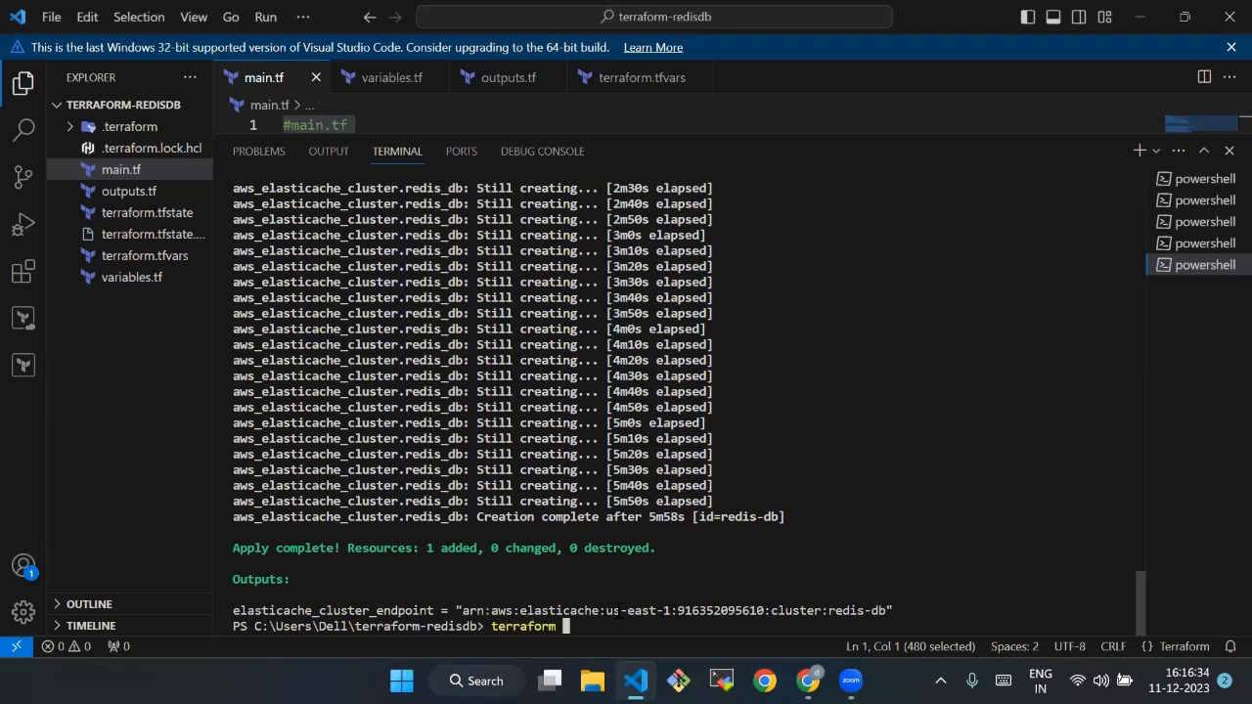
pyautogui.write('destr')
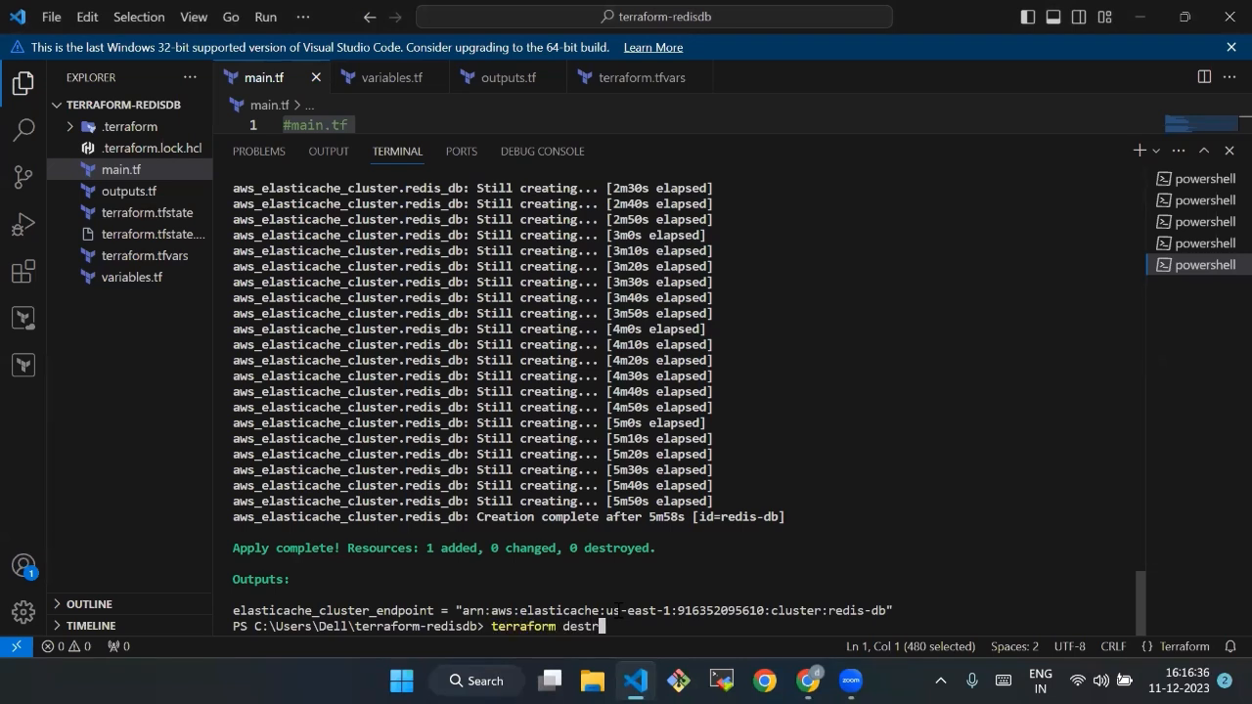
pyautogui.write('oy')
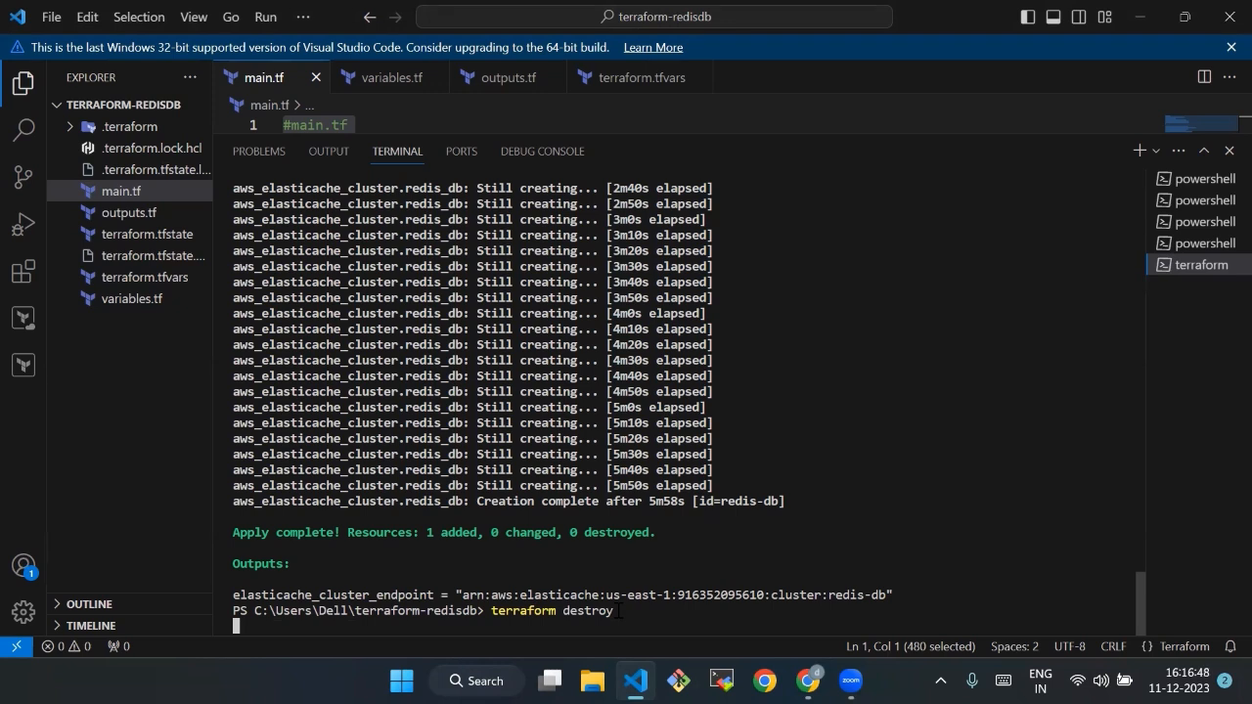
pyautogui.press('Enter')
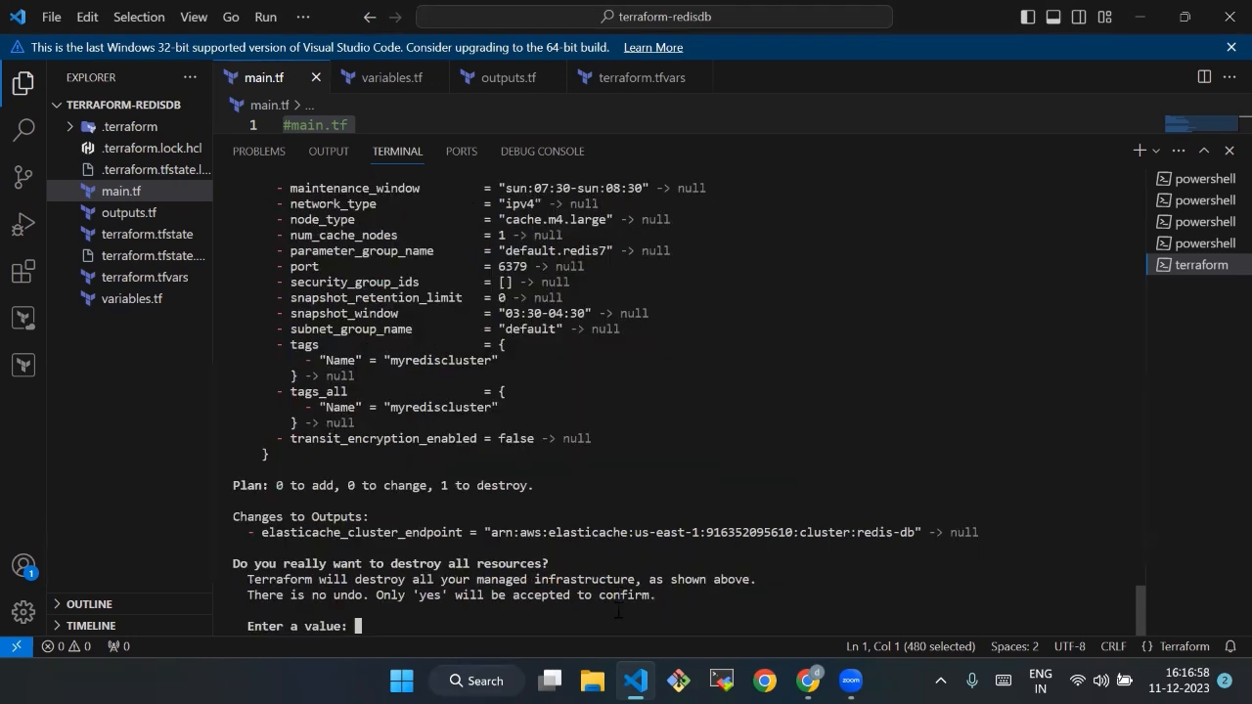
pyautogui.write('ye')
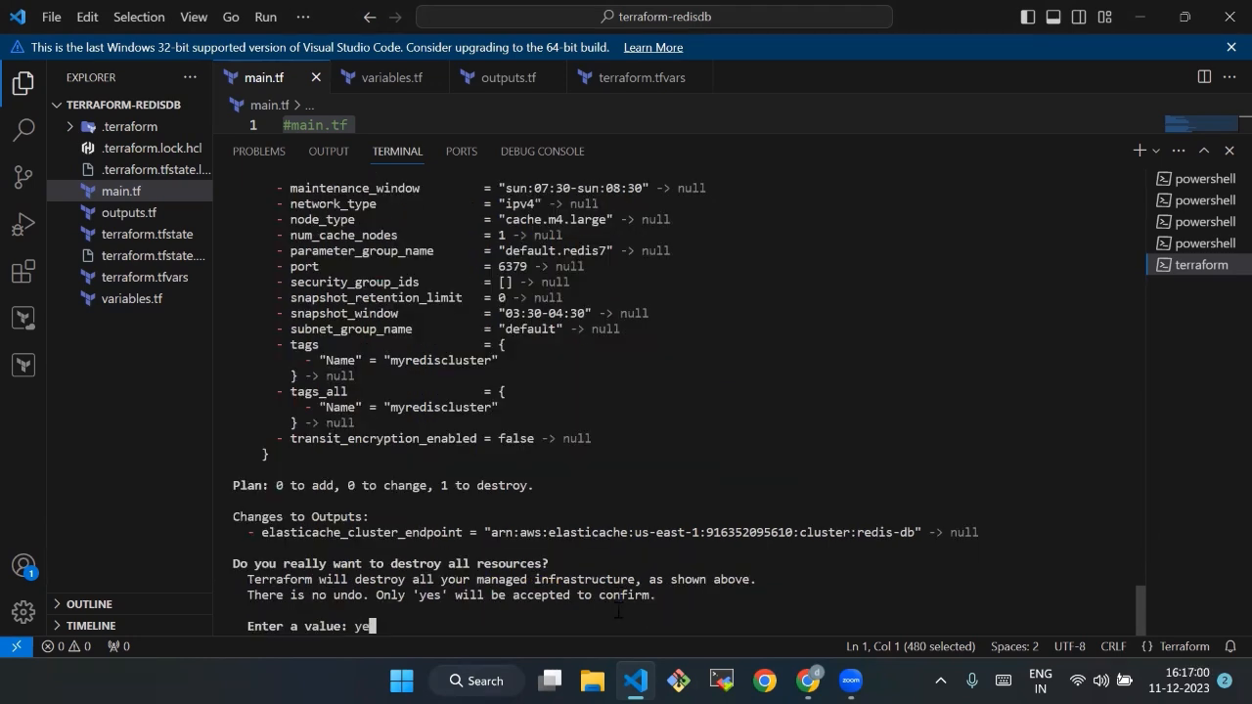
pyautogui.press('enter')
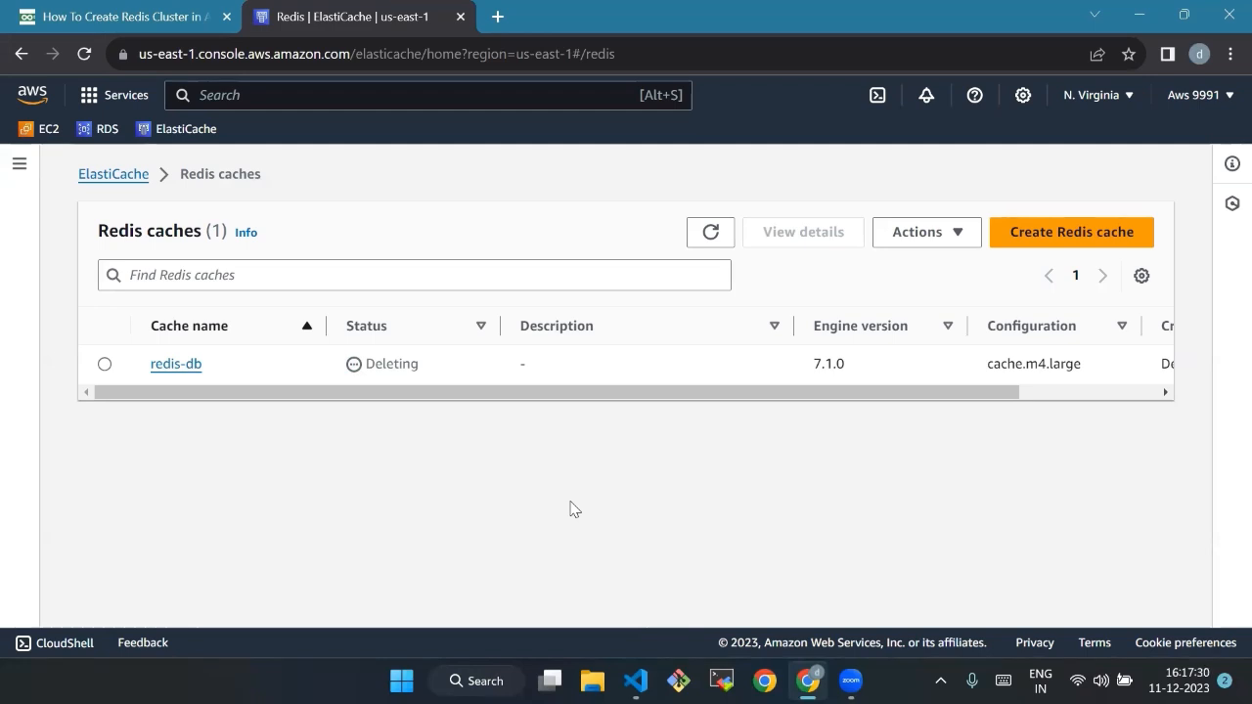
# - Return to VS Code to watch redis-db still destroying after 20 seconds
pyautogui.click(634, 681)
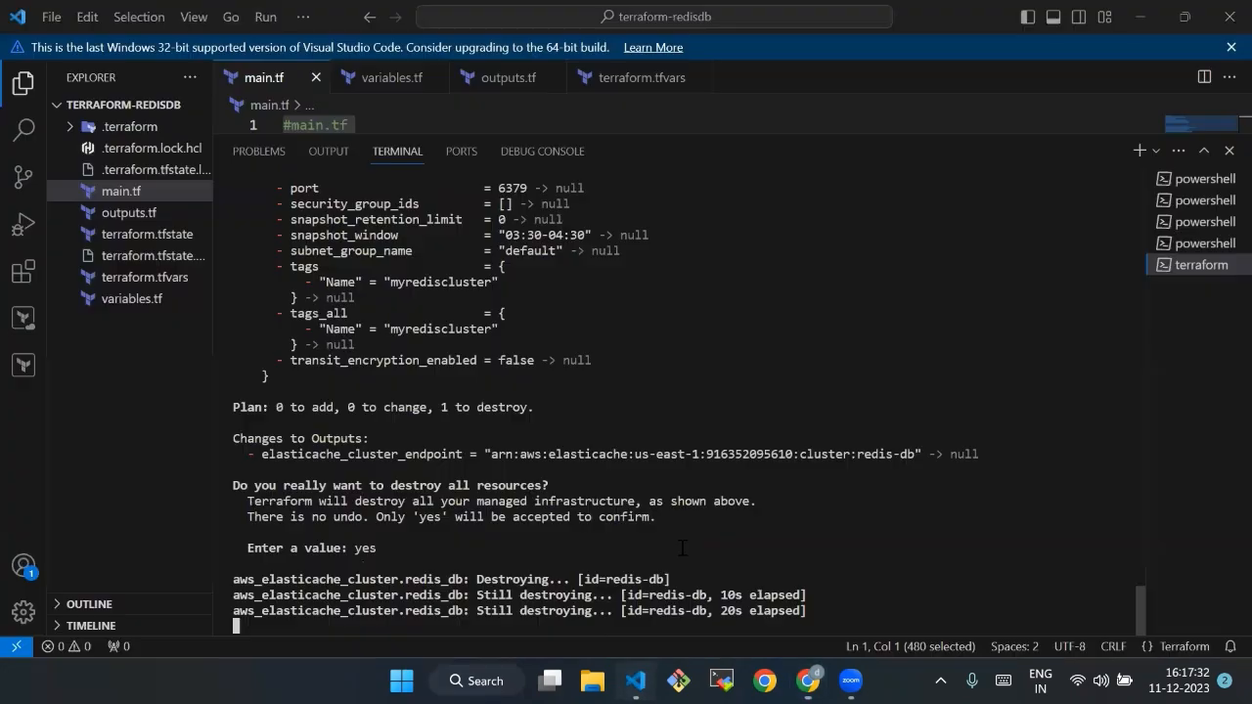